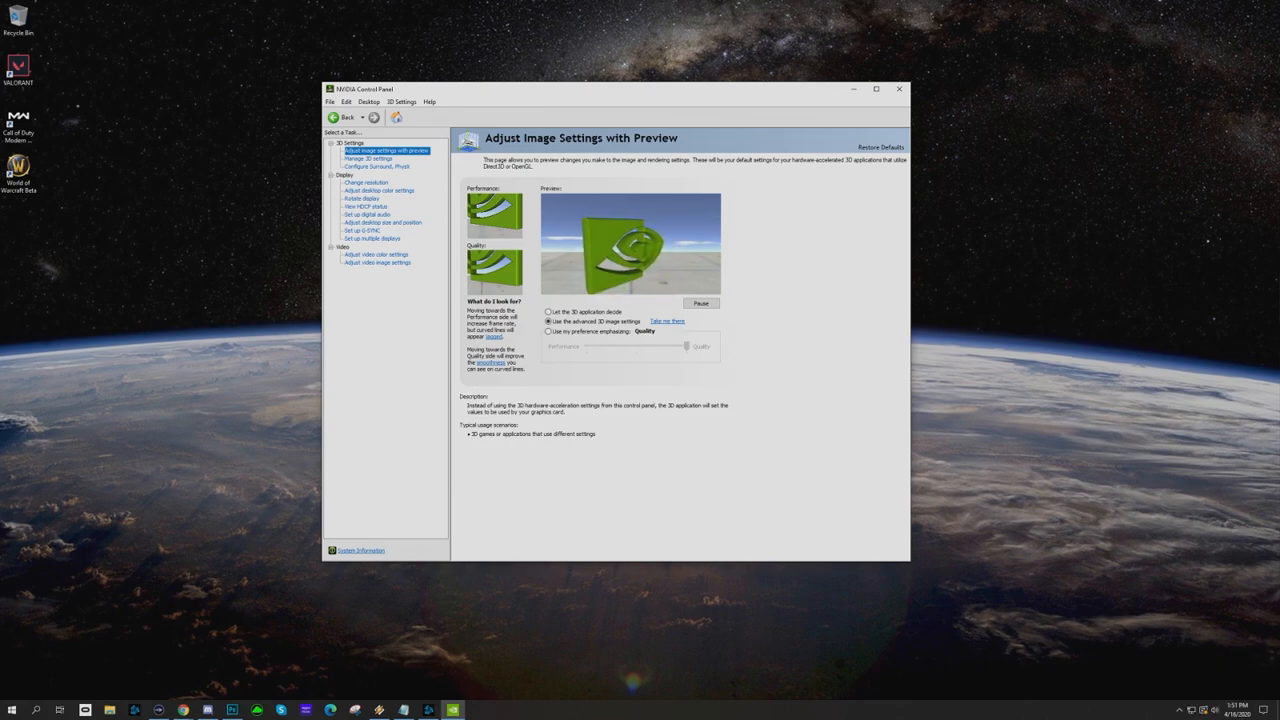
Step: Relaunch NVIDIA Control Panel from the desktop and view System Information for the RTX 2080 driver
left_click(898, 89)
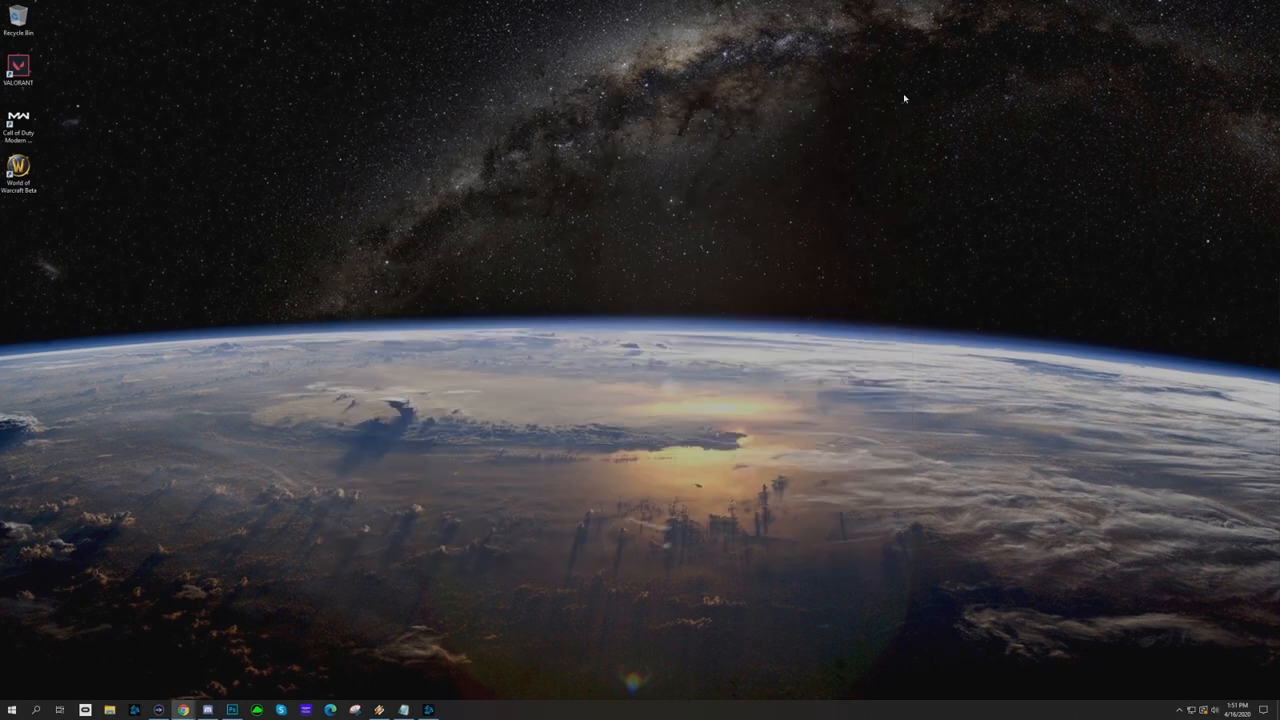
right_click(645, 378)
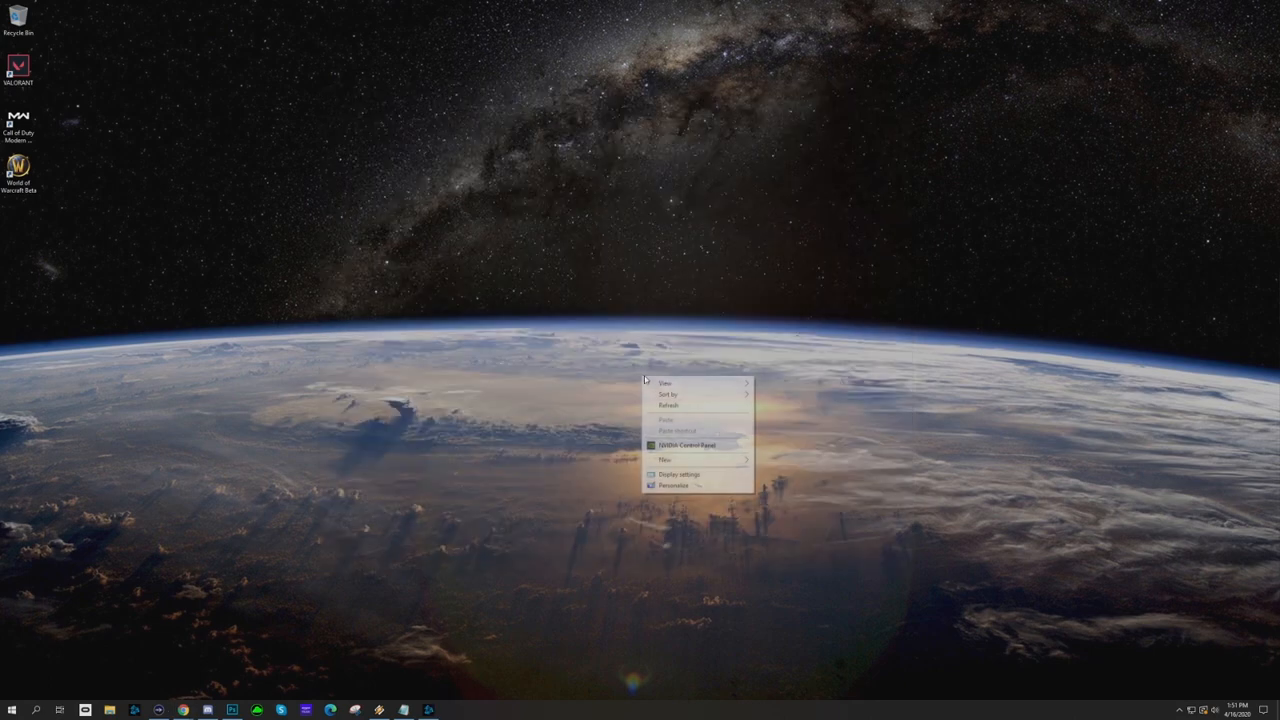
left_click(688, 445)
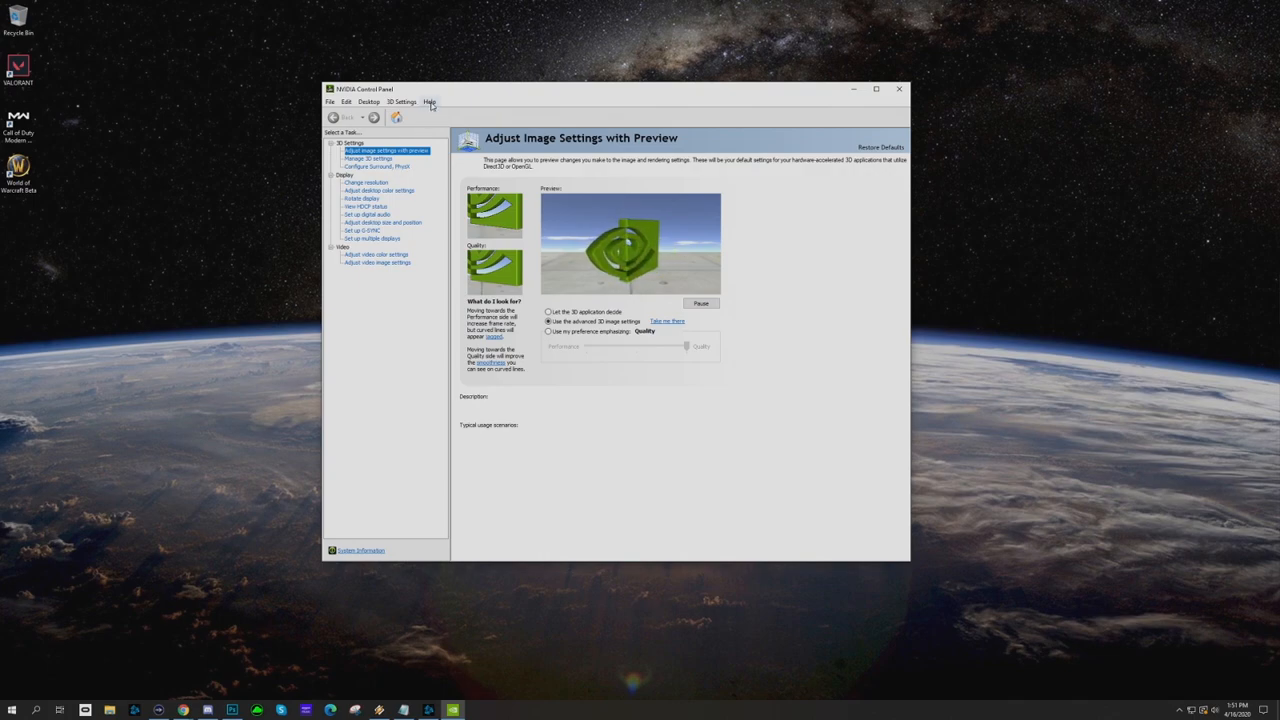
left_click(429, 101)
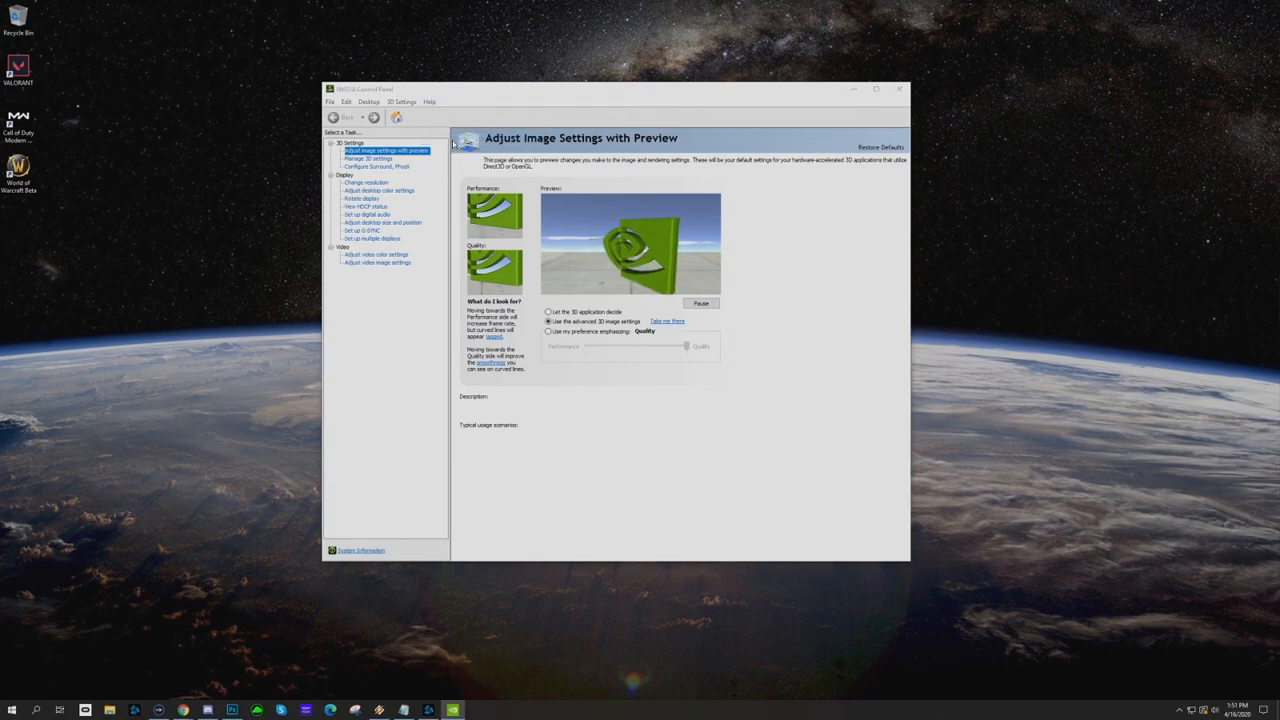
left_click(361, 550)
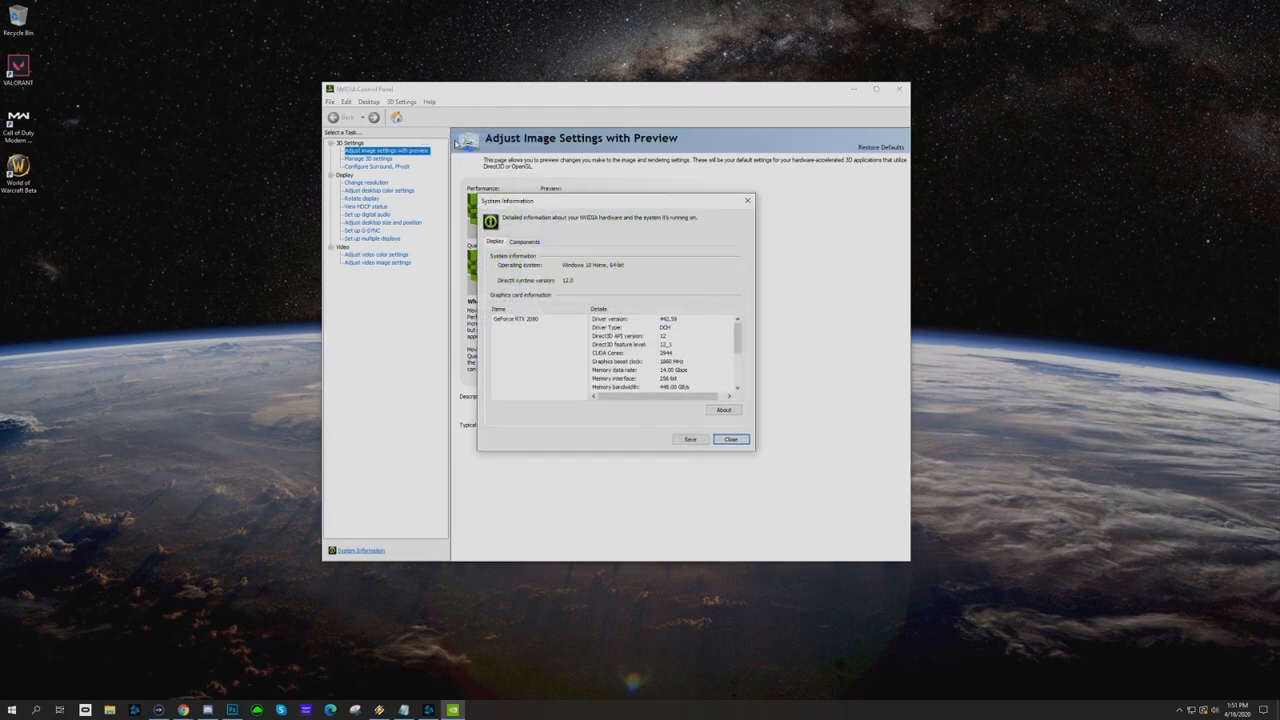
left_click(527, 319)
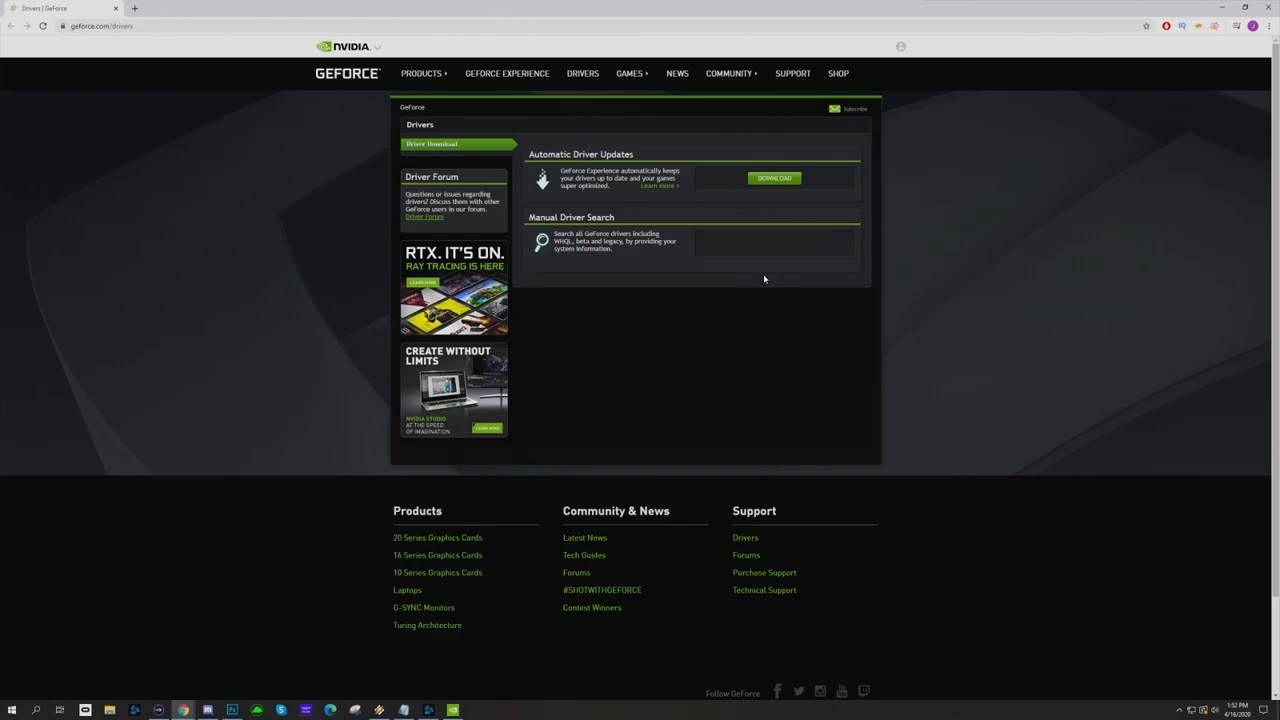
Step: Search GeForce drivers for RTX 2080 on Windows 10 64-bit, then return to system information
left_click(768, 268)
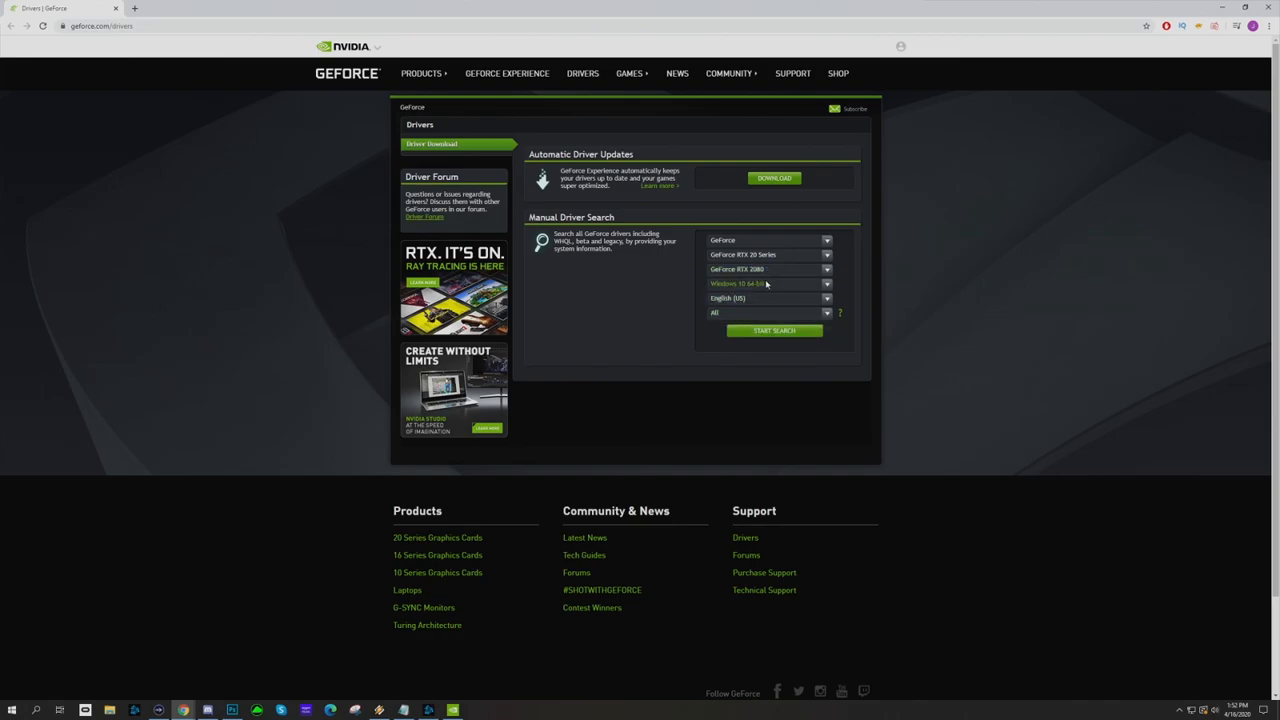
left_click(774, 331)
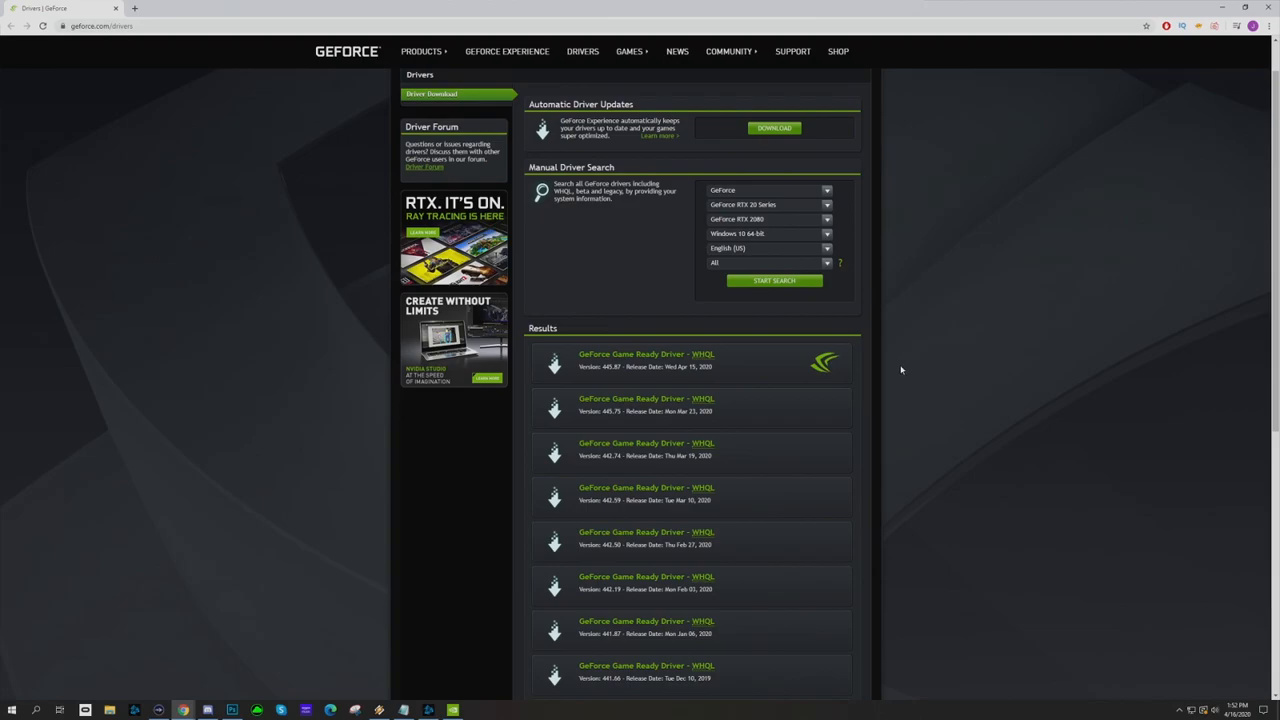
mouse_move(651, 588)
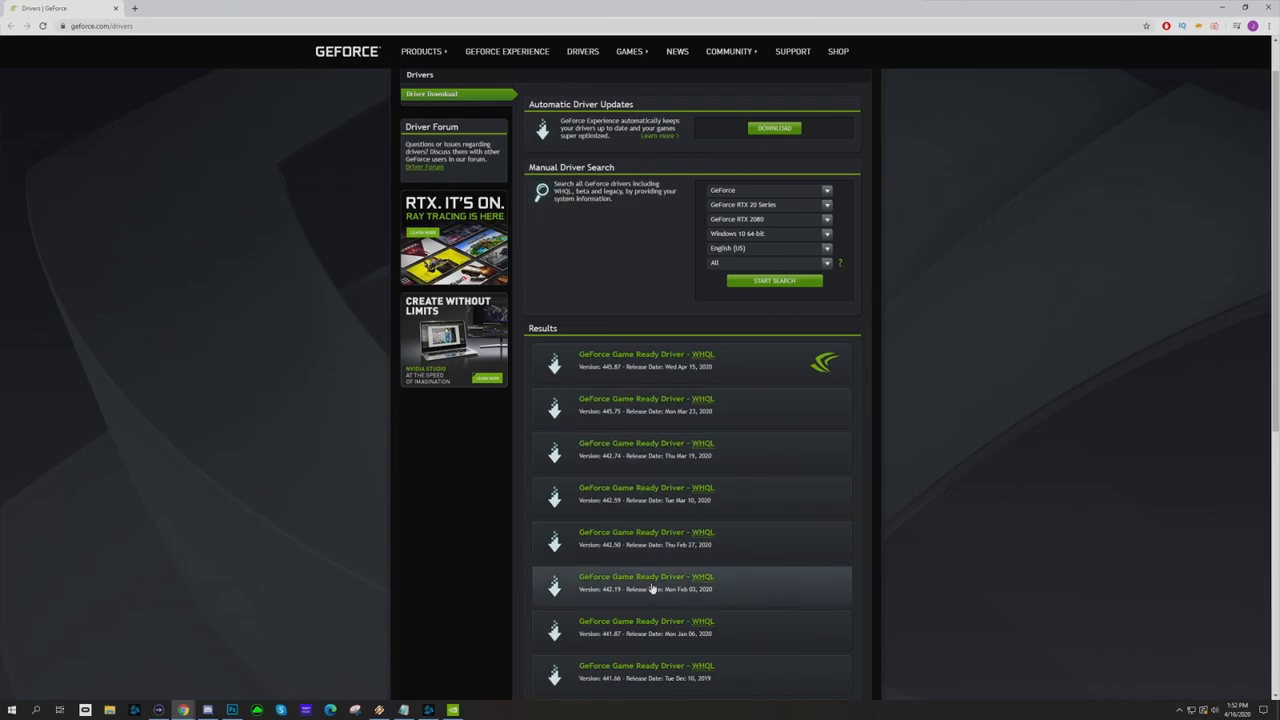
mouse_move(685, 518)
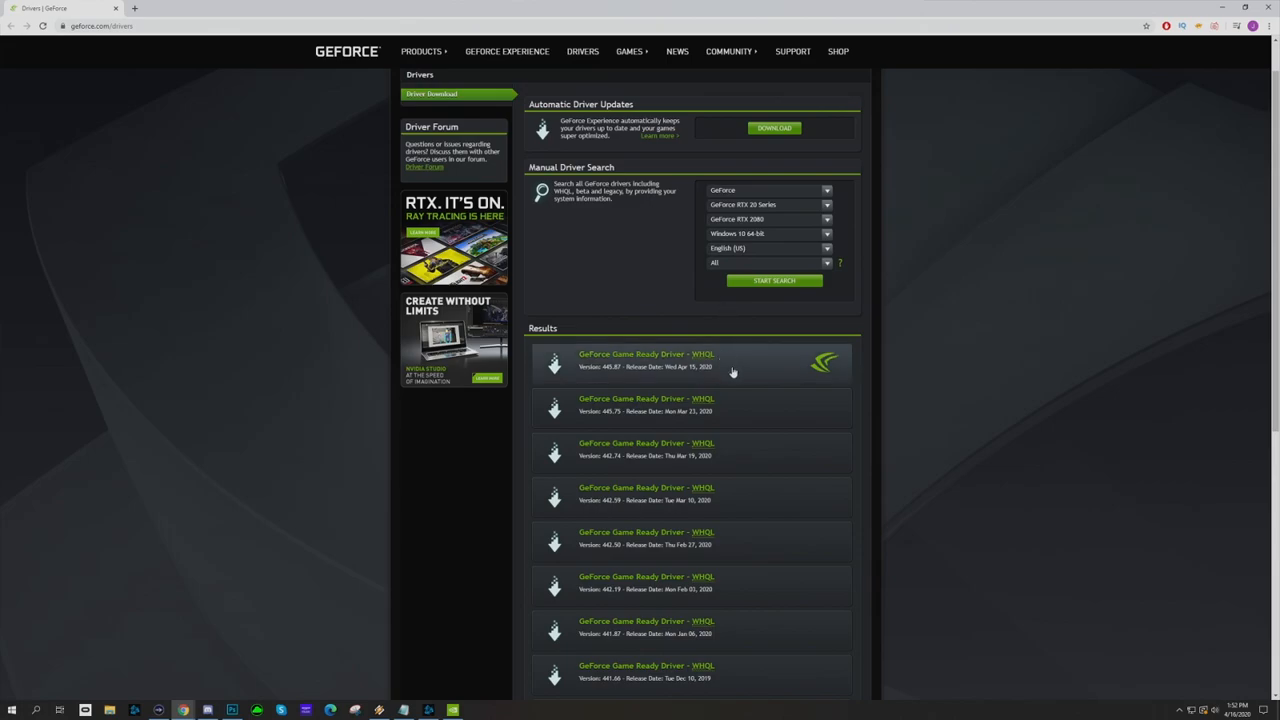
left_click(646, 353)
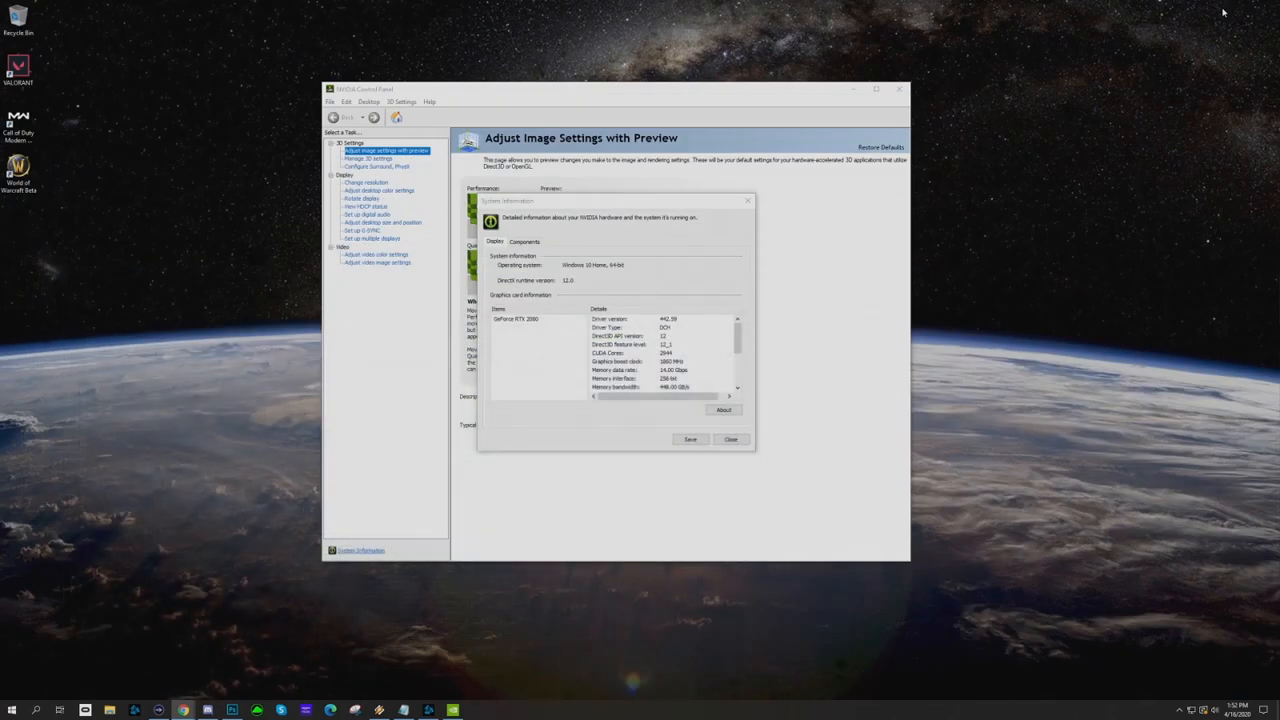
mouse_move(1153, 58)
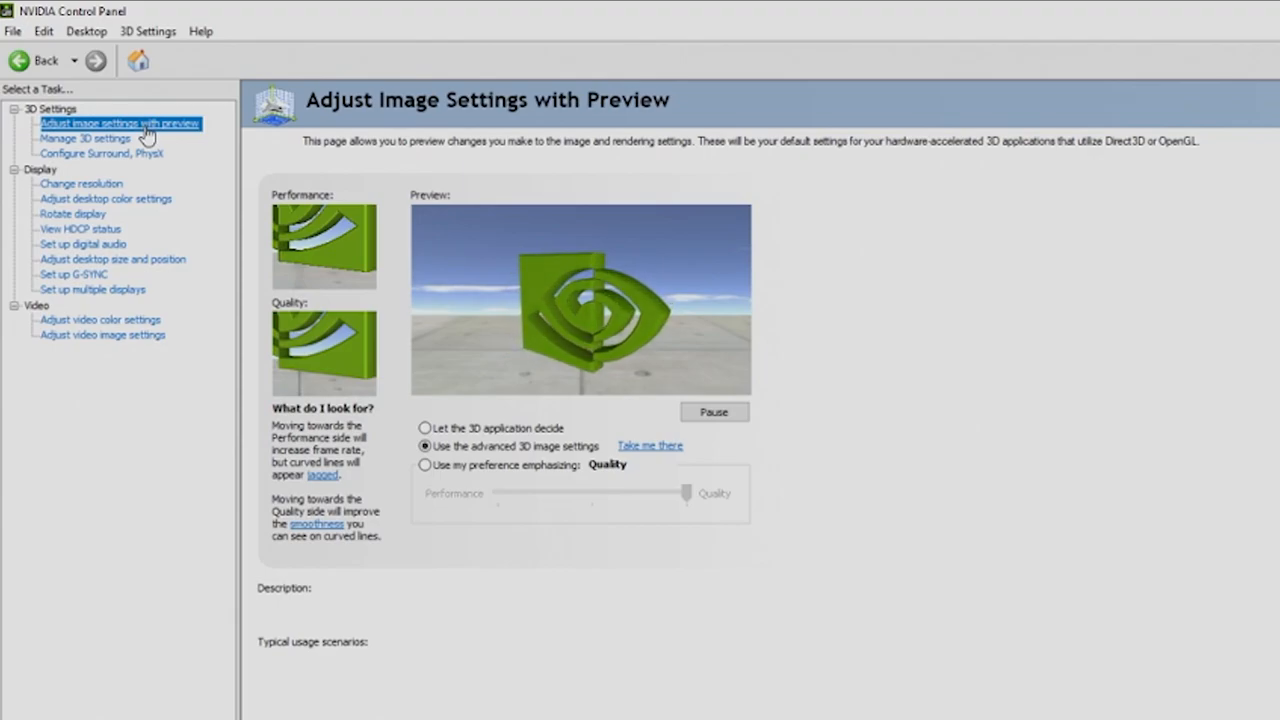
Step: In Manage 3D settings, enable Image Sharpening at 0.50, film grain 0.17, with GPU scaling
left_click(425, 446)
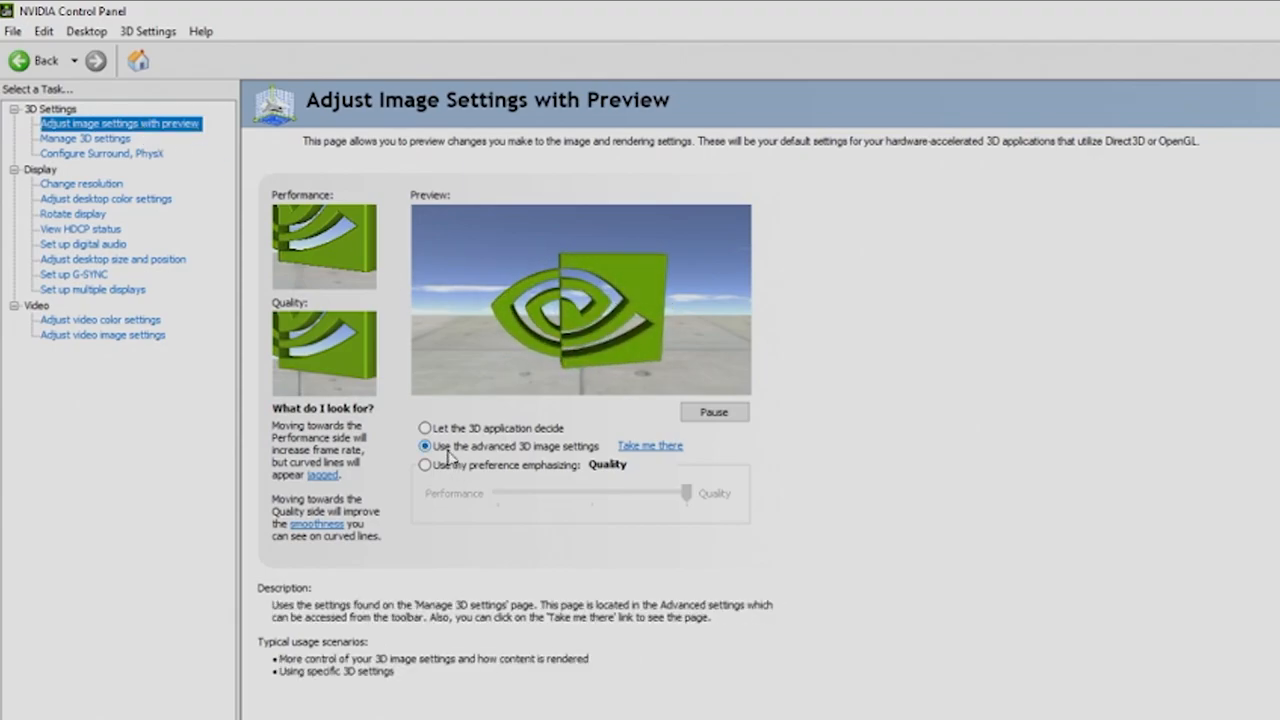
left_click(84, 138)
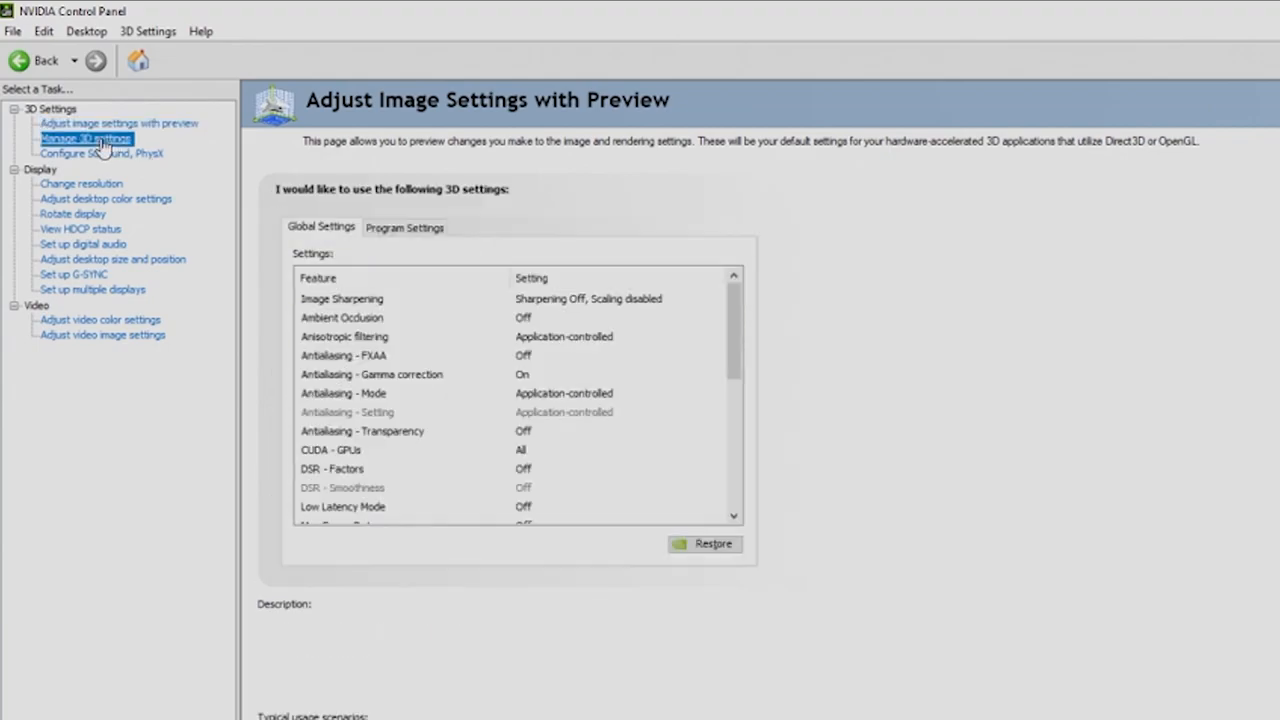
left_click(85, 138)
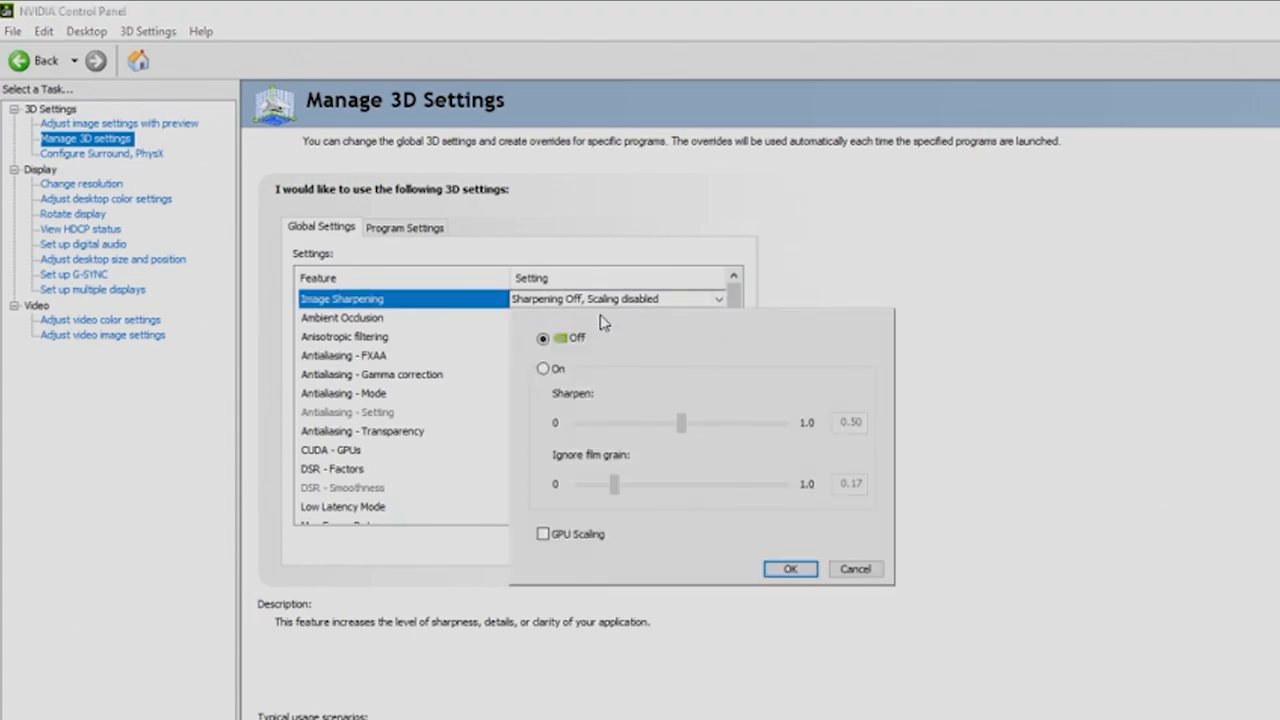
left_click(543, 368)
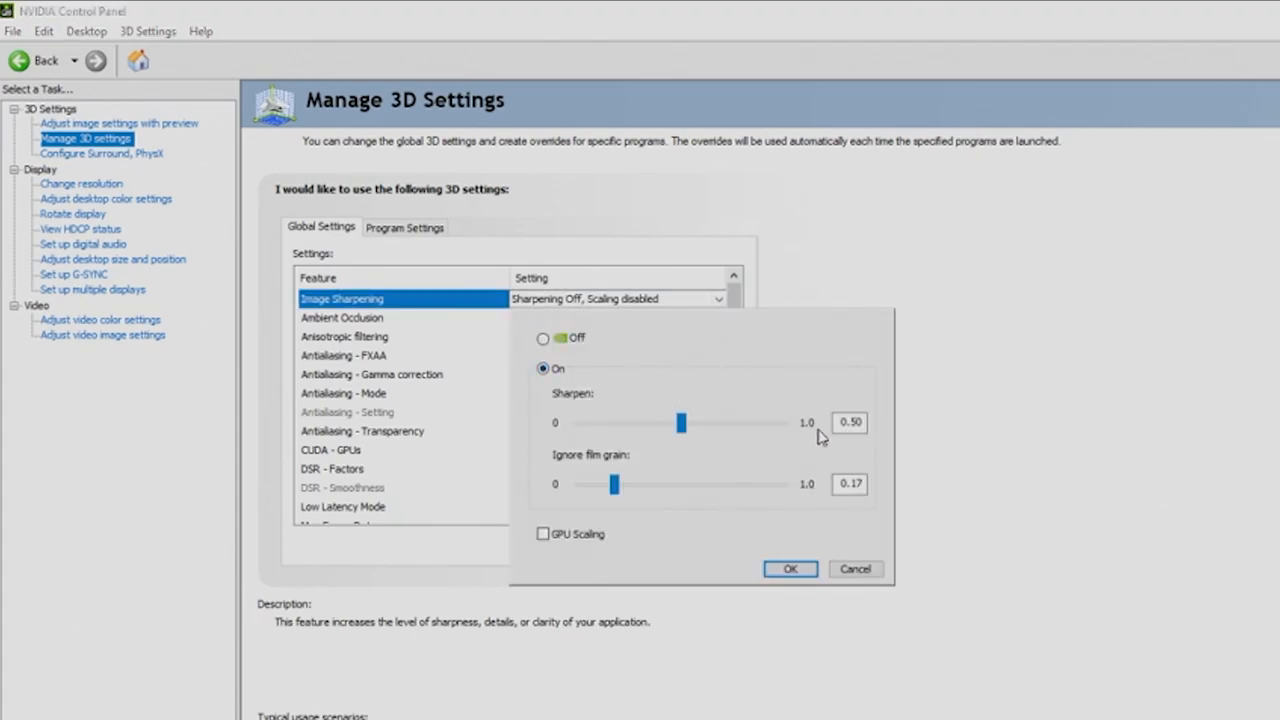
mouse_move(658, 521)
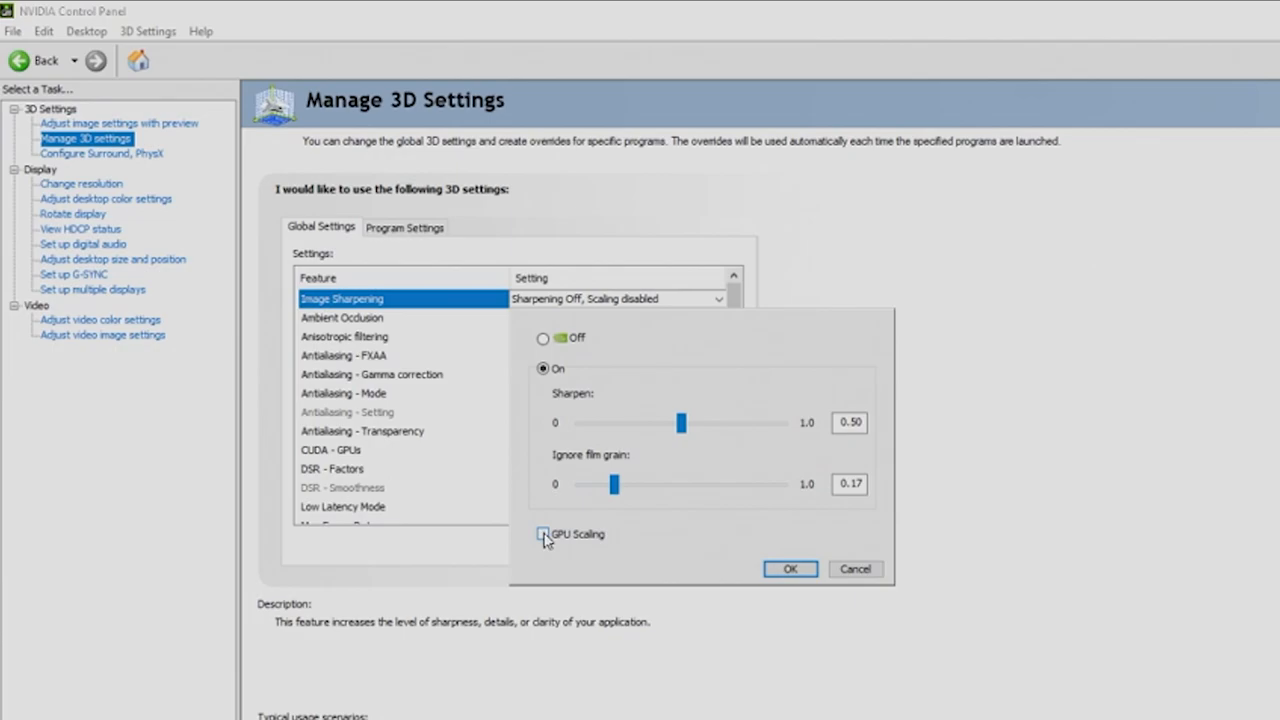
left_click(543, 533)
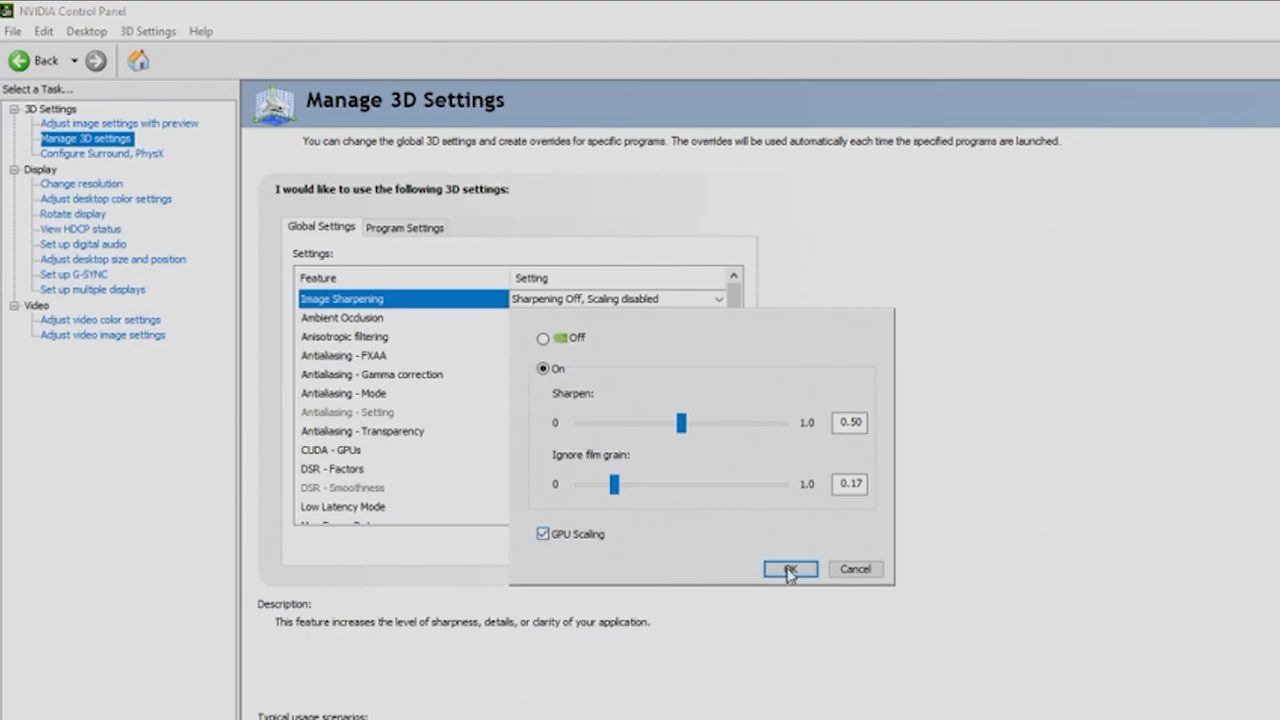
left_click(789, 569)
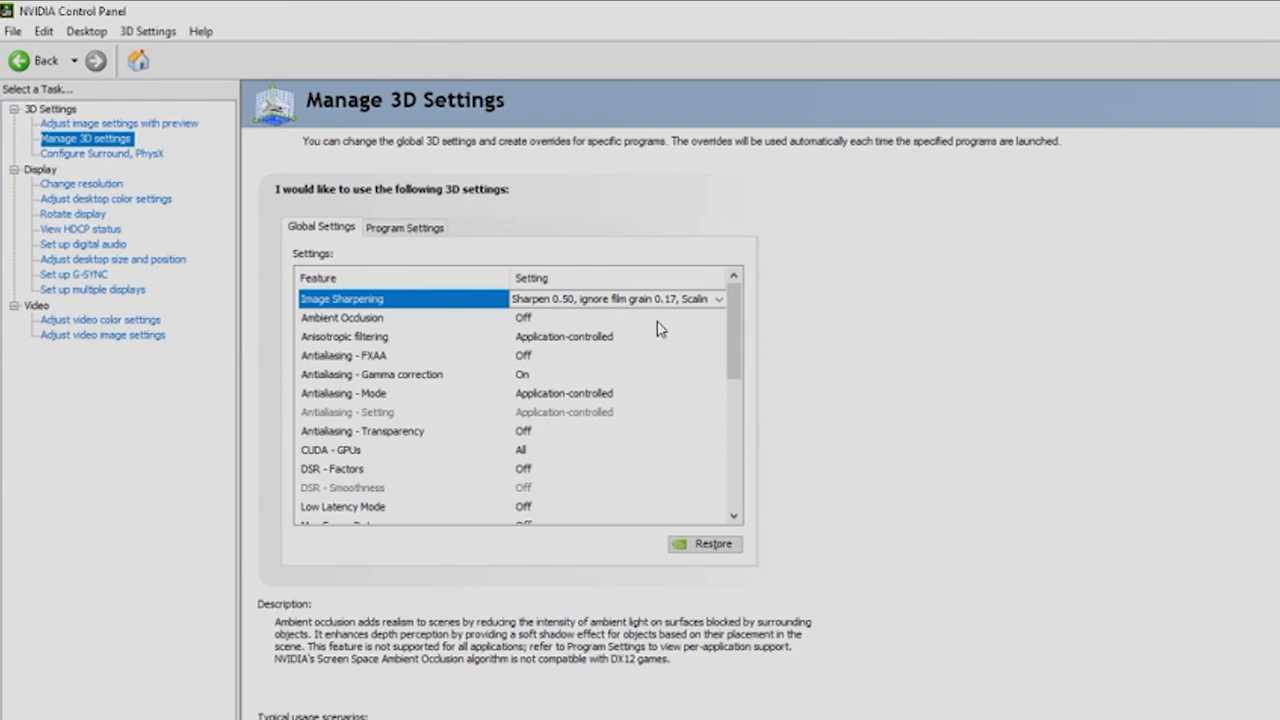
Step: Choose Performance from the global Ambient Occlusion dropdown
left_click(717, 317)
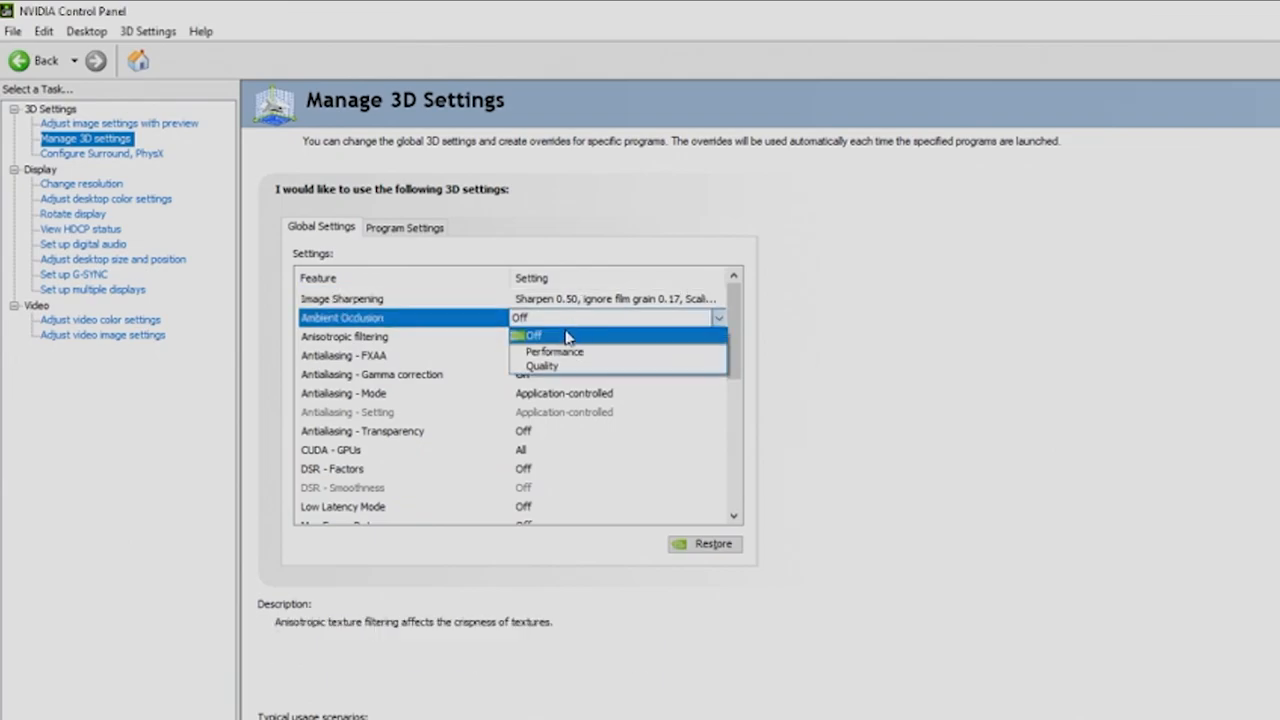
left_click(553, 351)
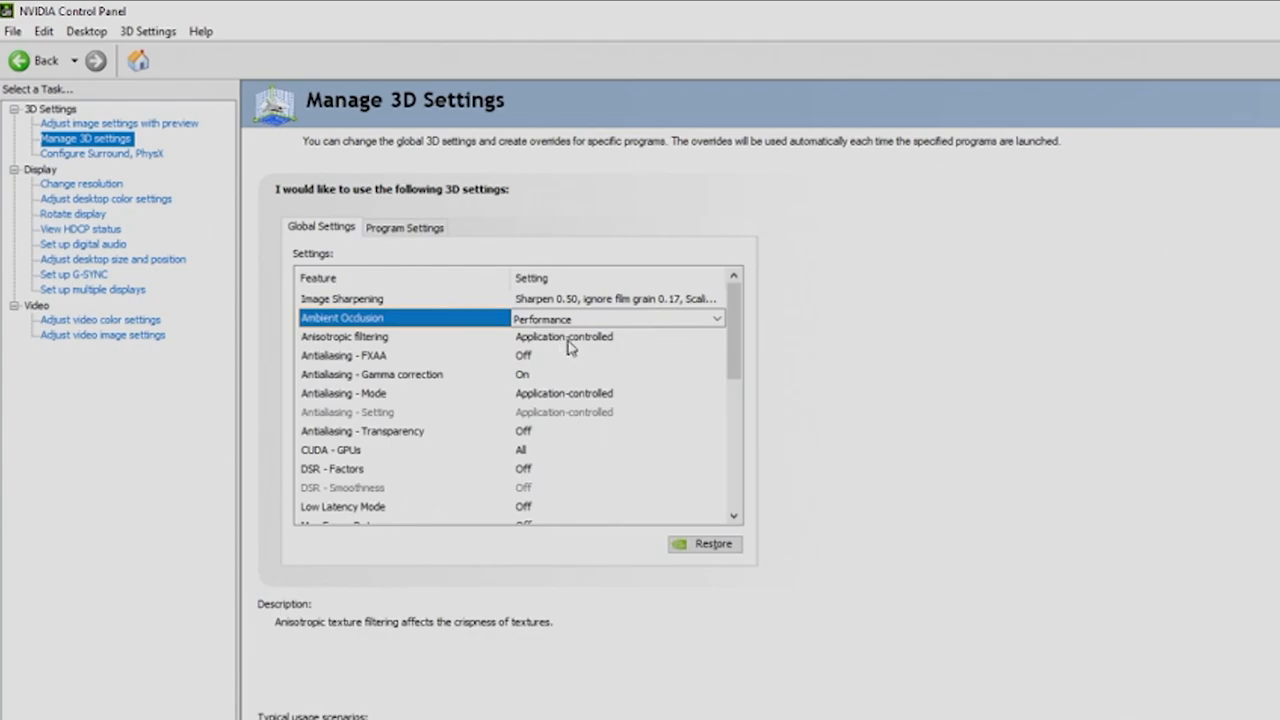
mouse_move(535, 366)
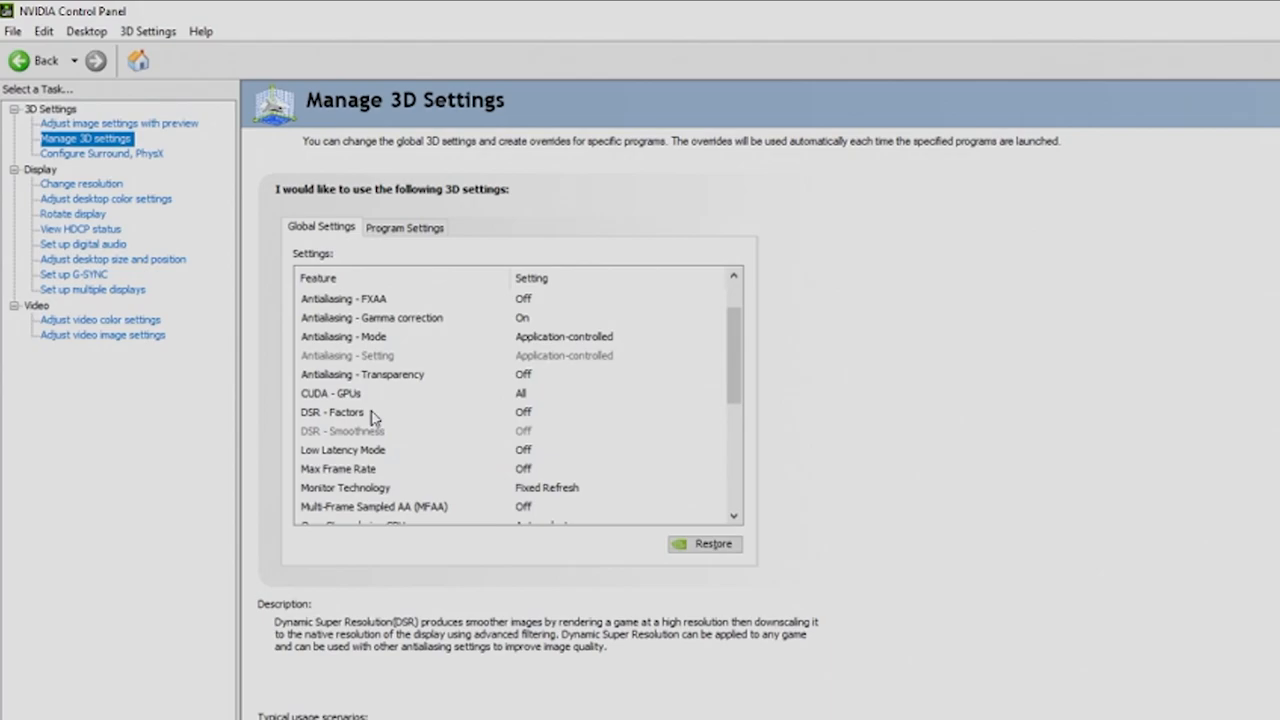
Step: Scroll the global settings list and set Low Latency Mode to On
scroll("down", 3)
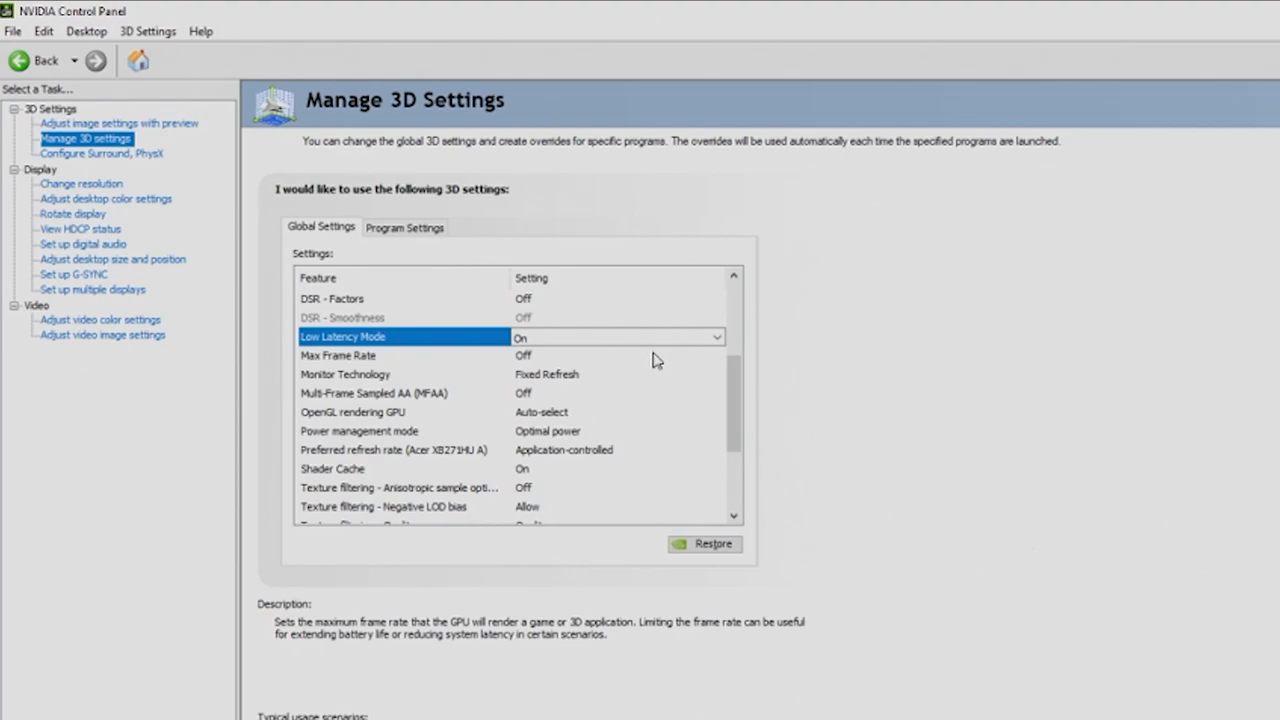
left_click(617, 355)
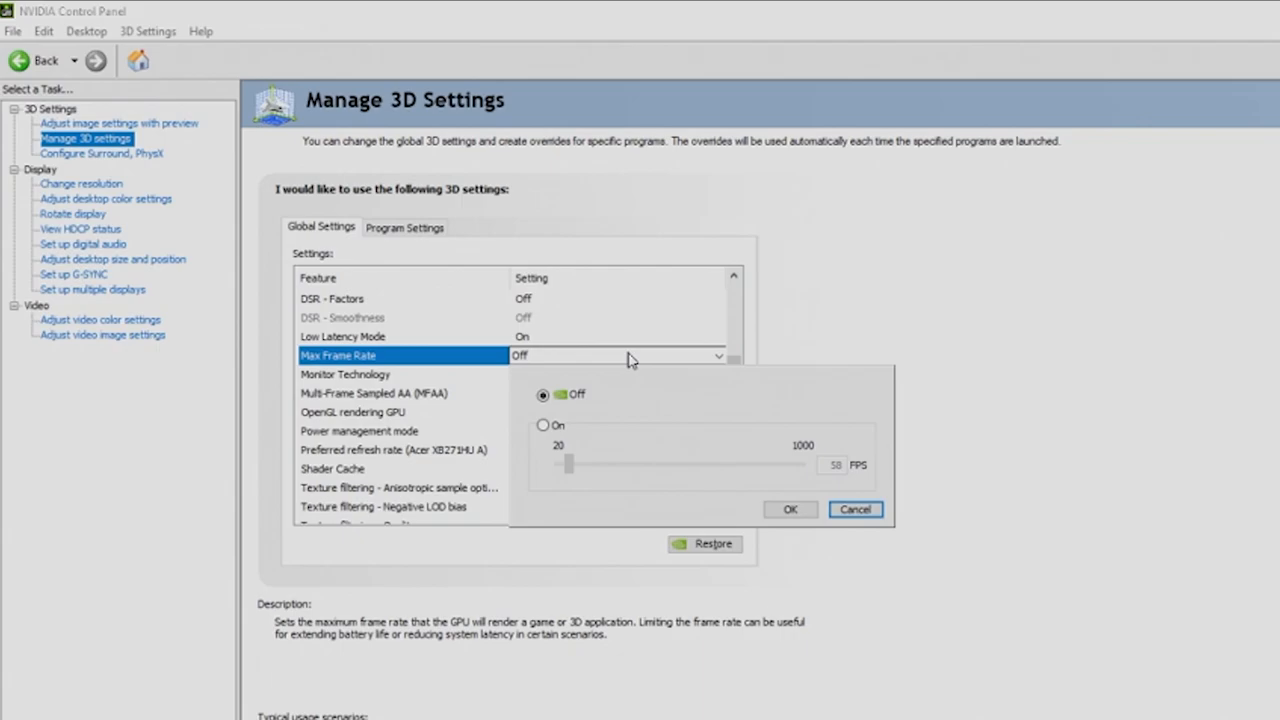
mouse_move(790, 509)
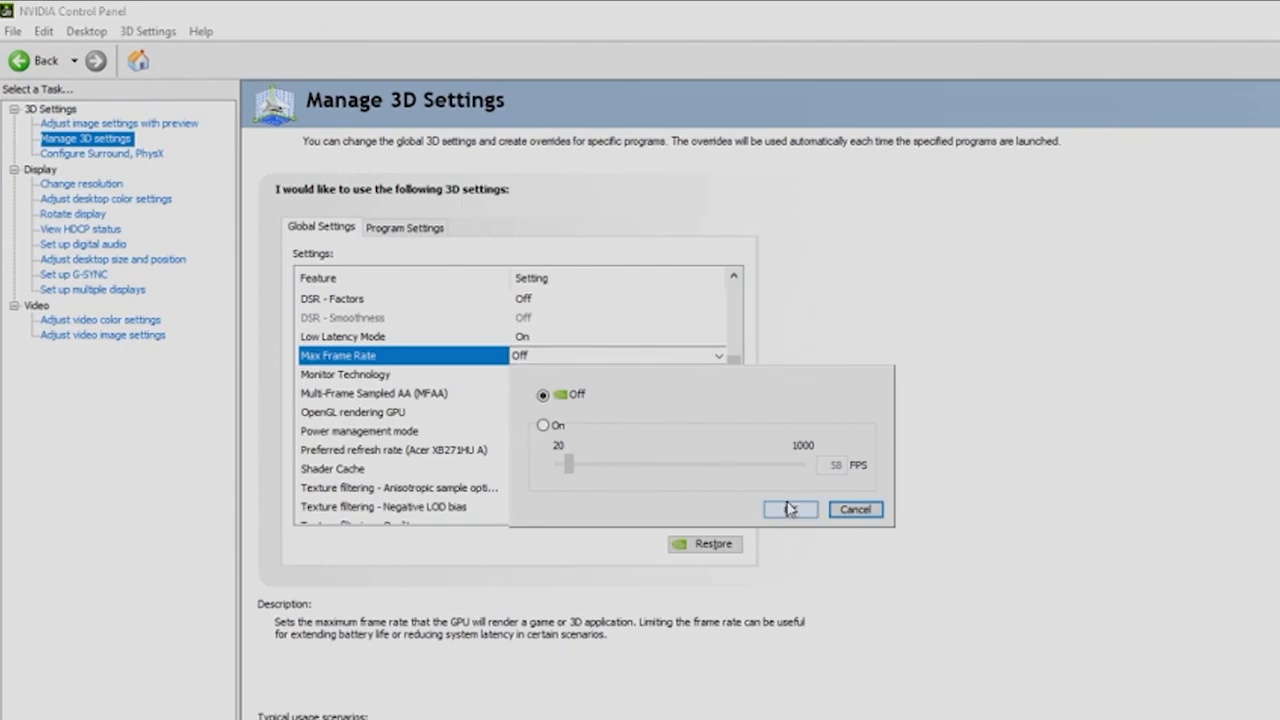
left_click(543, 425)
type("254")
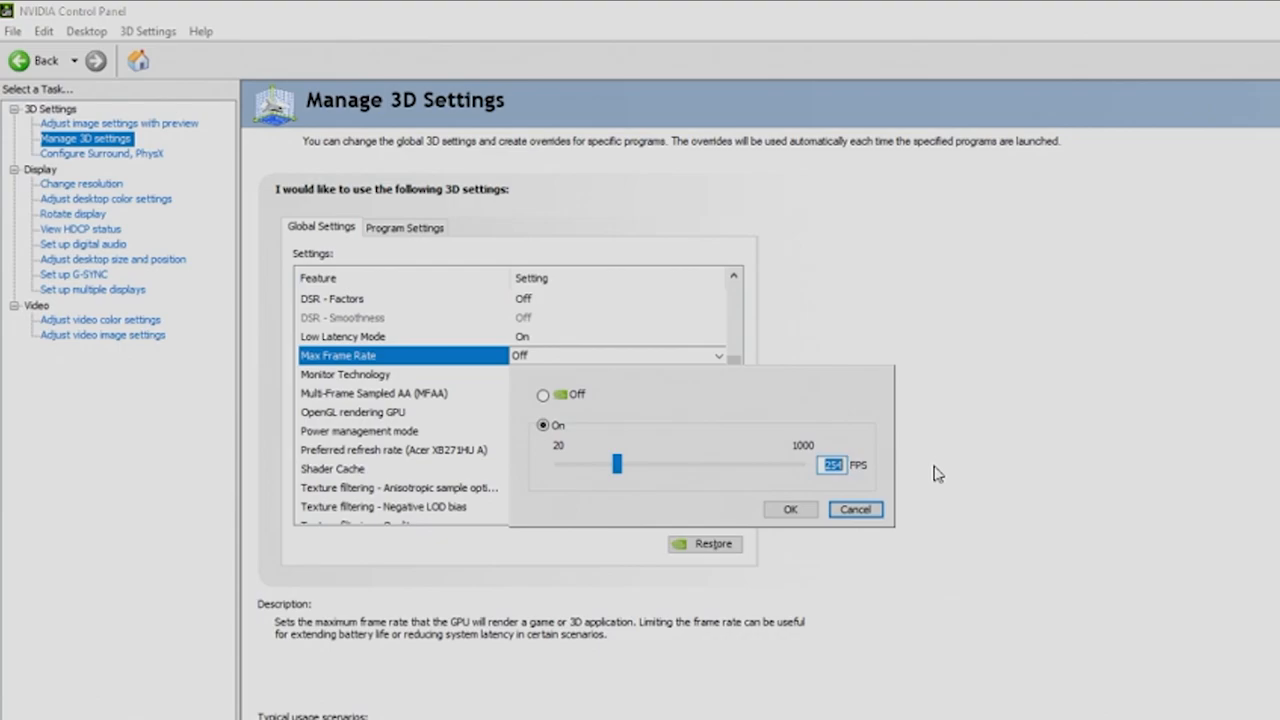
left_click_drag(617, 463, 590, 463)
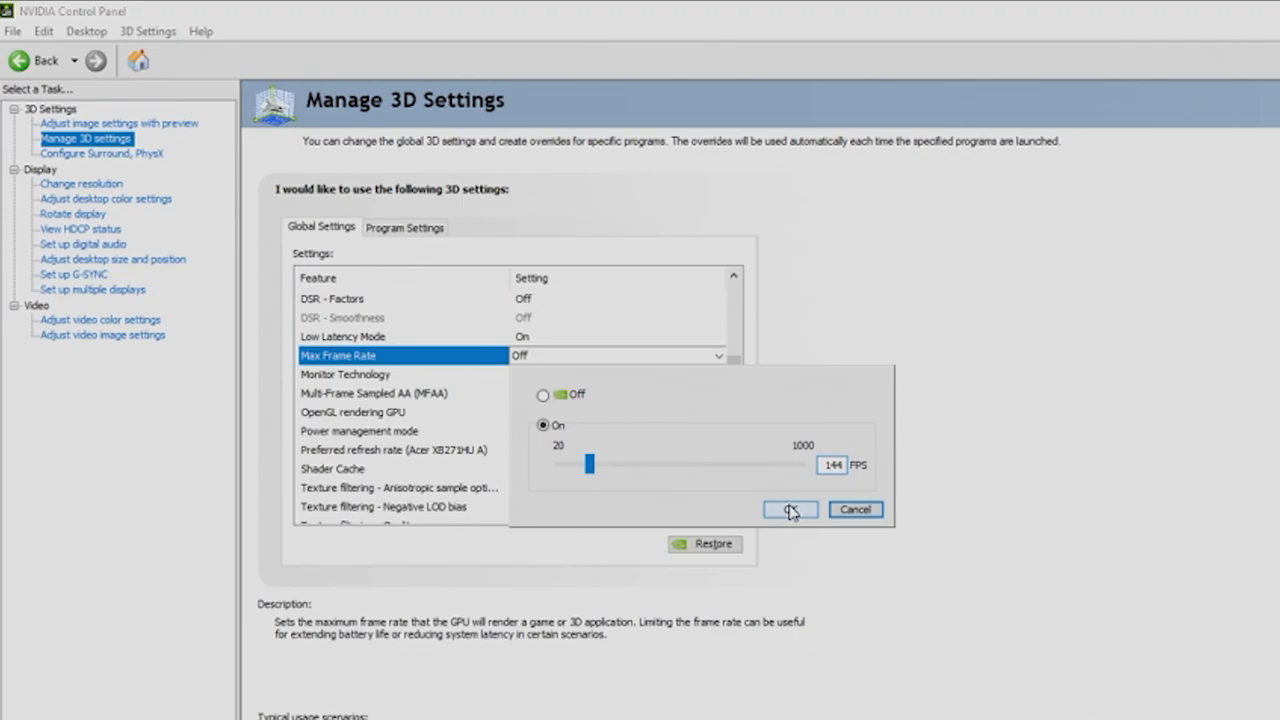
left_click(790, 509)
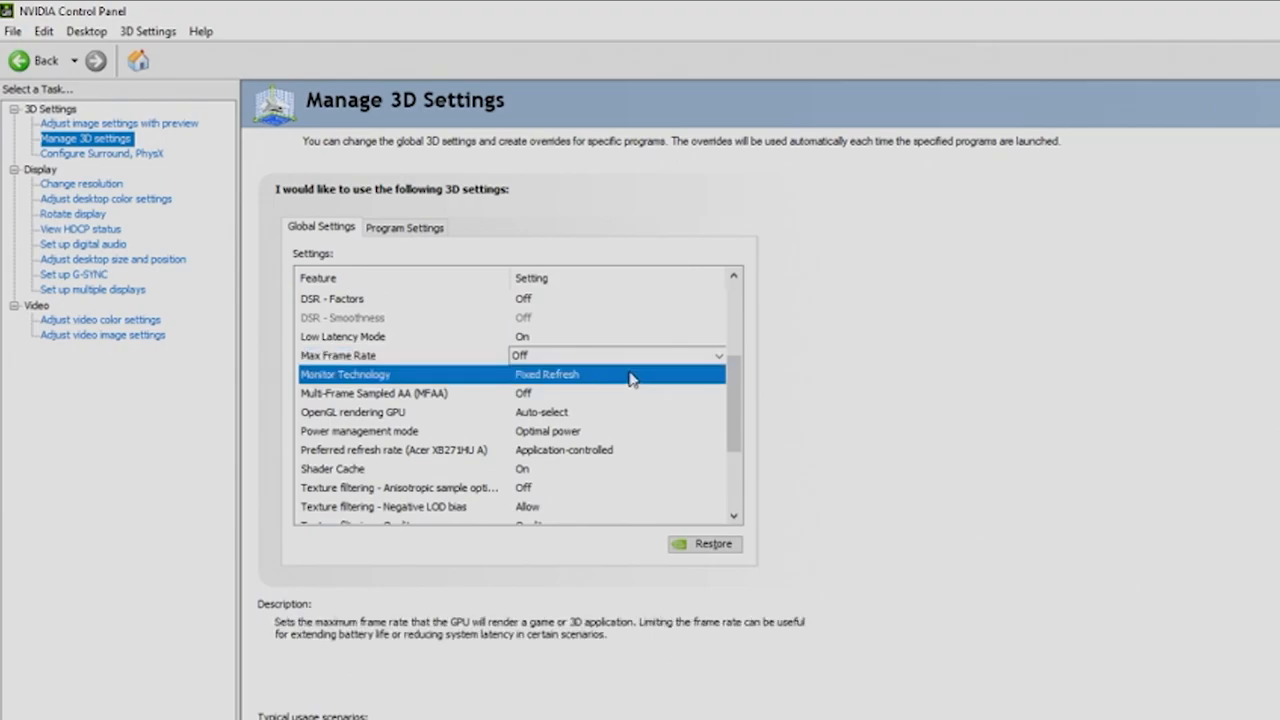
Step: Keep Monitor Technology at Fixed Refresh and expand the OpenGL rendering GPU choices
left_click(718, 374)
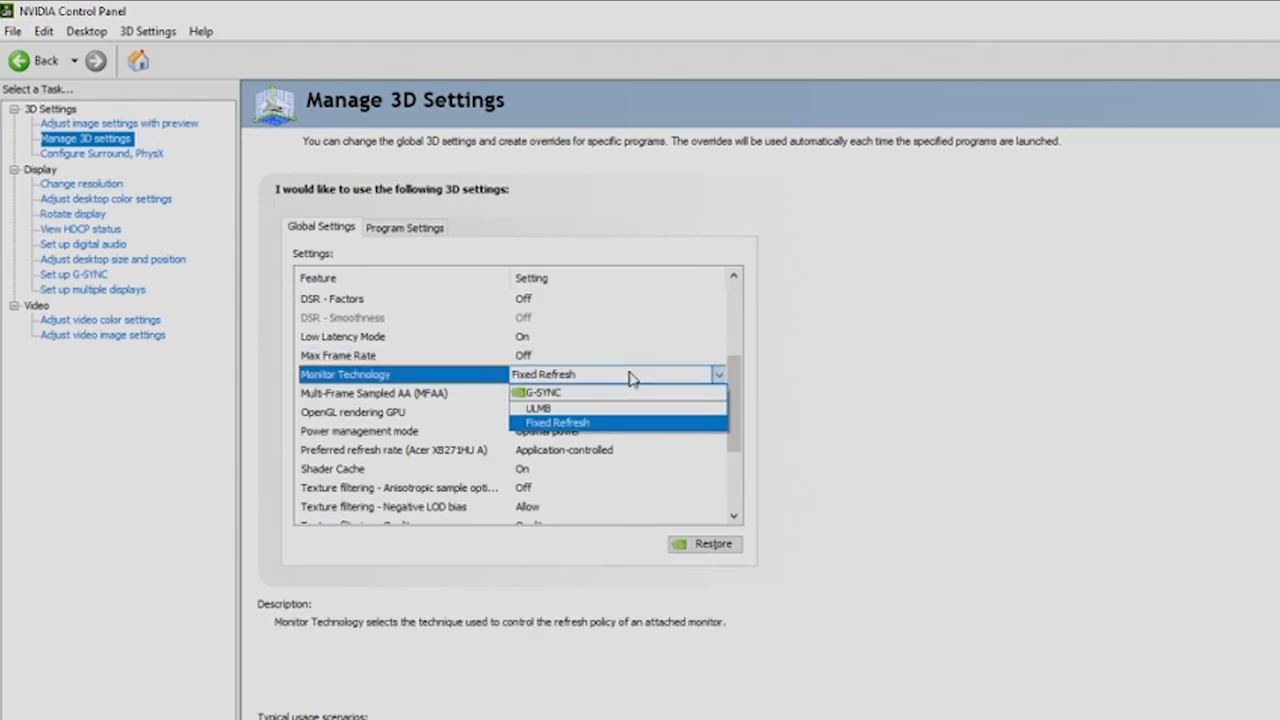
mouse_move(614, 392)
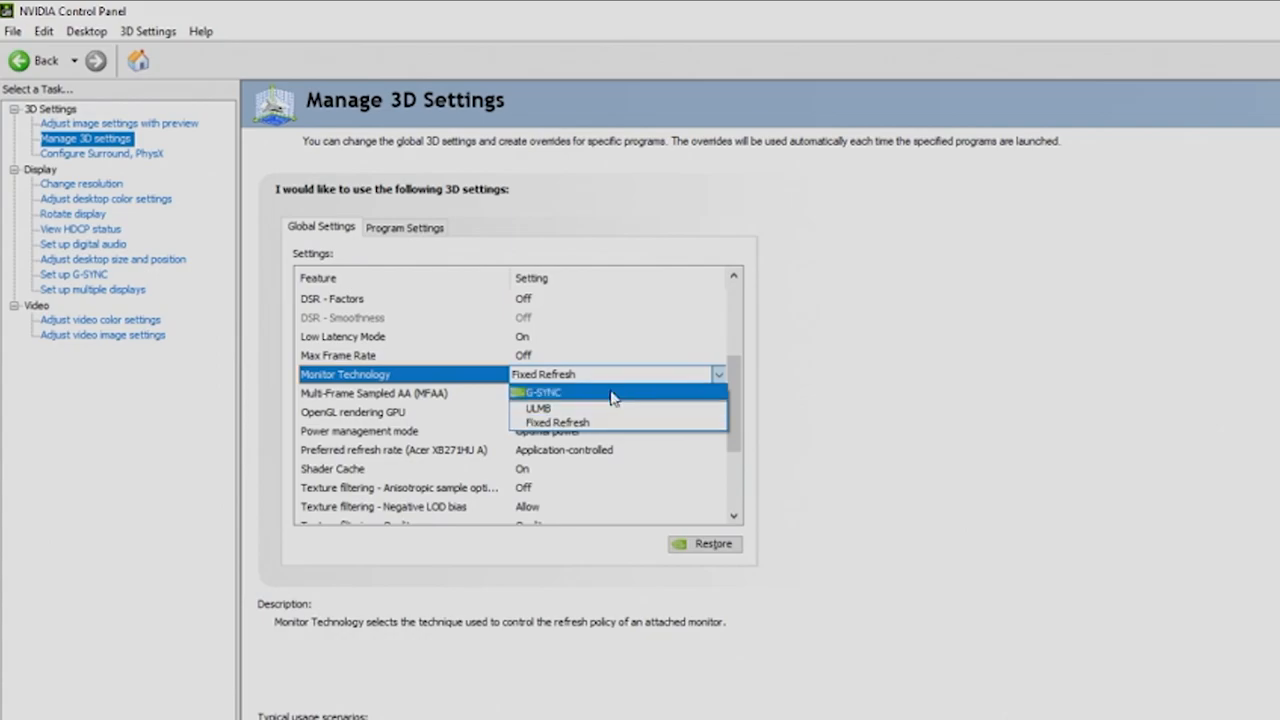
mouse_move(597, 422)
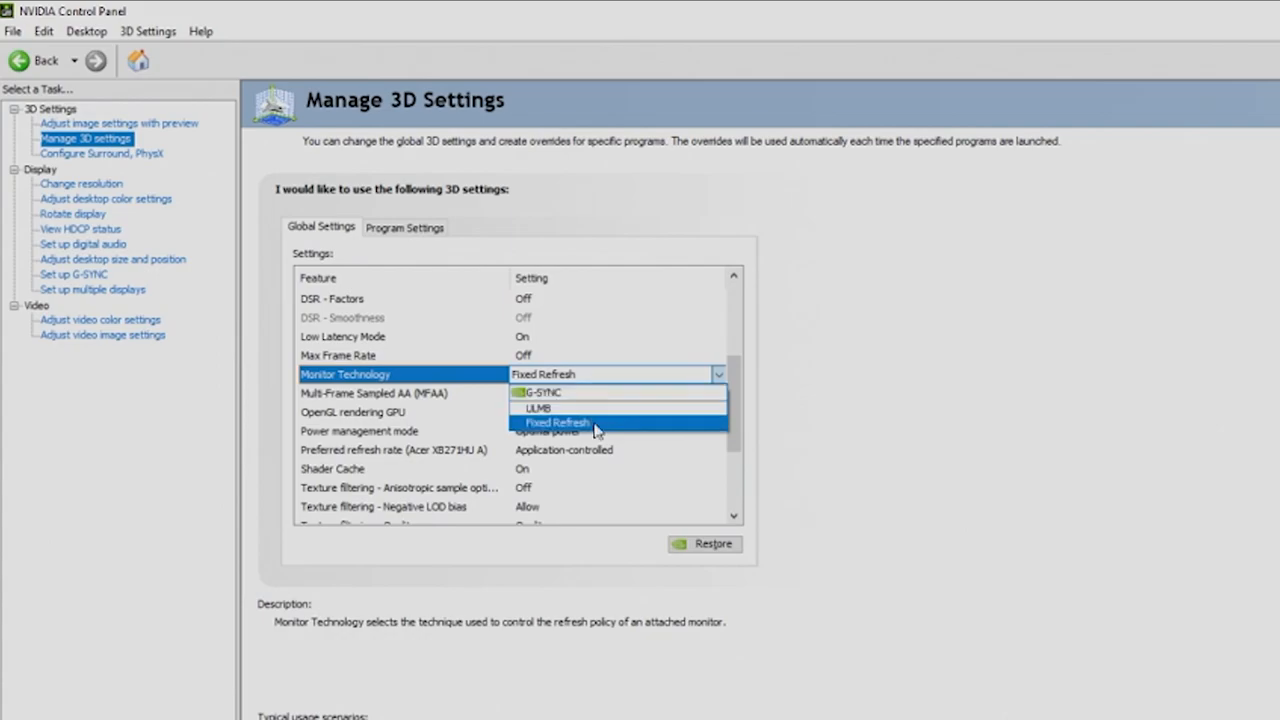
left_click(556, 422)
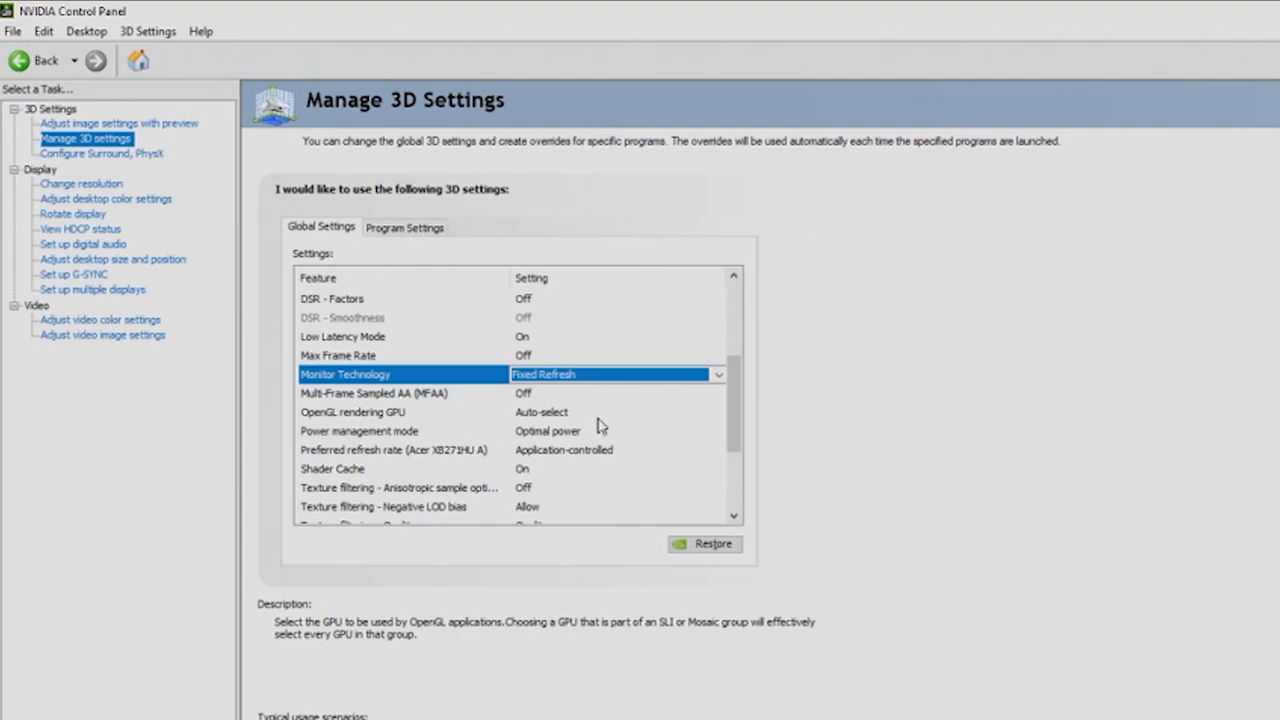
mouse_move(597, 418)
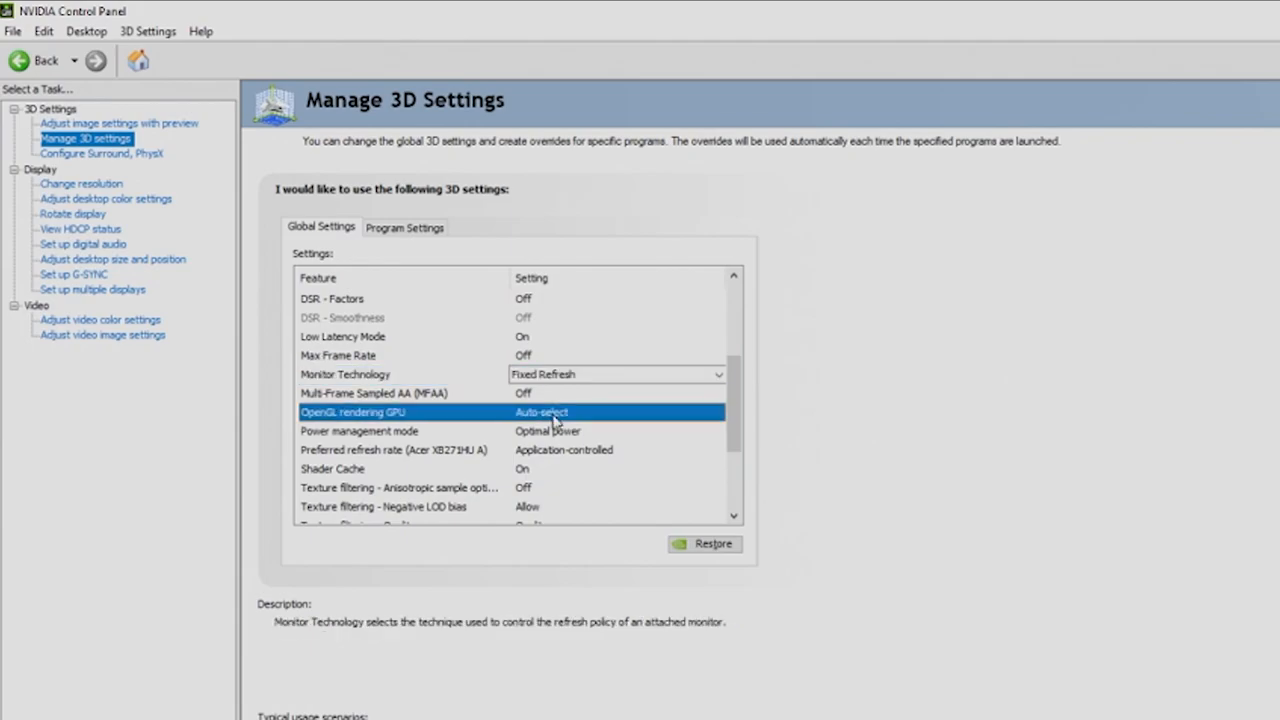
left_click(540, 412)
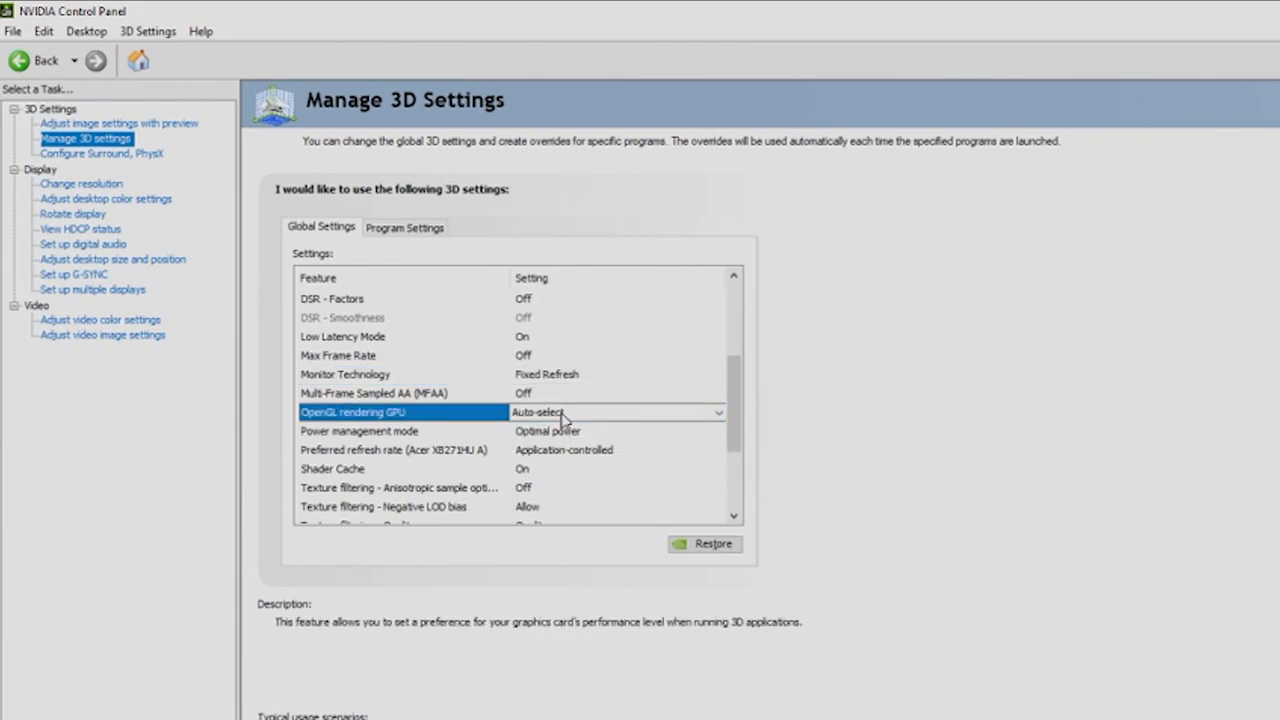
left_click(717, 412)
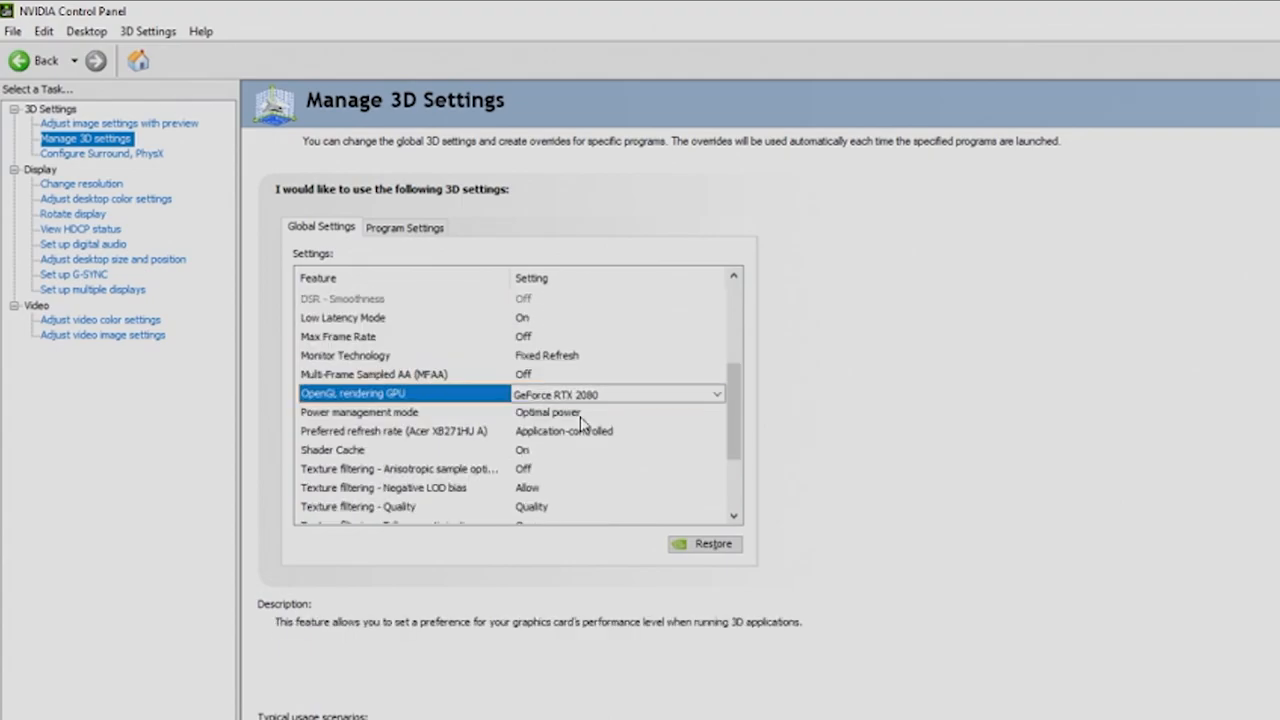
mouse_move(585, 421)
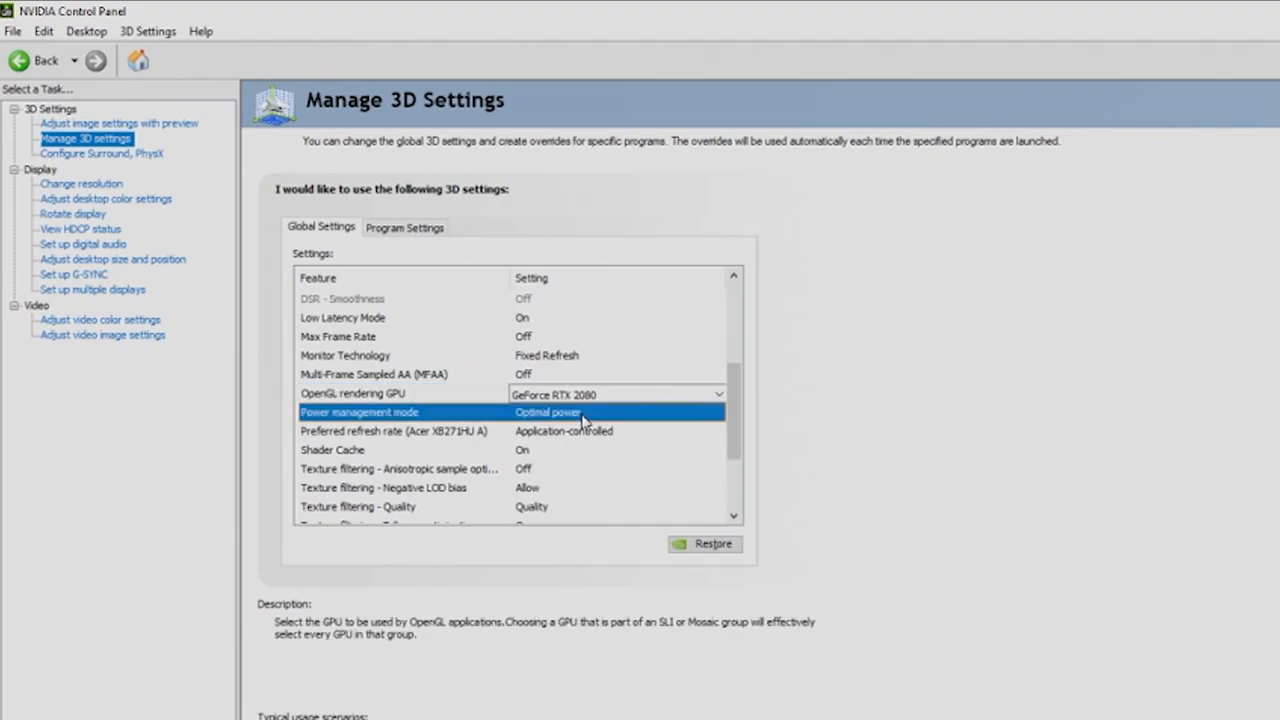
Step: Set Power management mode to Prefer maximum performance, with OpenGL GPU on GeForce RTX 2080
left_click(718, 412)
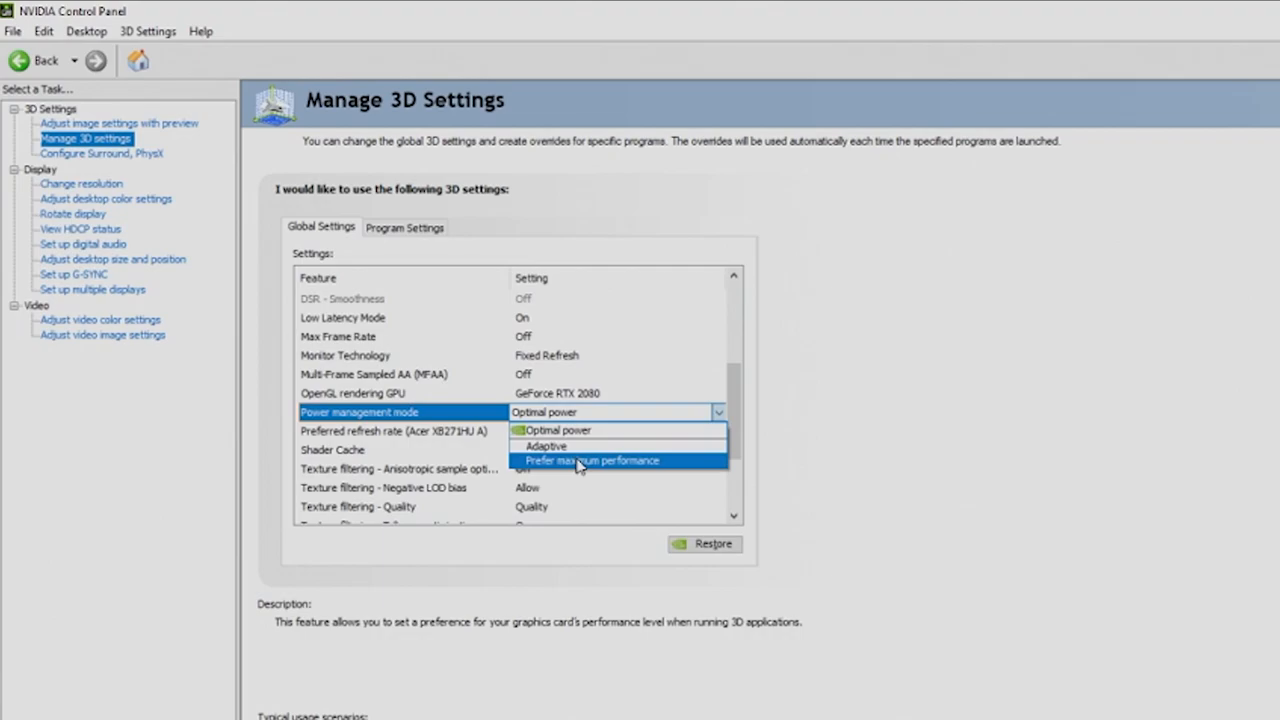
left_click(592, 460)
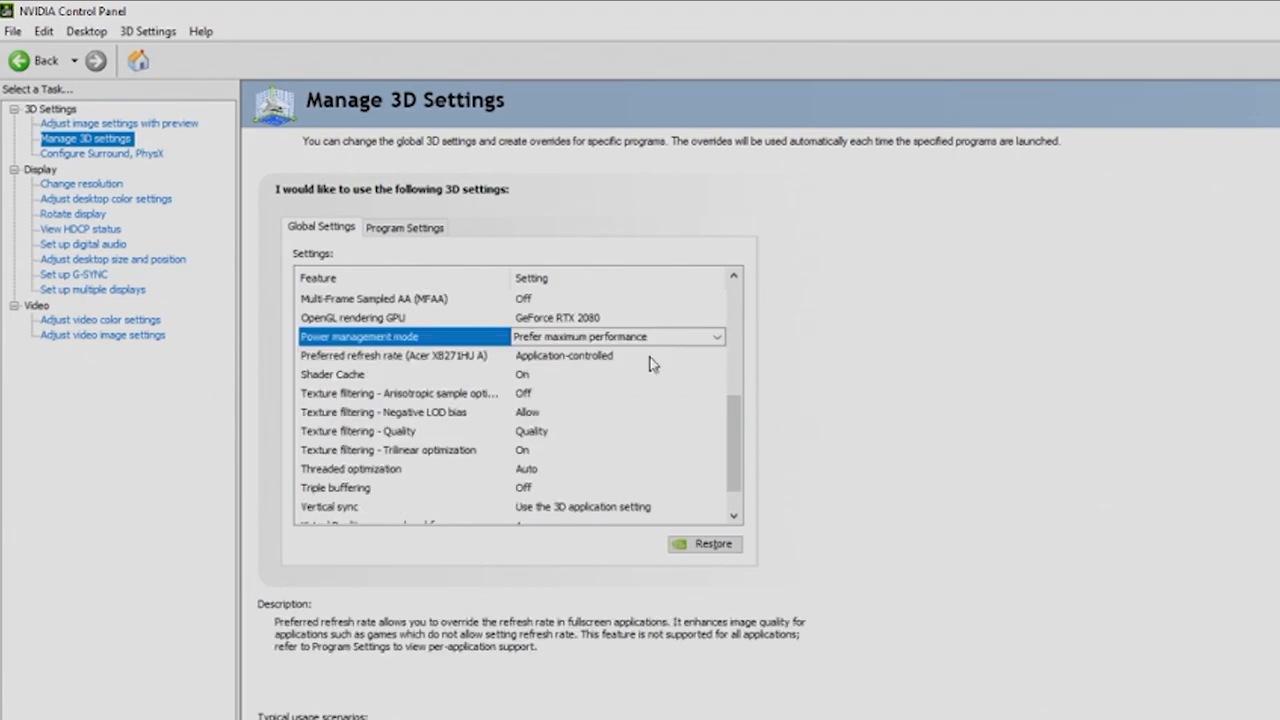
Step: Set refresh rate to Highest available, anisotropic optimization On, texture filtering High performance
left_click(718, 355)
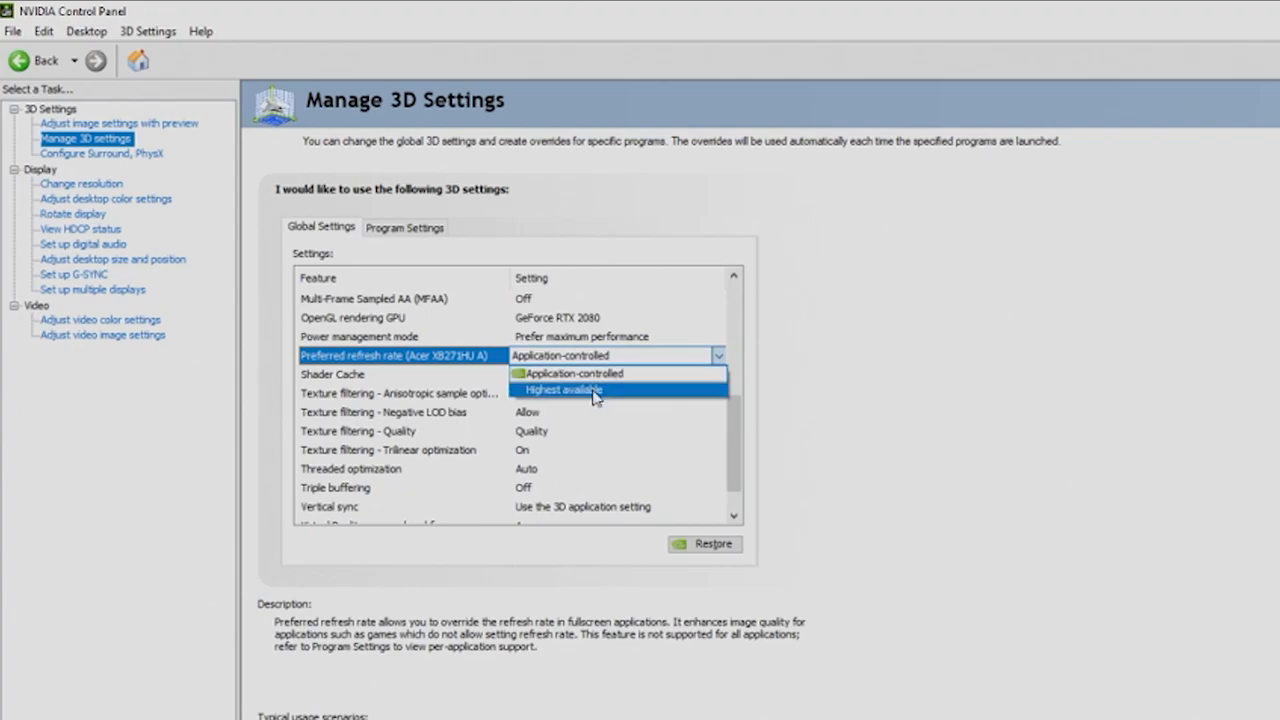
left_click(563, 389)
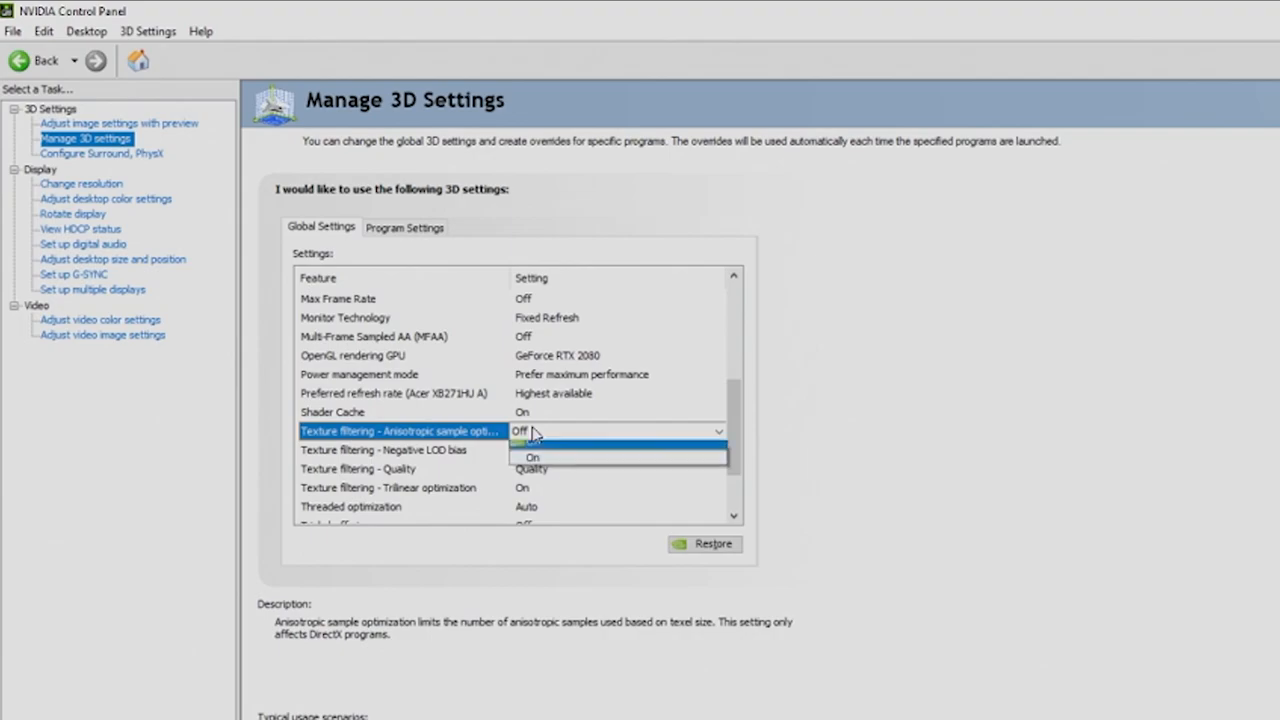
left_click(533, 457)
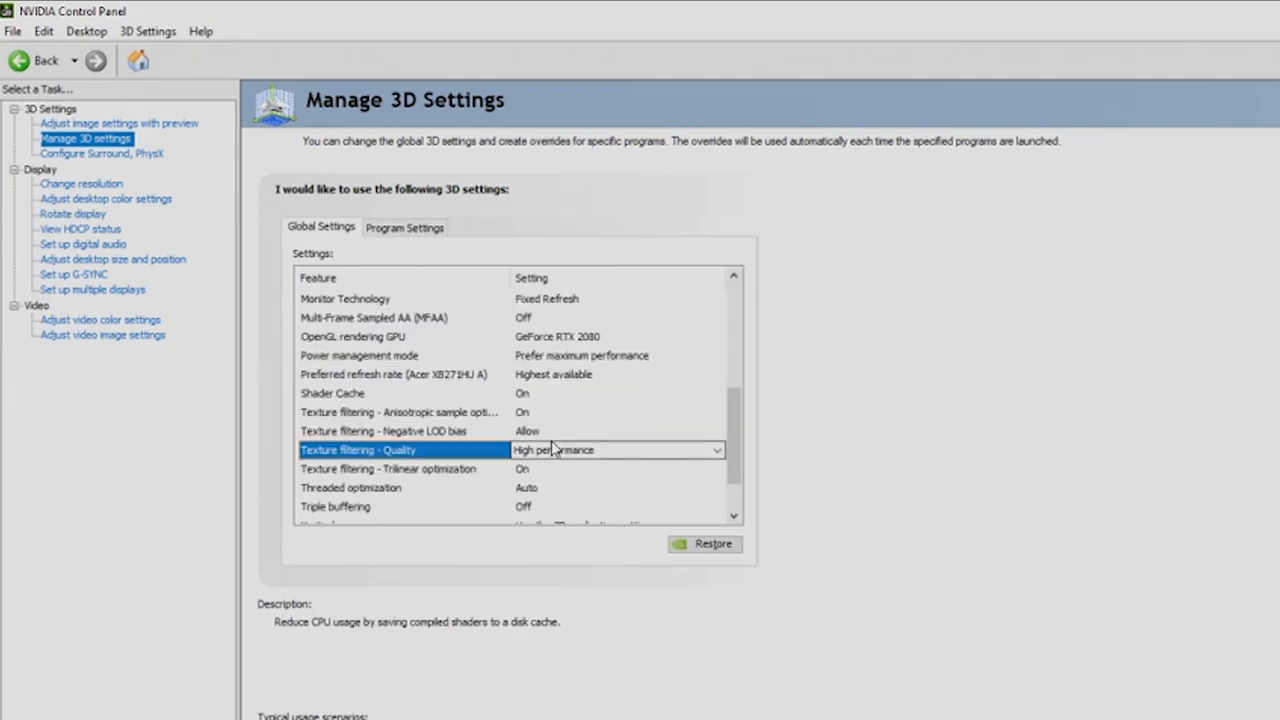
scroll("down", 3)
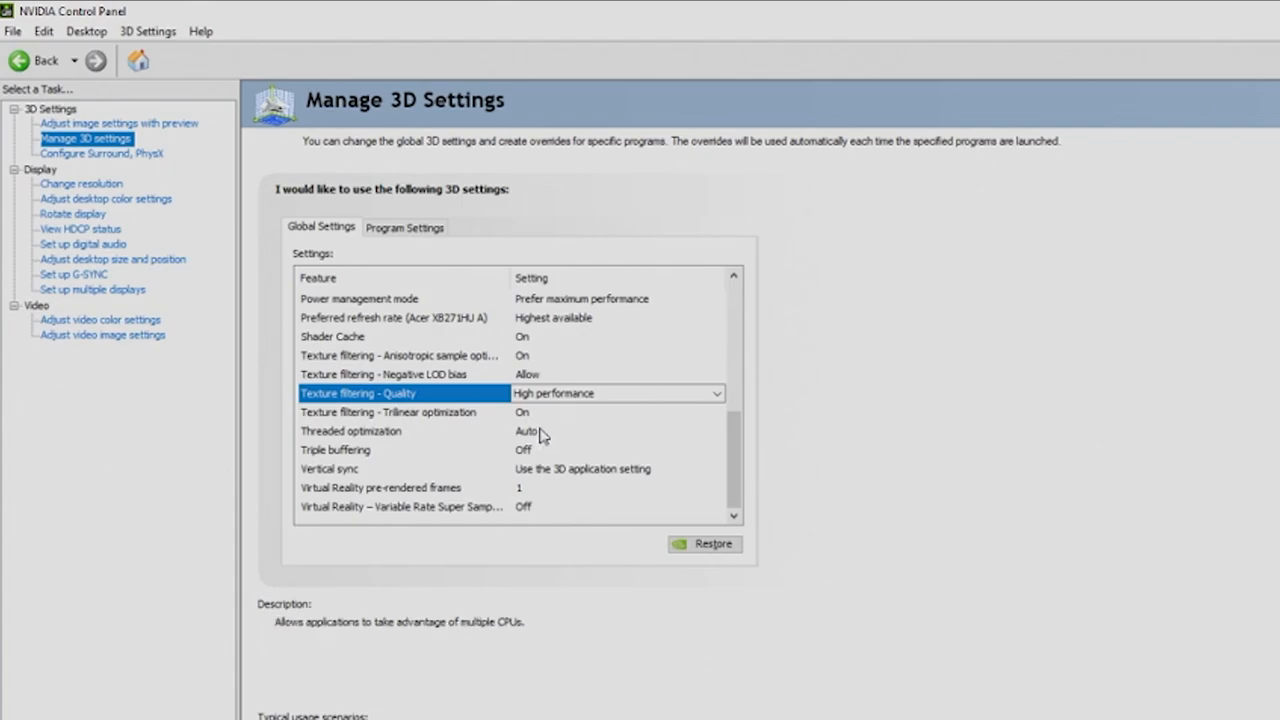
mouse_move(535, 450)
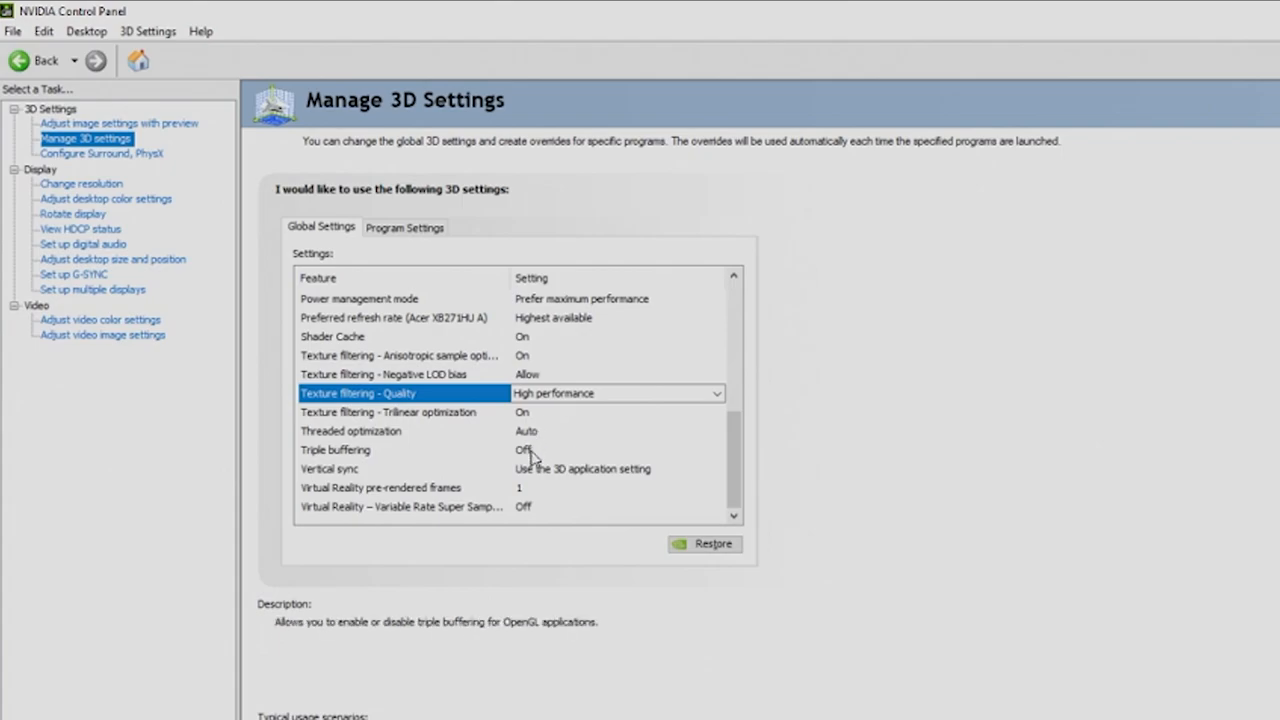
mouse_move(535, 477)
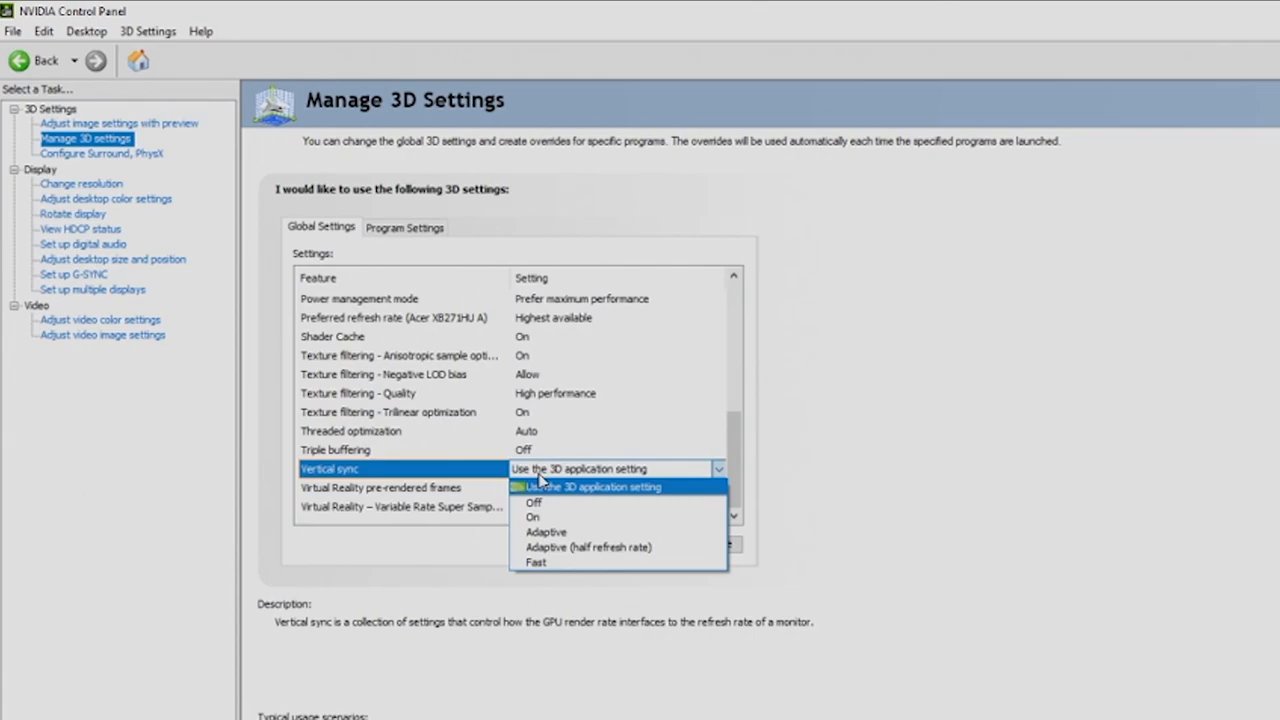
mouse_move(538, 502)
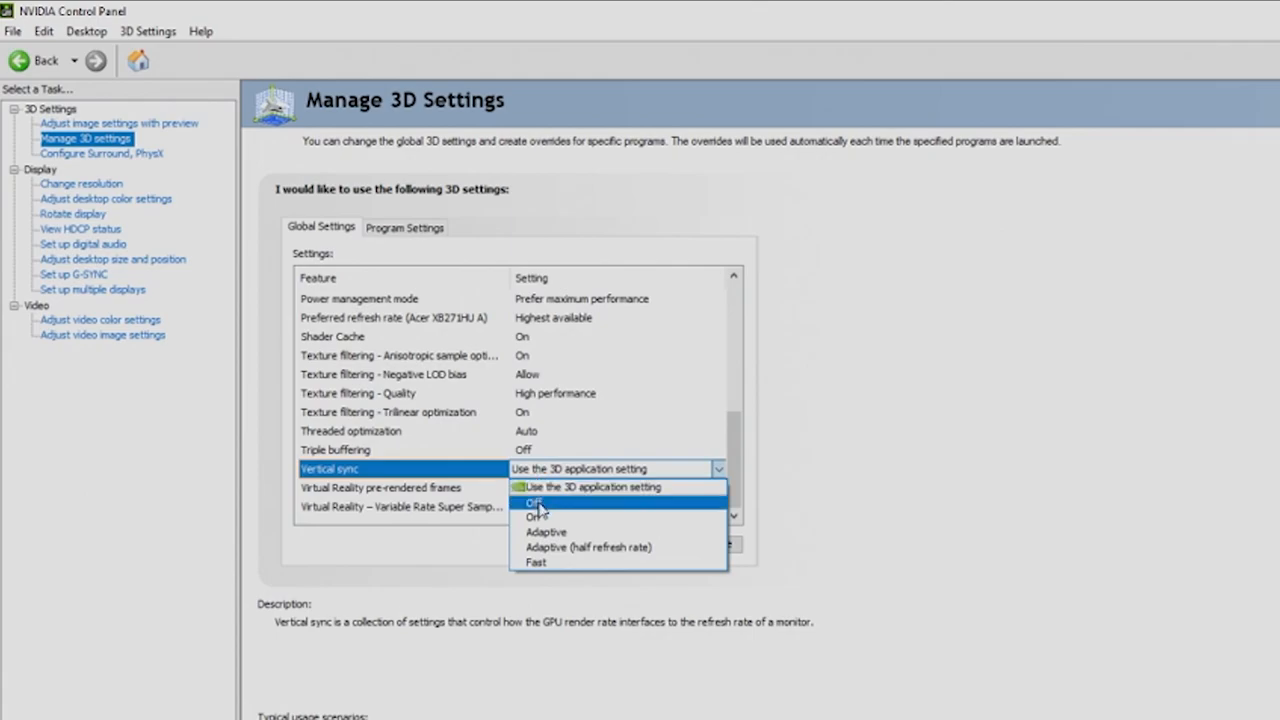
Step: Set Vertical sync to Off in the global 3D settings
left_click(534, 501)
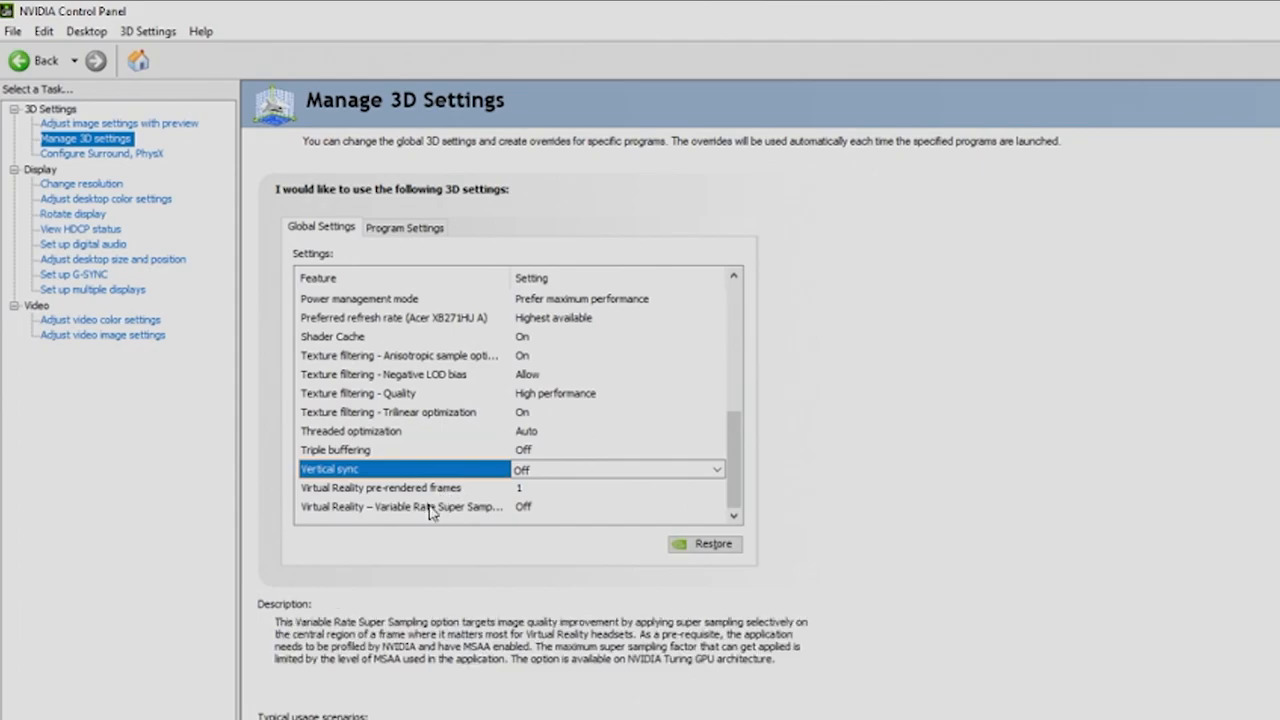
mouse_move(508, 515)
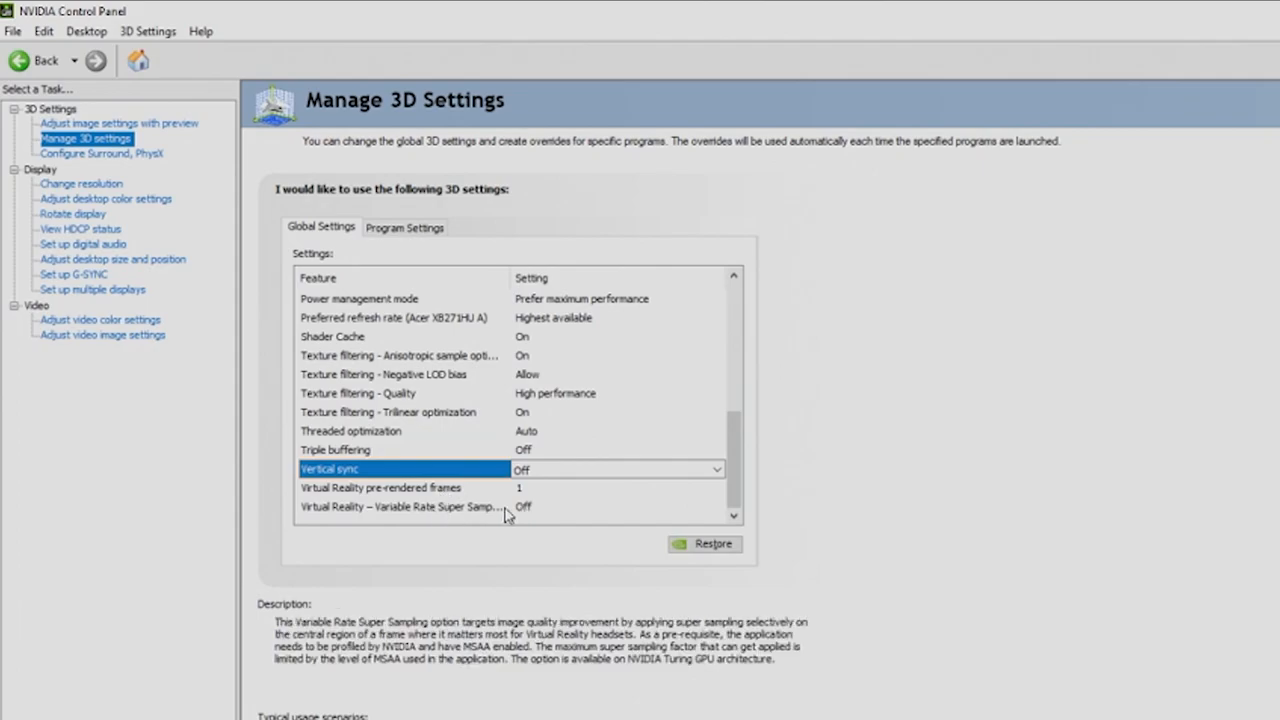
mouse_move(445, 518)
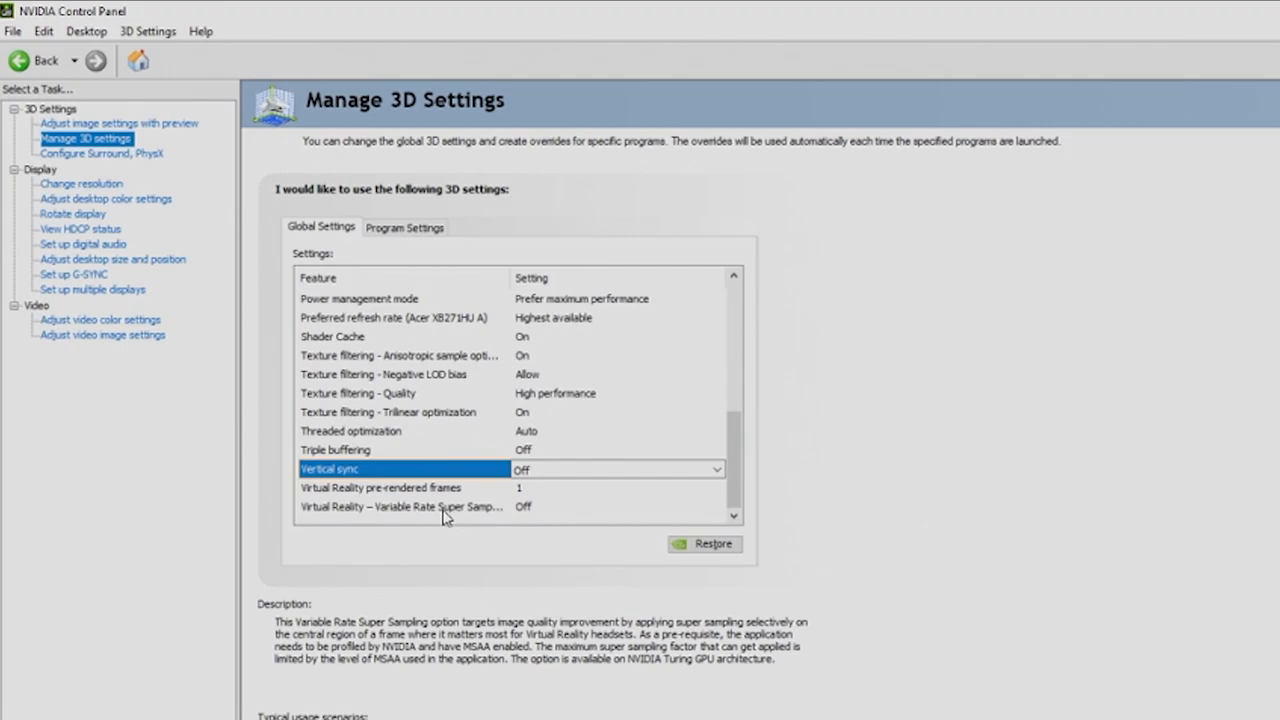
mouse_move(530, 515)
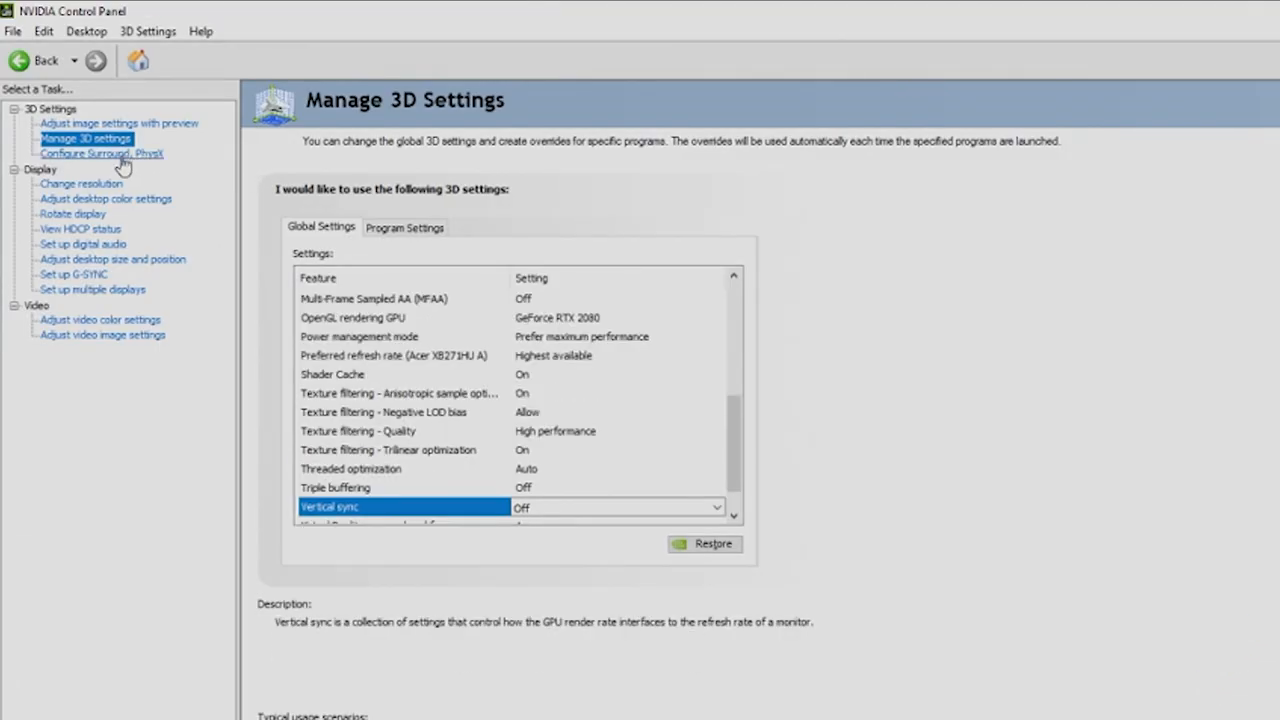
Step: Open Configure Surround, PhysX and set the PhysX processor to GeForce RTX 2080
left_click(101, 153)
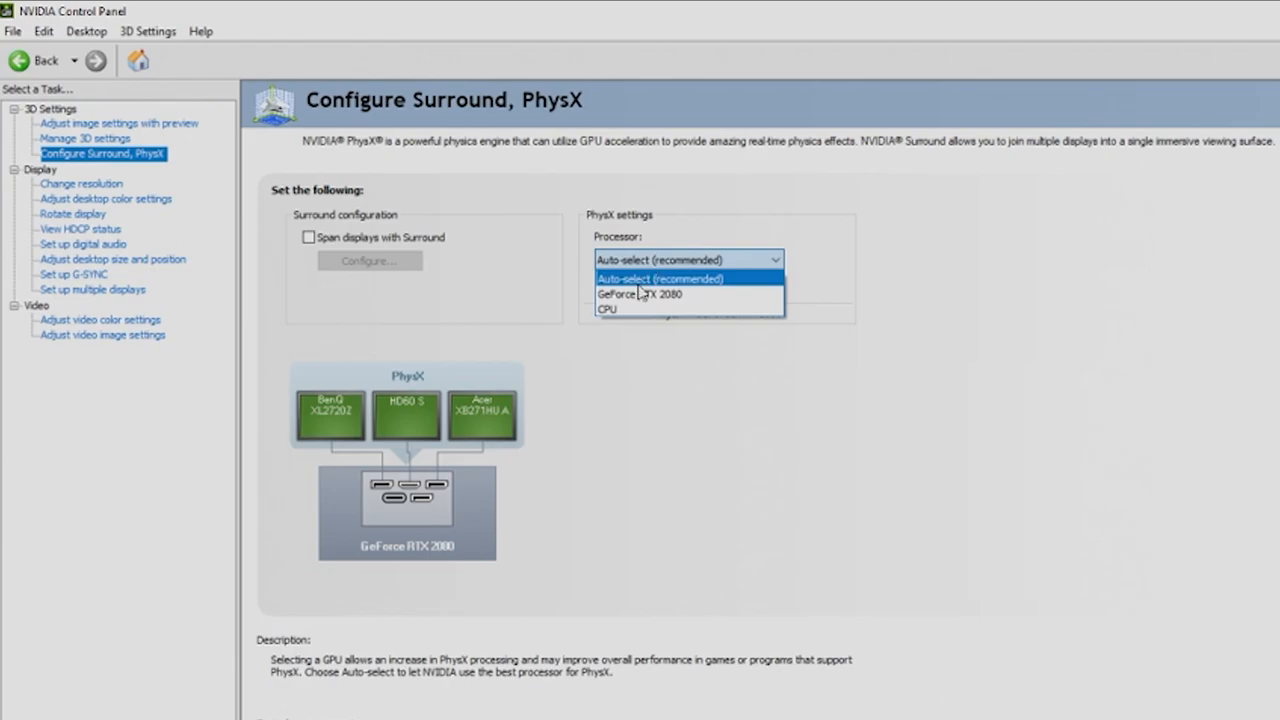
left_click(640, 294)
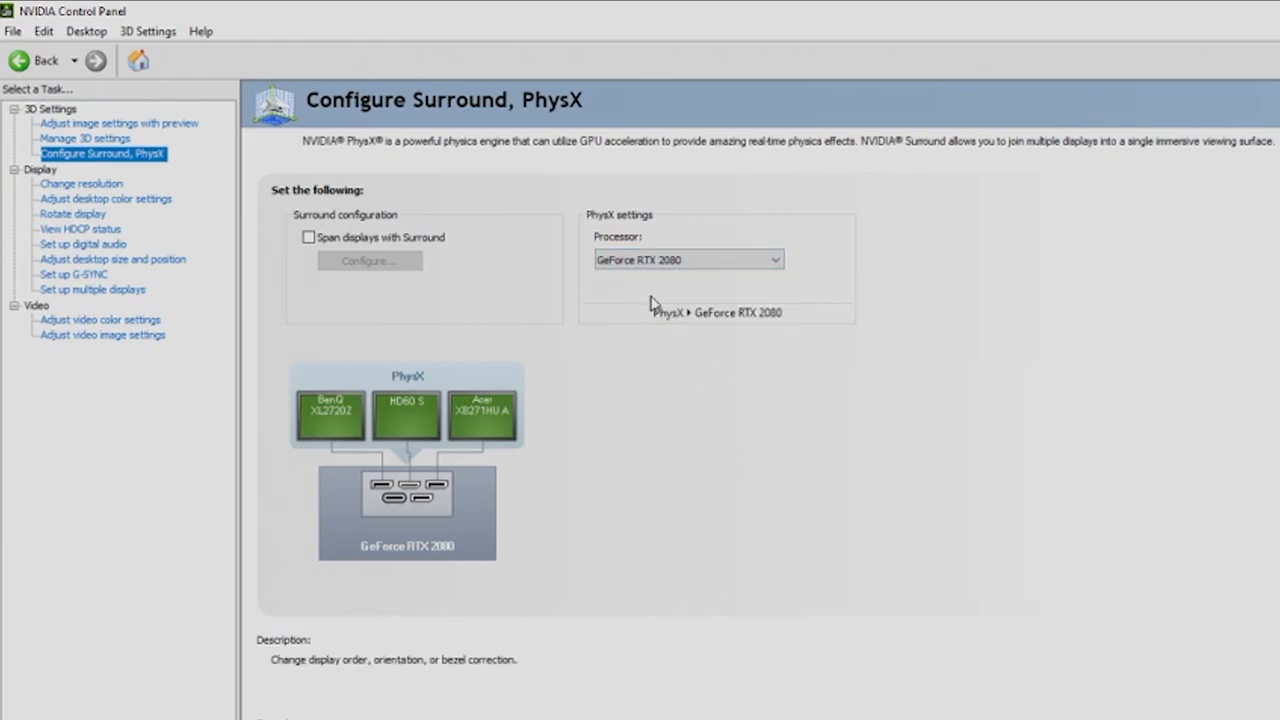
mouse_move(81, 183)
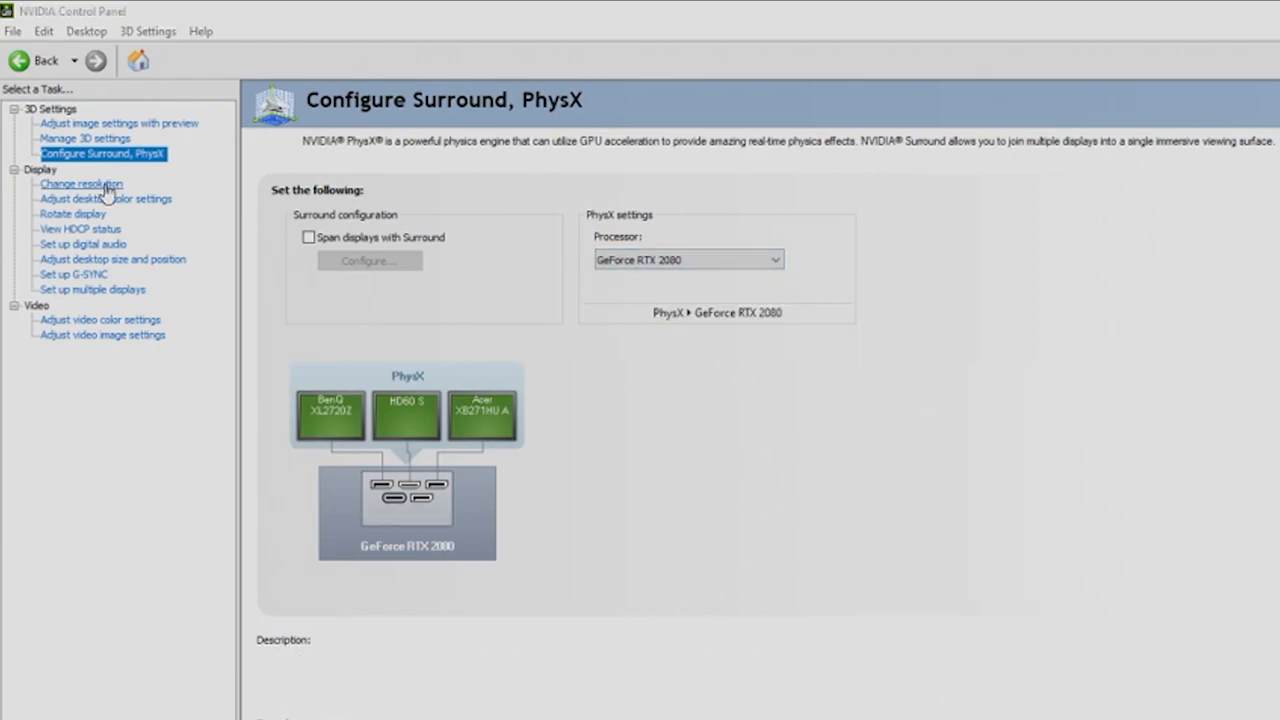
Step: Keep the Acer display at native 2560×1440 and 165Hz, using NVIDIA color settings
left_click(81, 183)
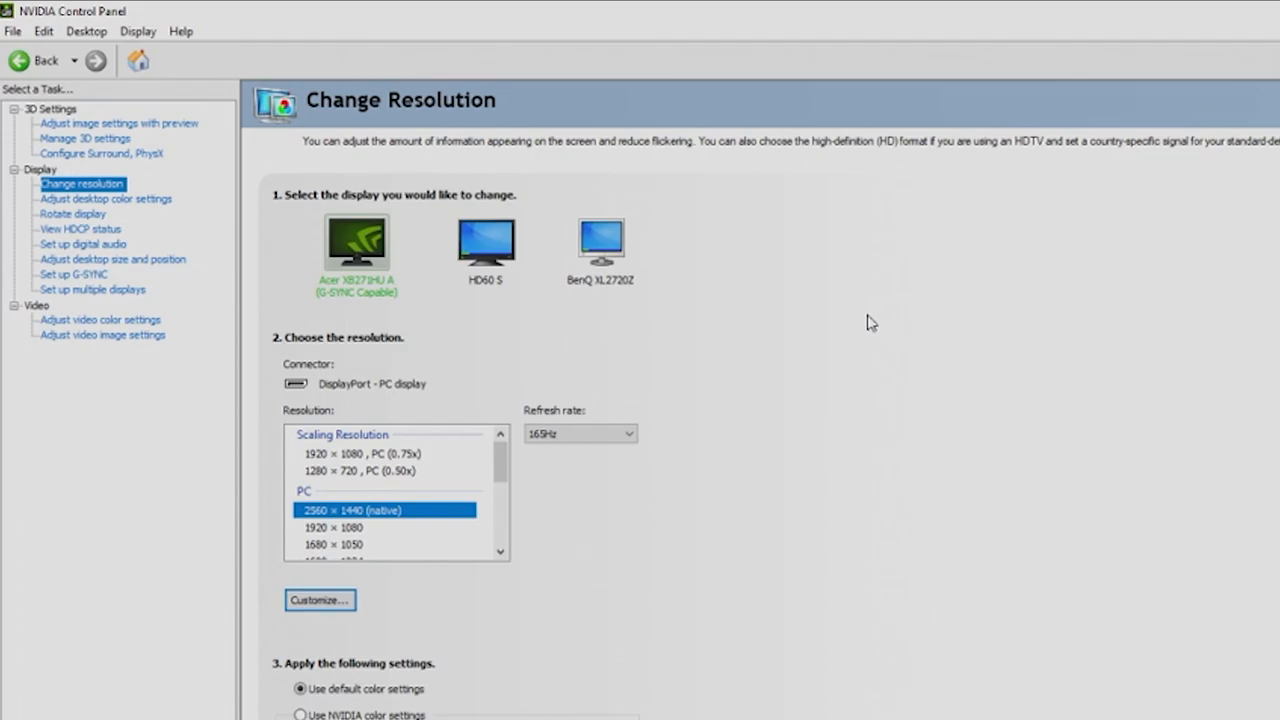
mouse_move(771, 408)
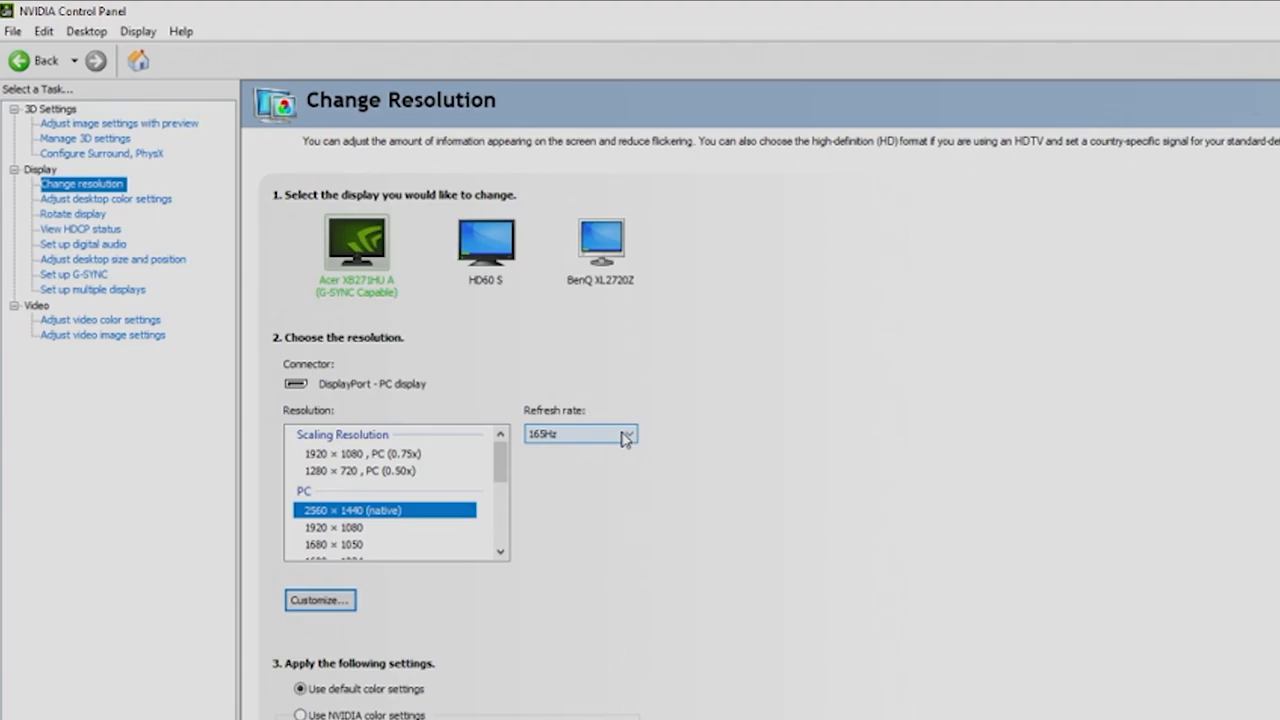
mouse_move(390, 523)
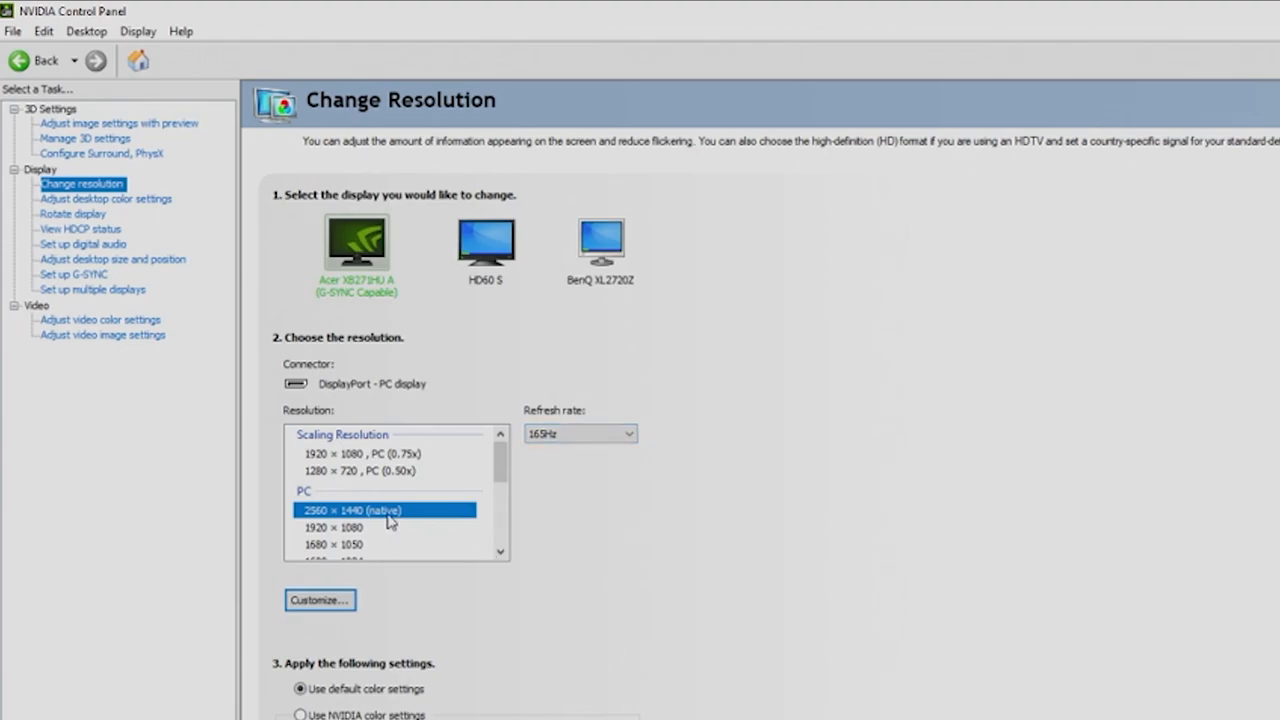
mouse_move(378, 524)
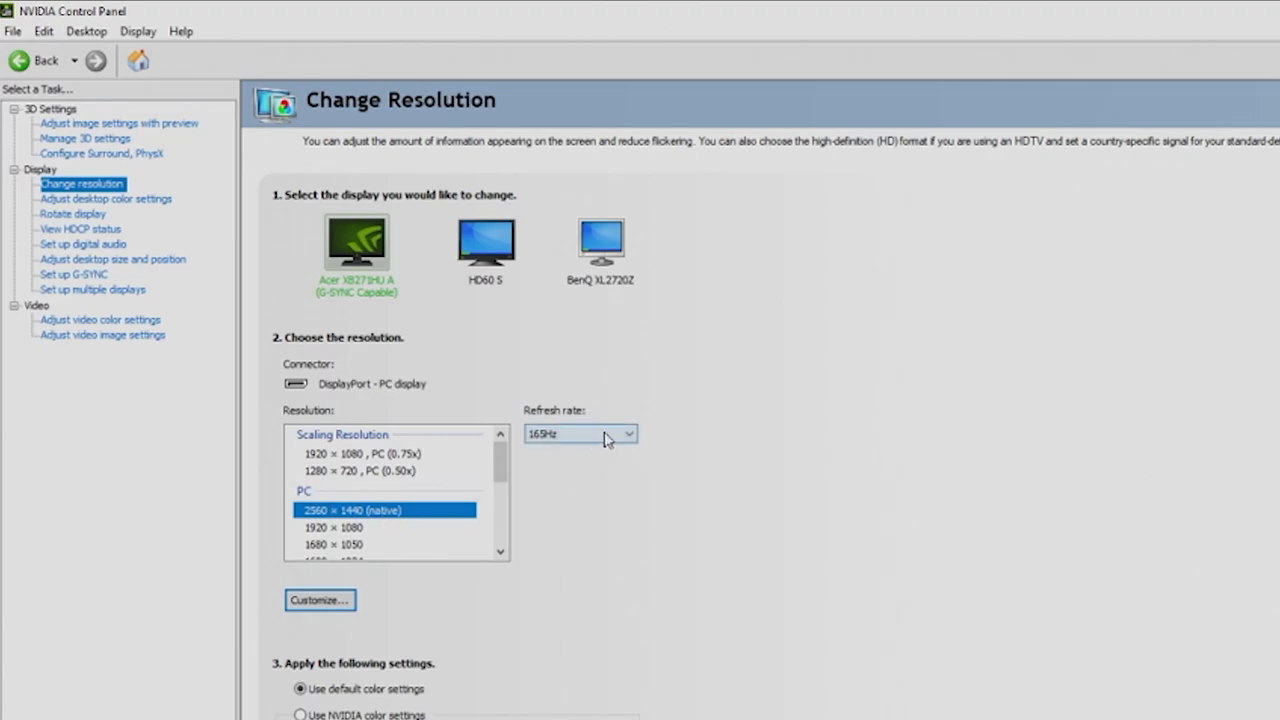
mouse_move(703, 418)
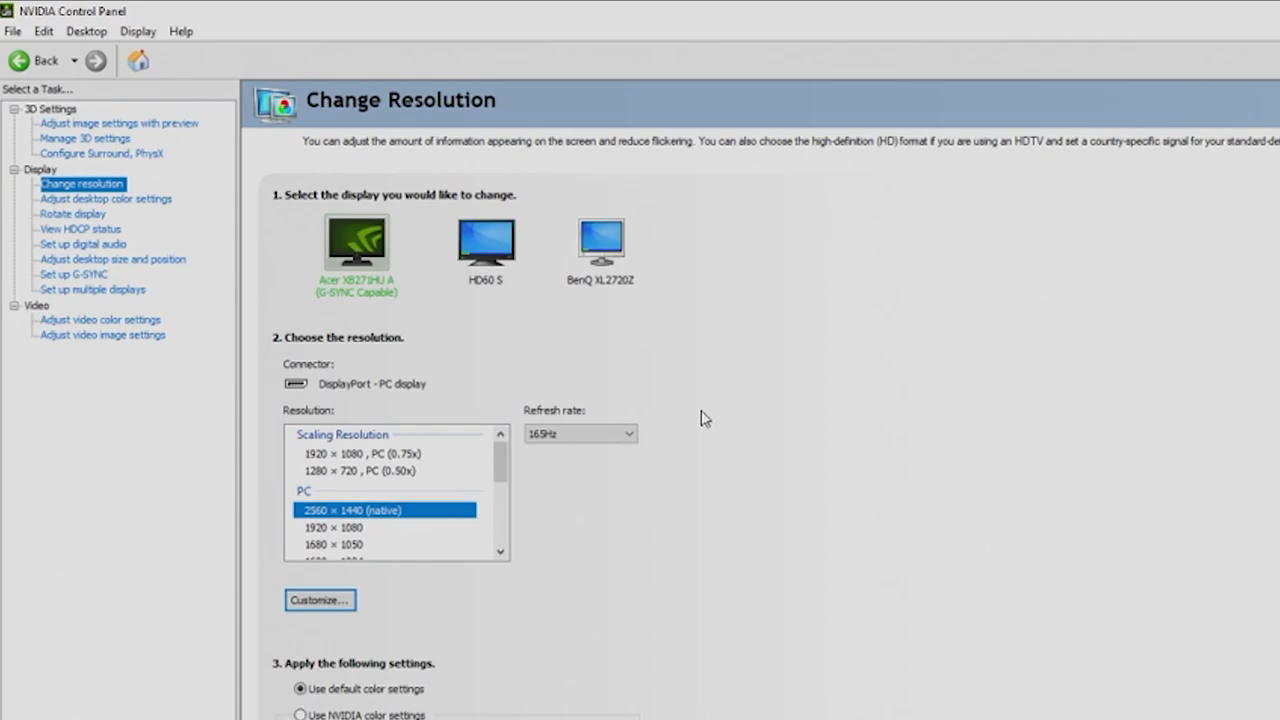
left_click(629, 433)
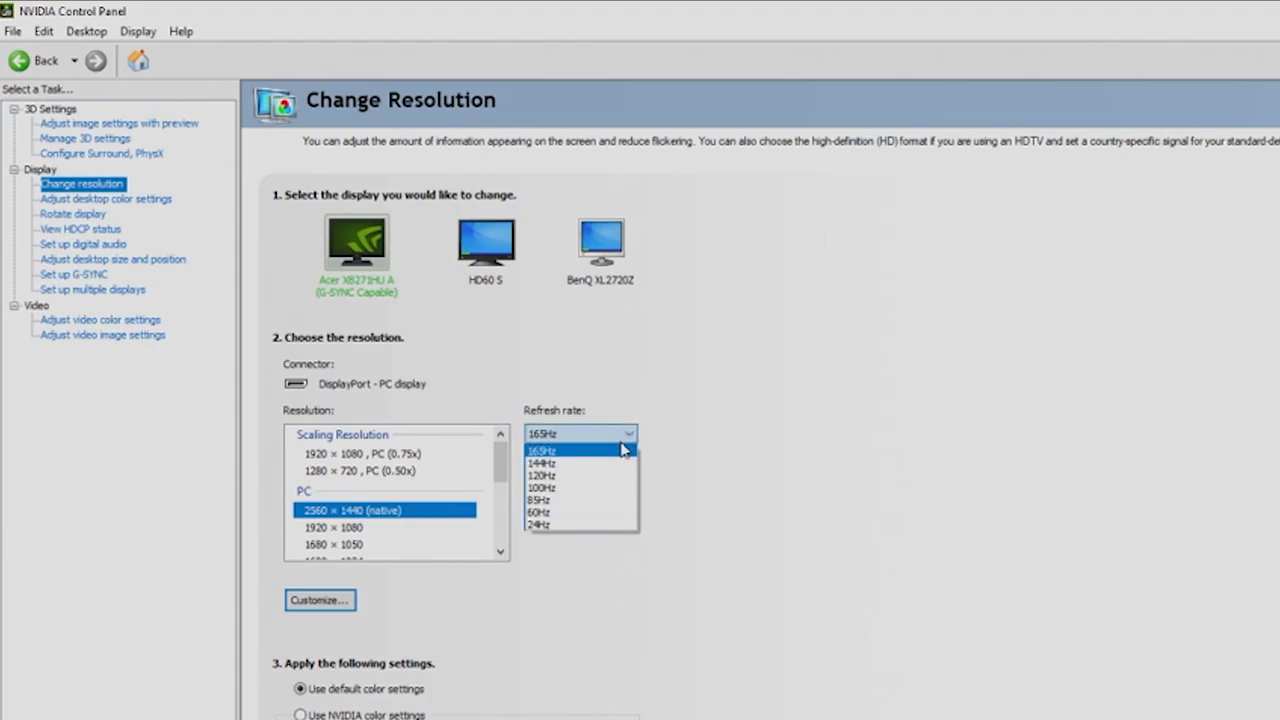
mouse_move(605, 462)
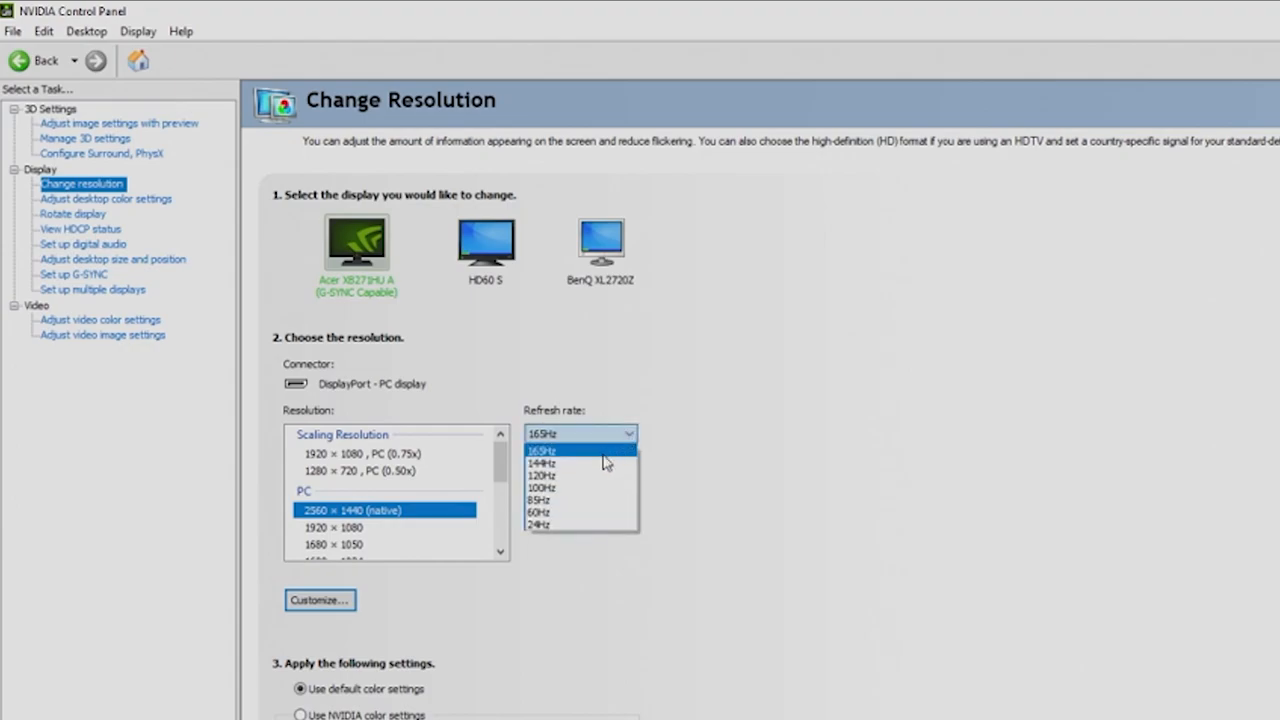
left_click(543, 450)
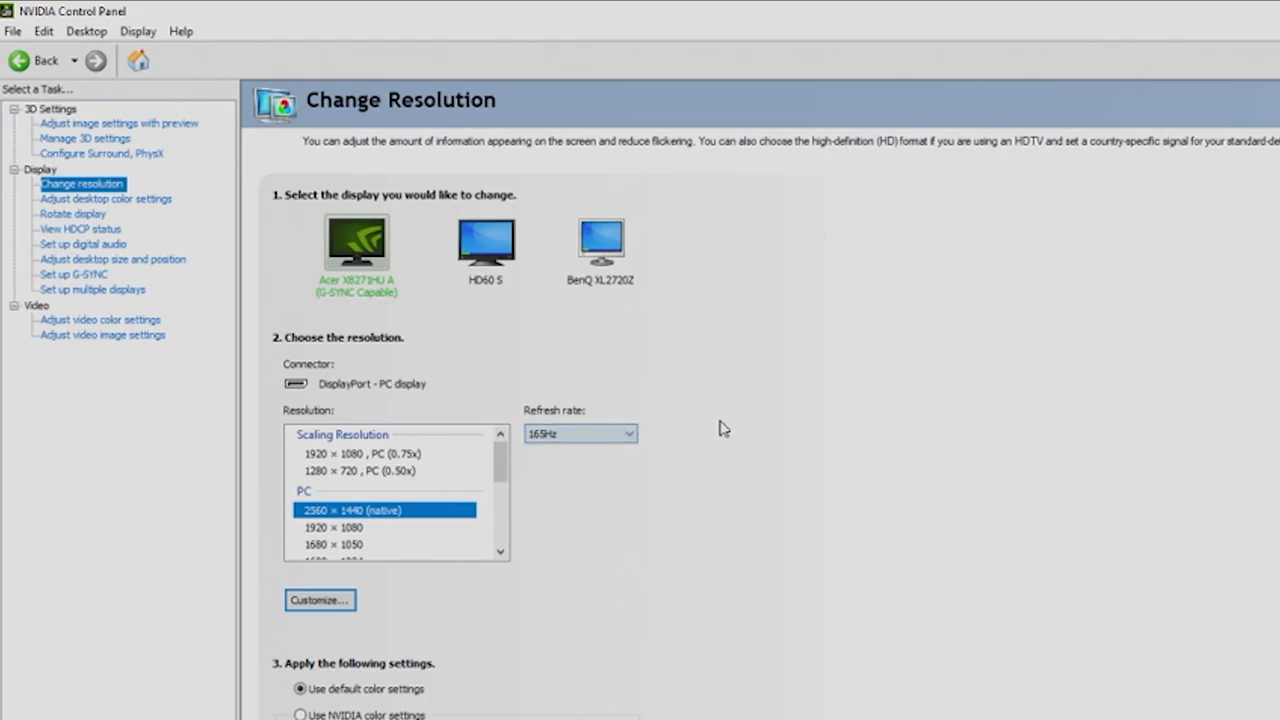
mouse_move(500, 267)
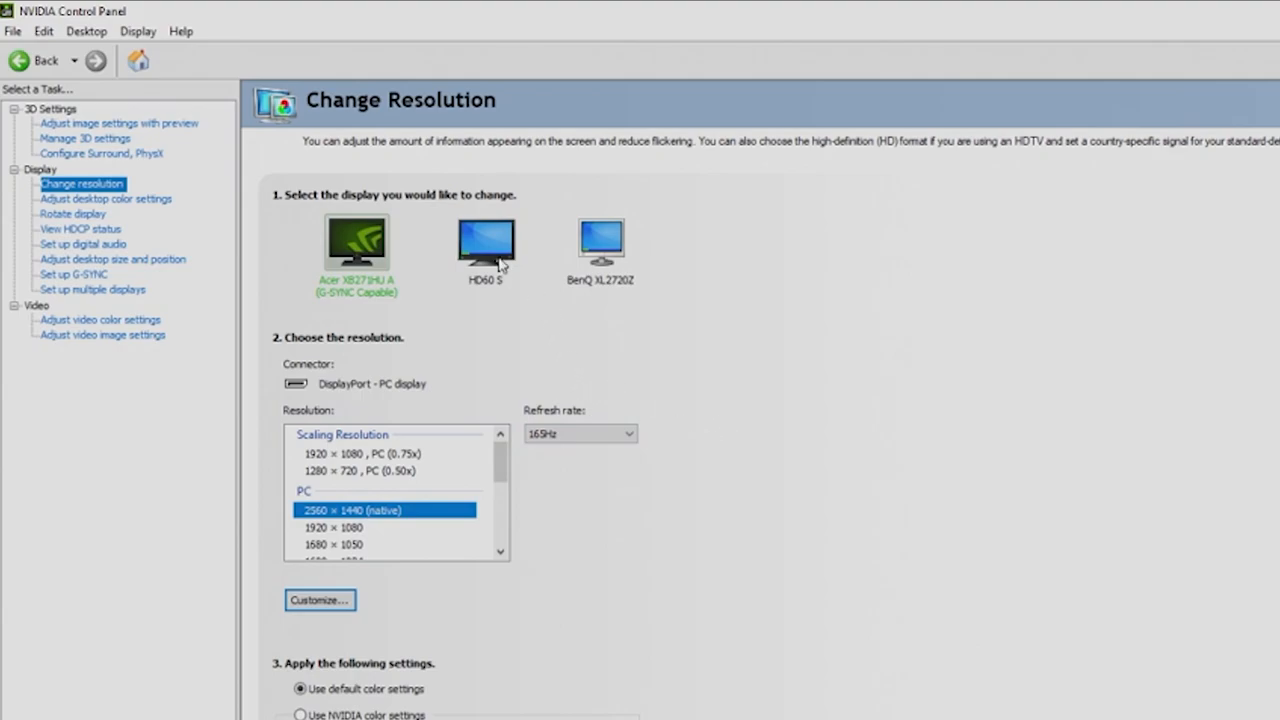
mouse_move(500, 262)
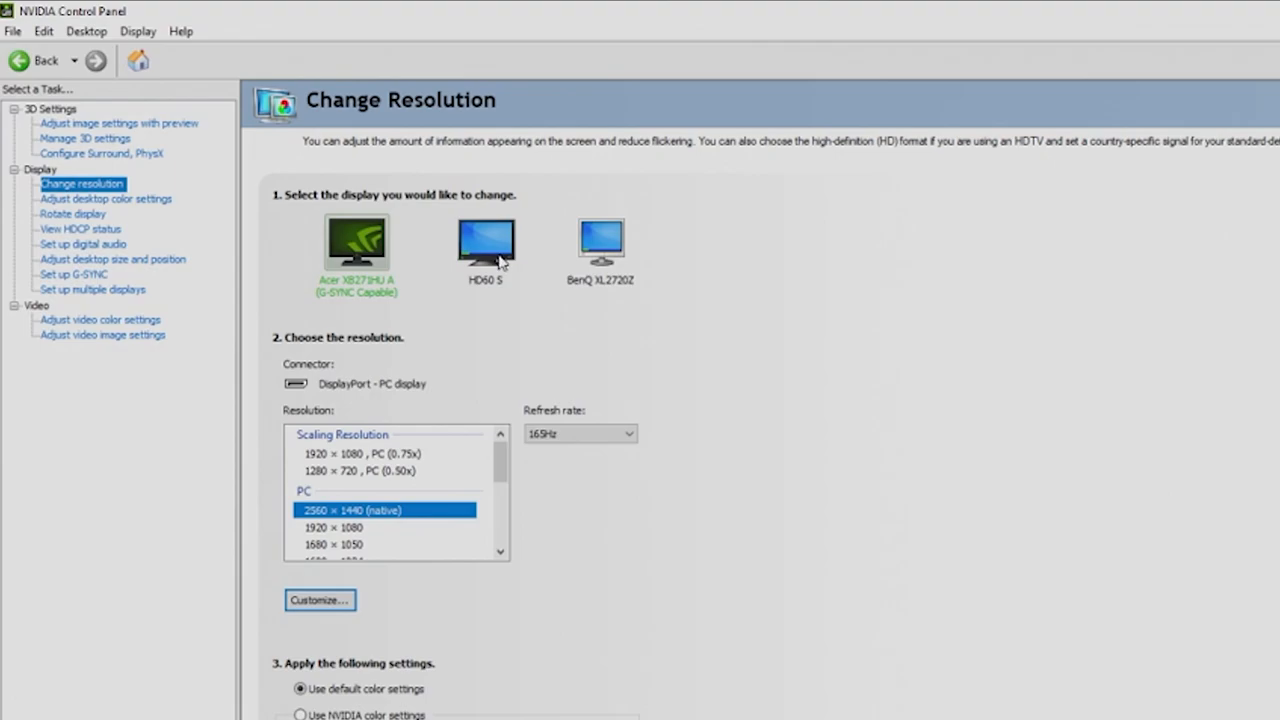
mouse_move(500, 265)
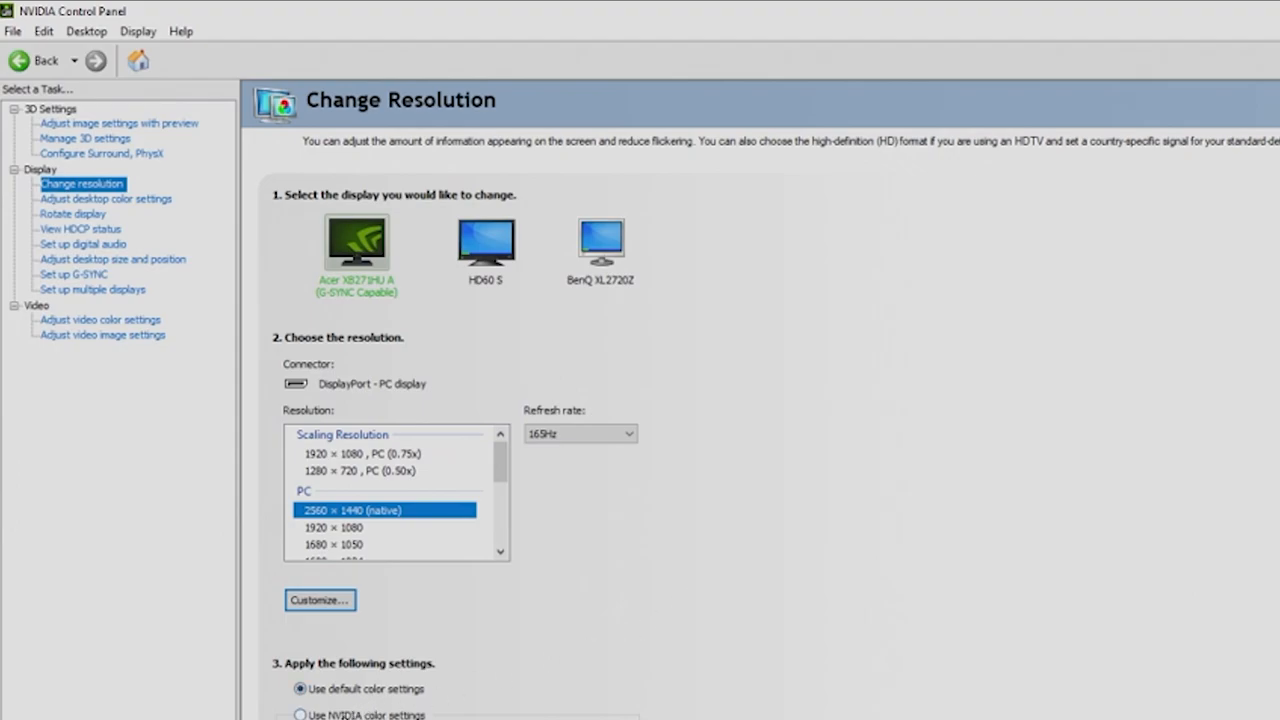
left_click(300, 714)
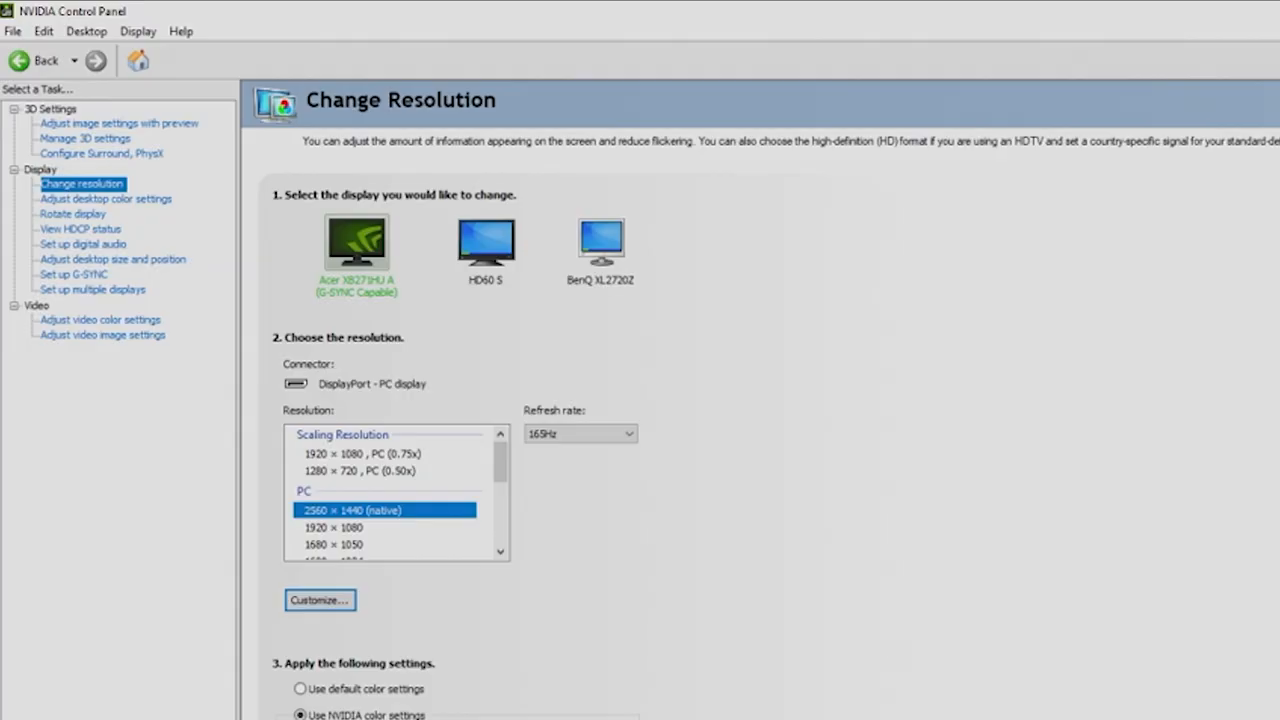
Step: Fine-tune the Acer display's Digital vibrance slider until it reads 60%
left_click(105, 198)
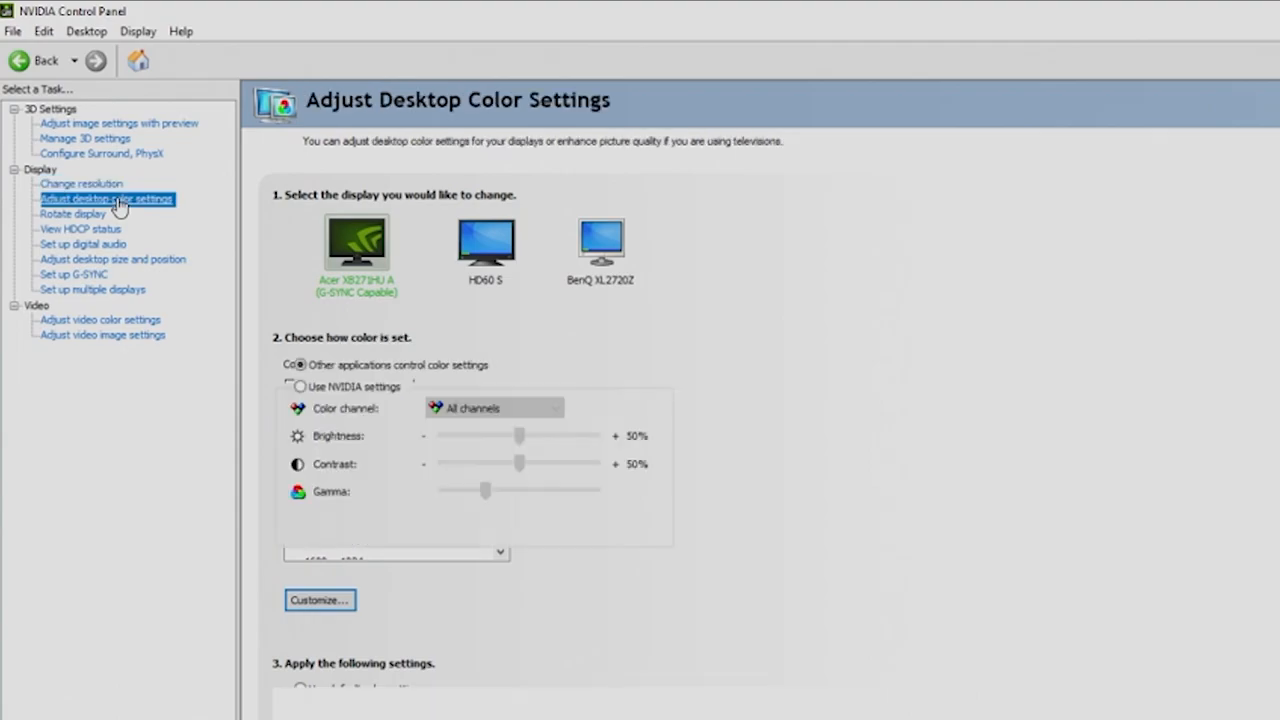
left_click(299, 364)
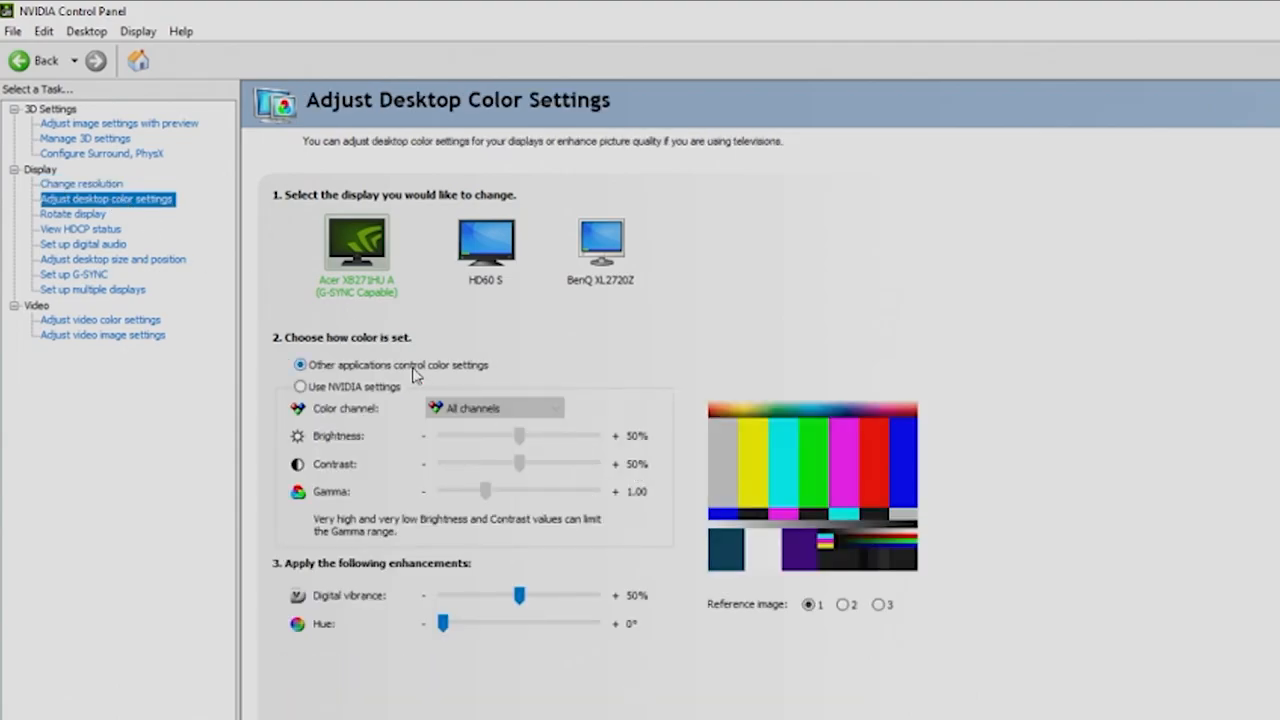
mouse_move(420, 588)
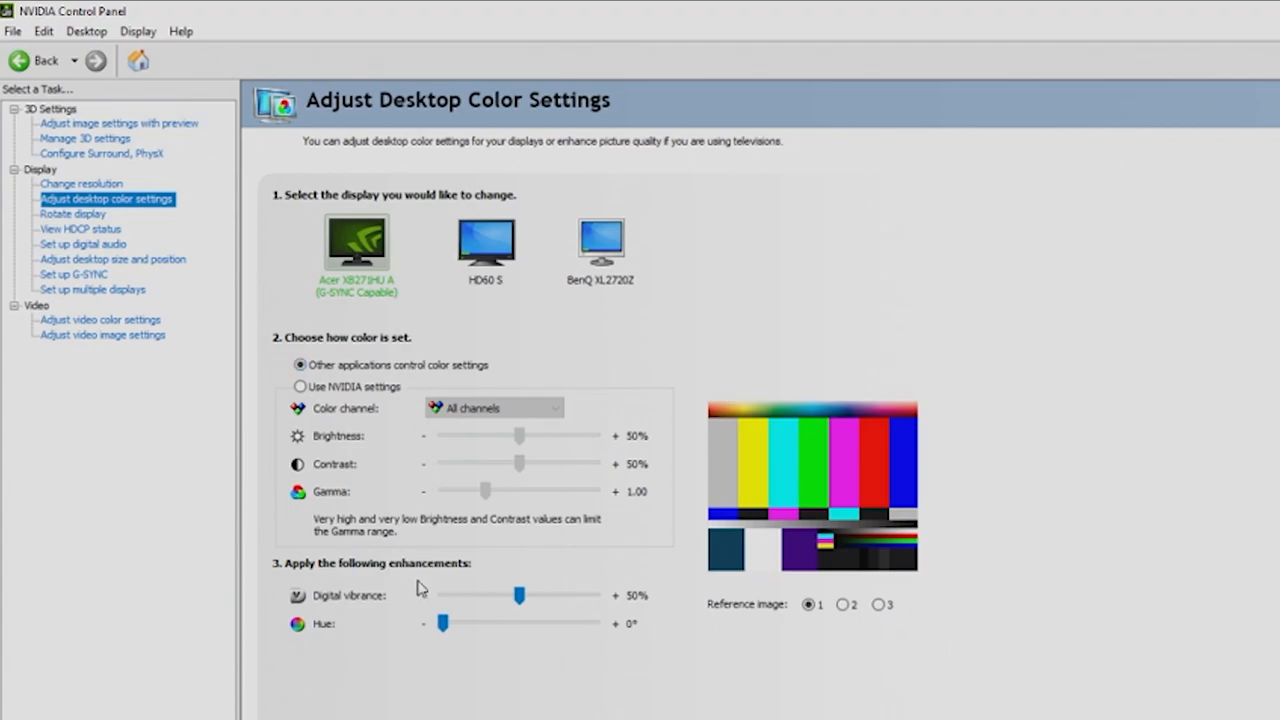
mouse_move(398, 570)
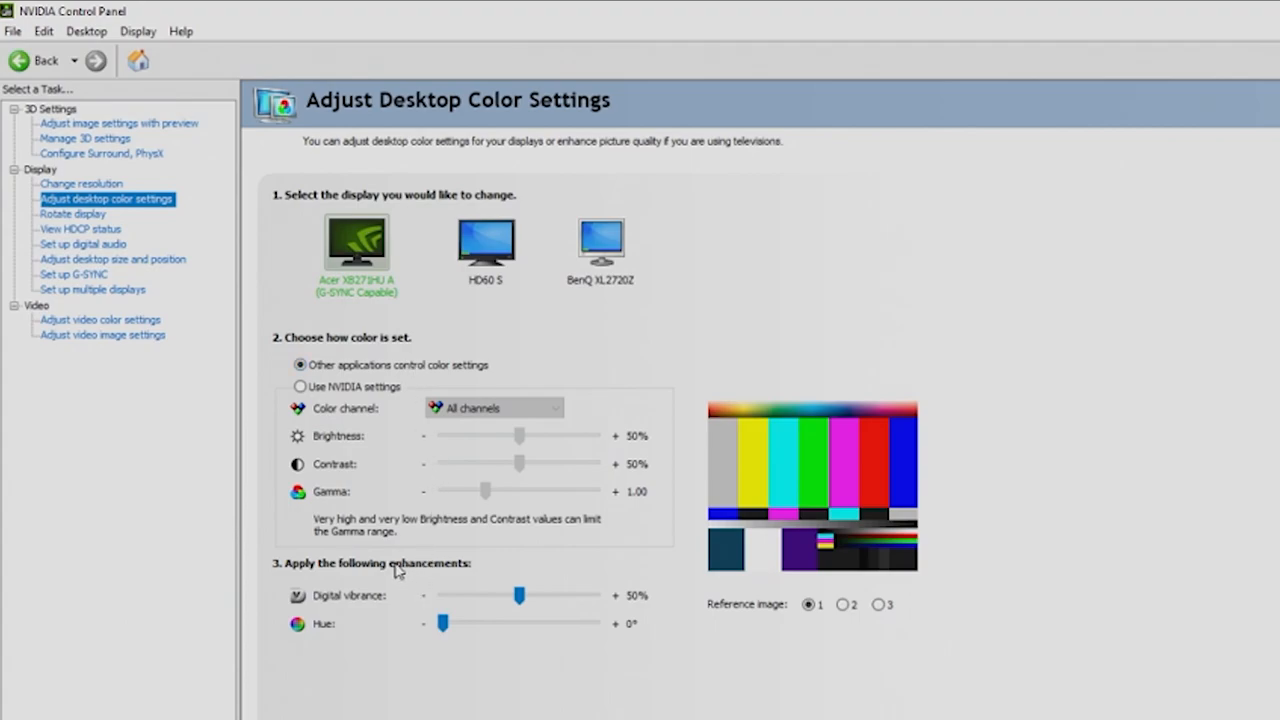
mouse_move(505, 606)
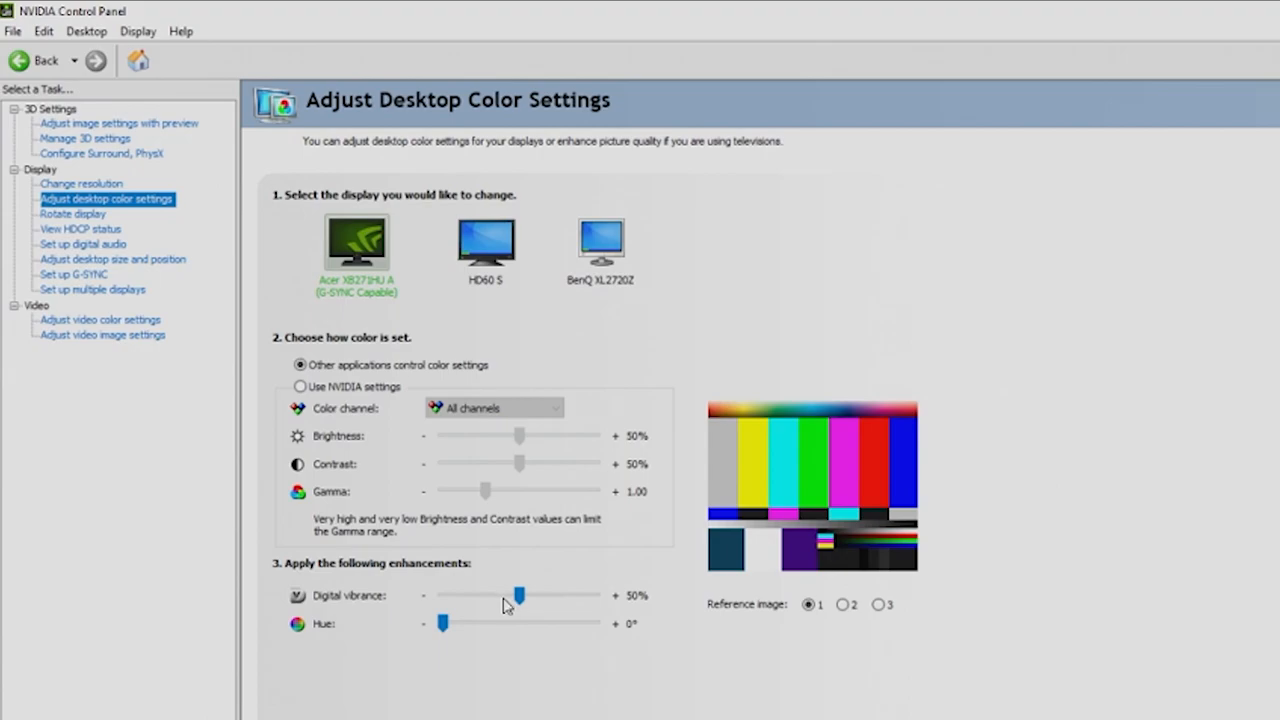
left_click_drag(518, 595, 533, 595)
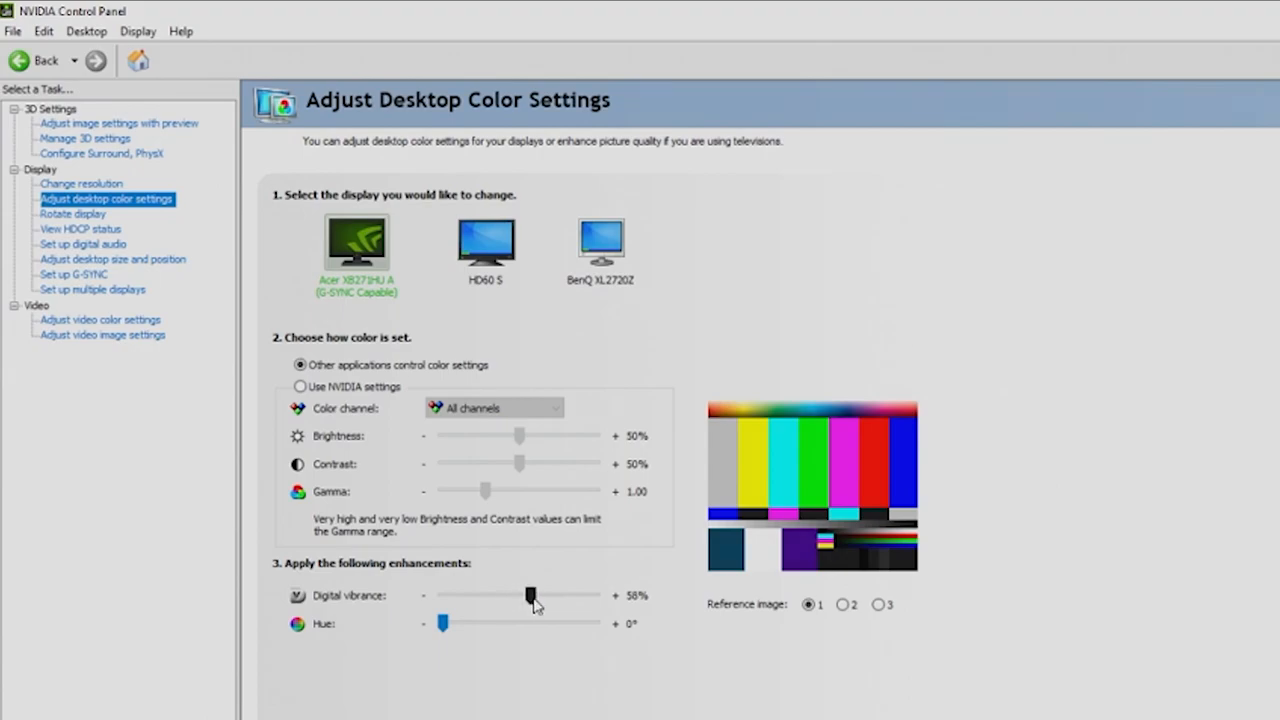
left_click_drag(532, 595, 540, 595)
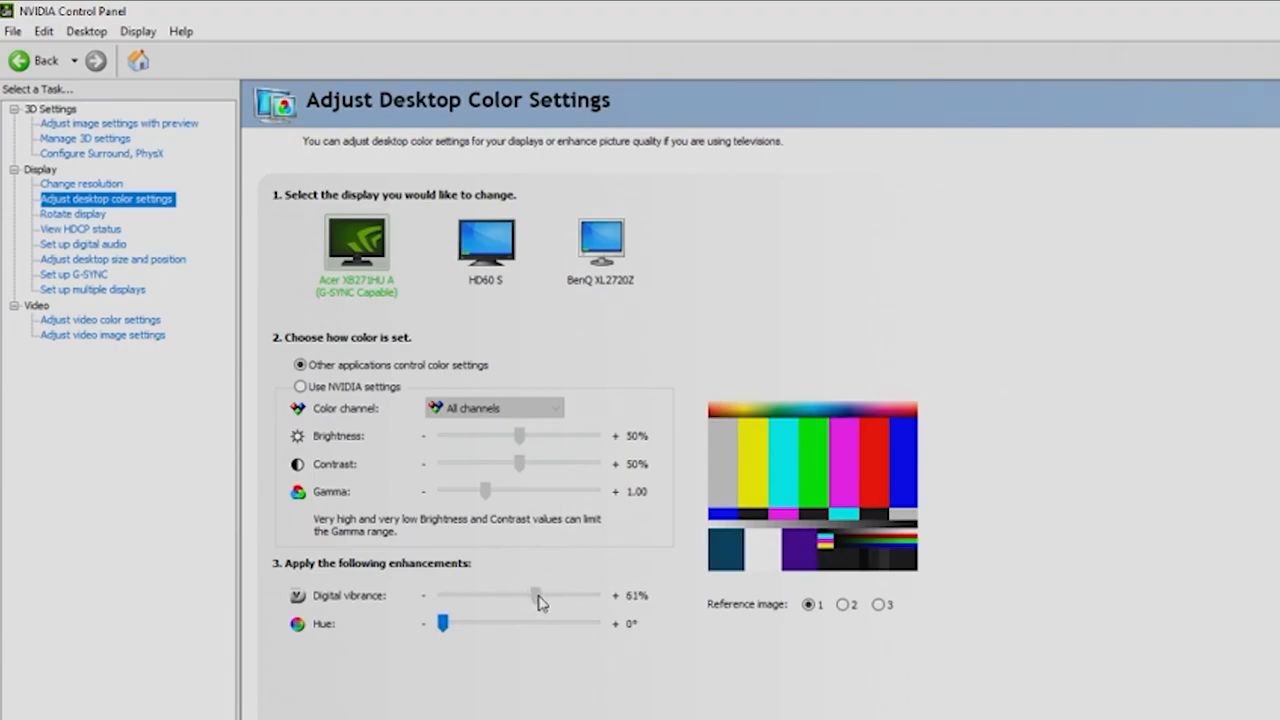
left_click_drag(540, 595, 530, 595)
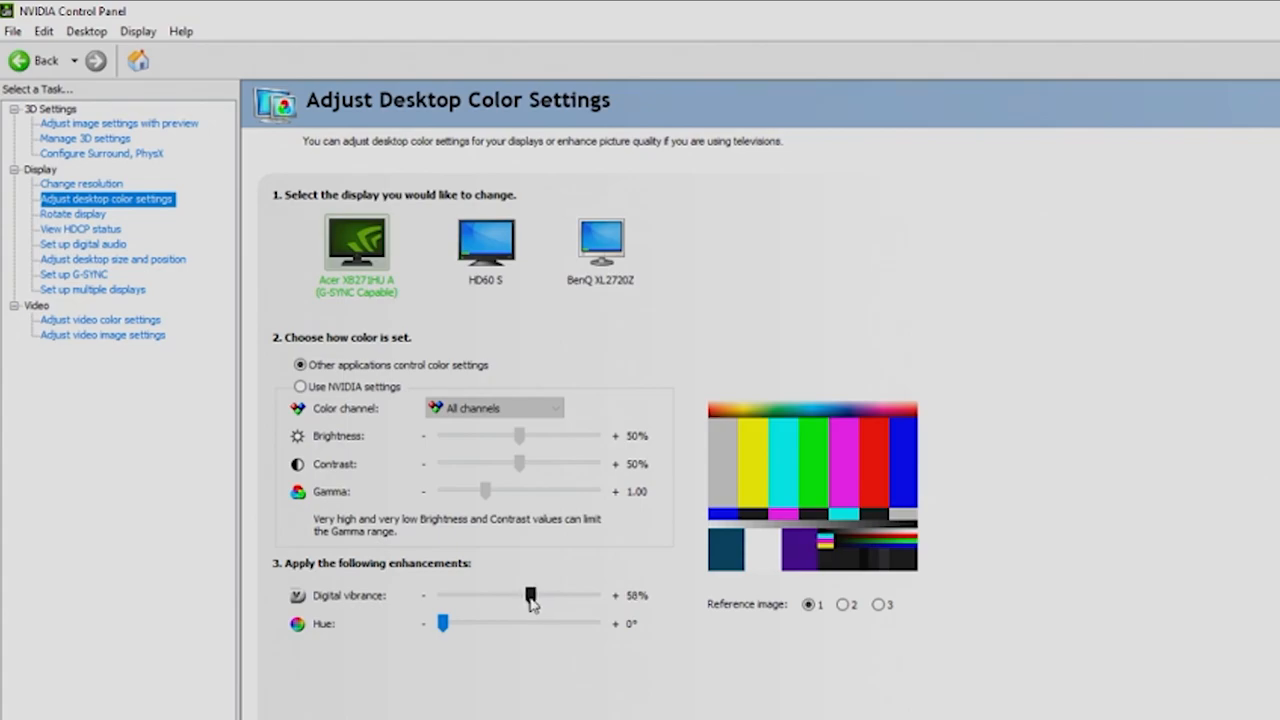
left_click_drag(532, 595, 528, 595)
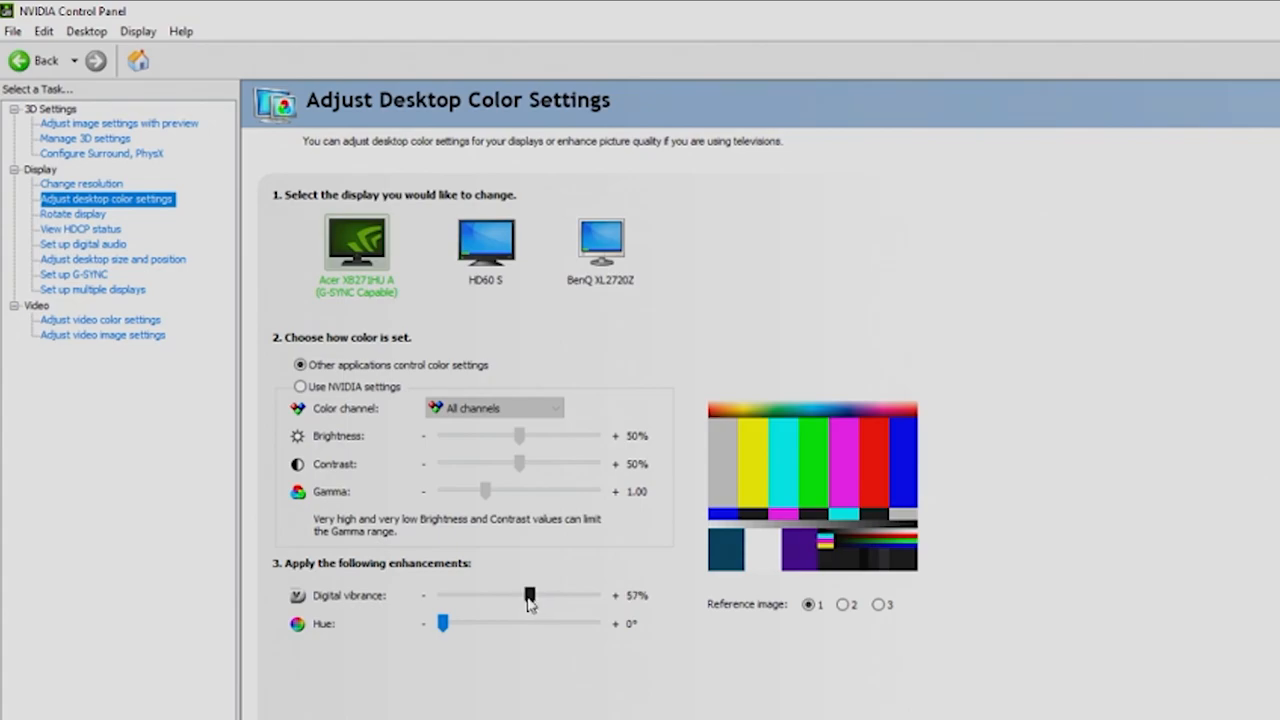
left_click_drag(529, 595, 534, 595)
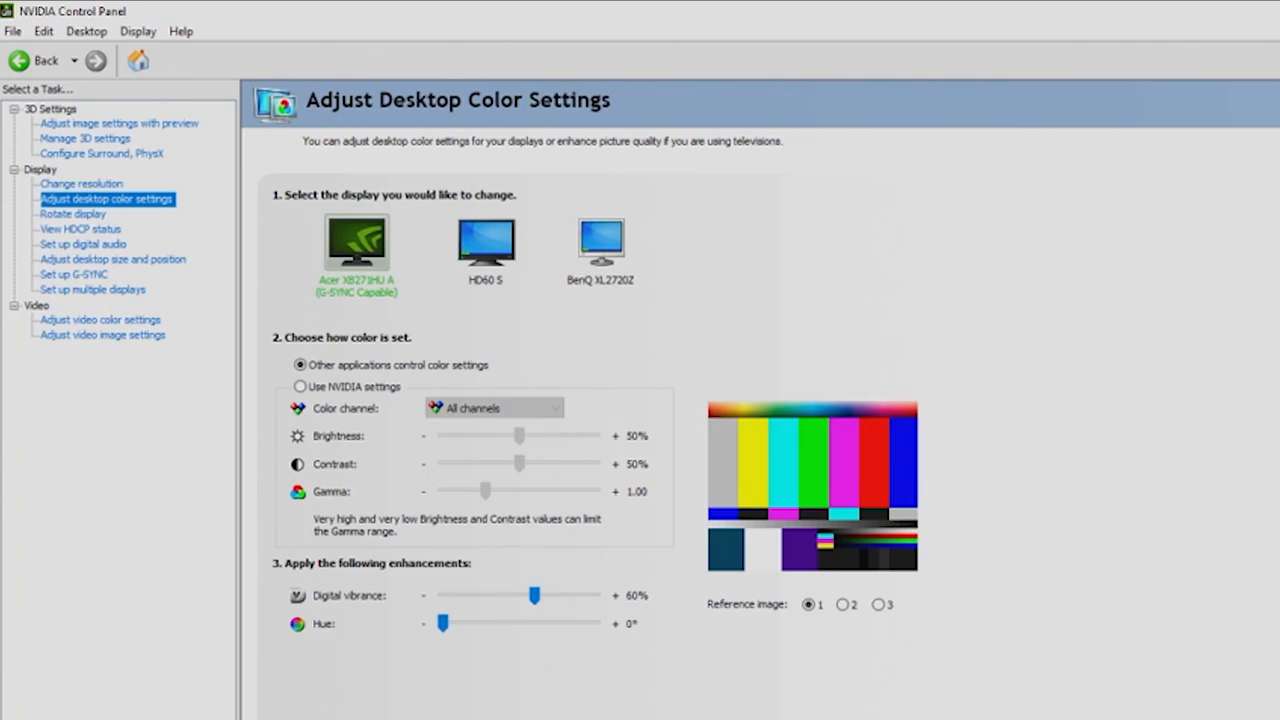
mouse_move(148, 218)
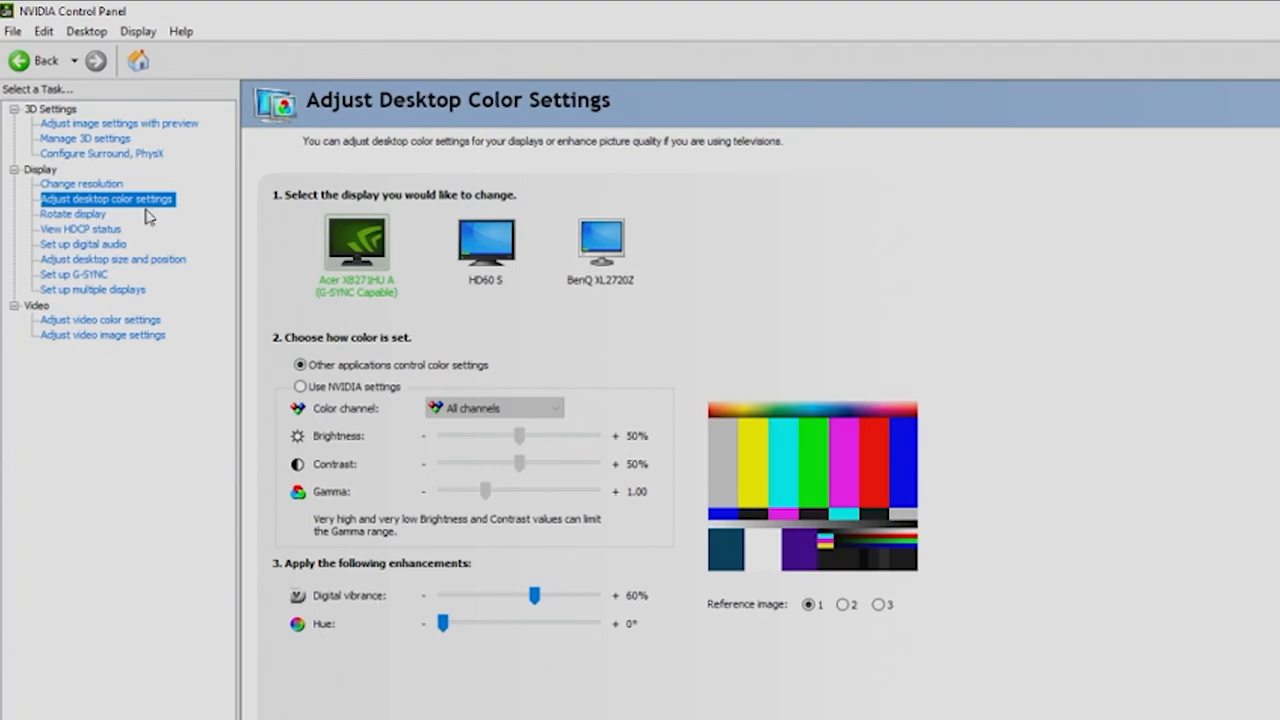
mouse_move(60, 214)
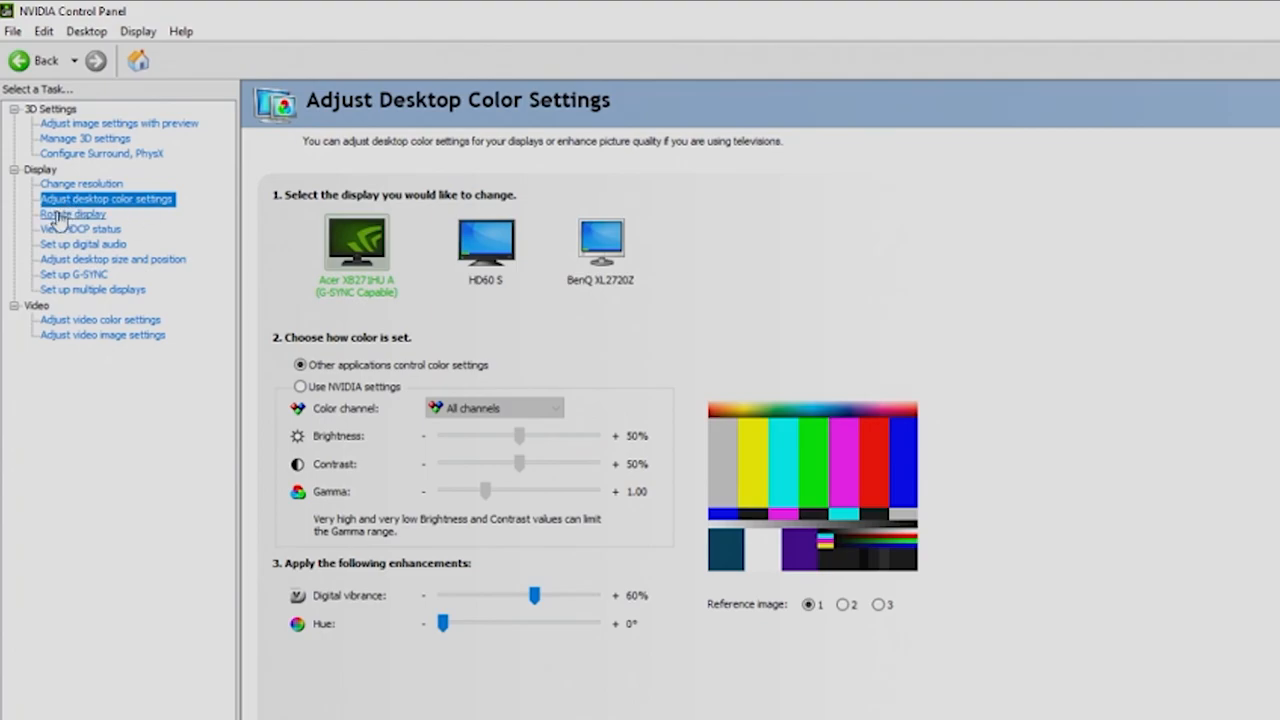
Step: Show the Rotate Display page with the Acer display in Landscape orientation
left_click(72, 214)
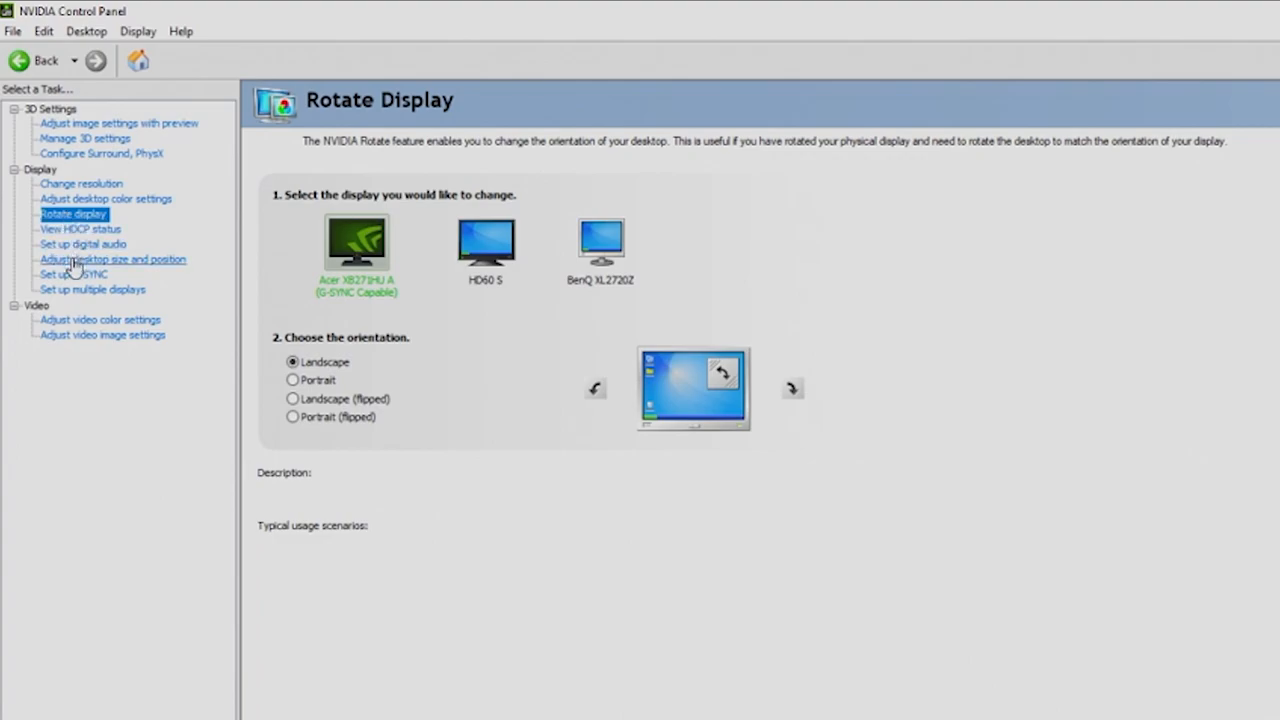
Step: Show the Acer display's scaling options on the Adjust Desktop Size and Position page
left_click(113, 259)
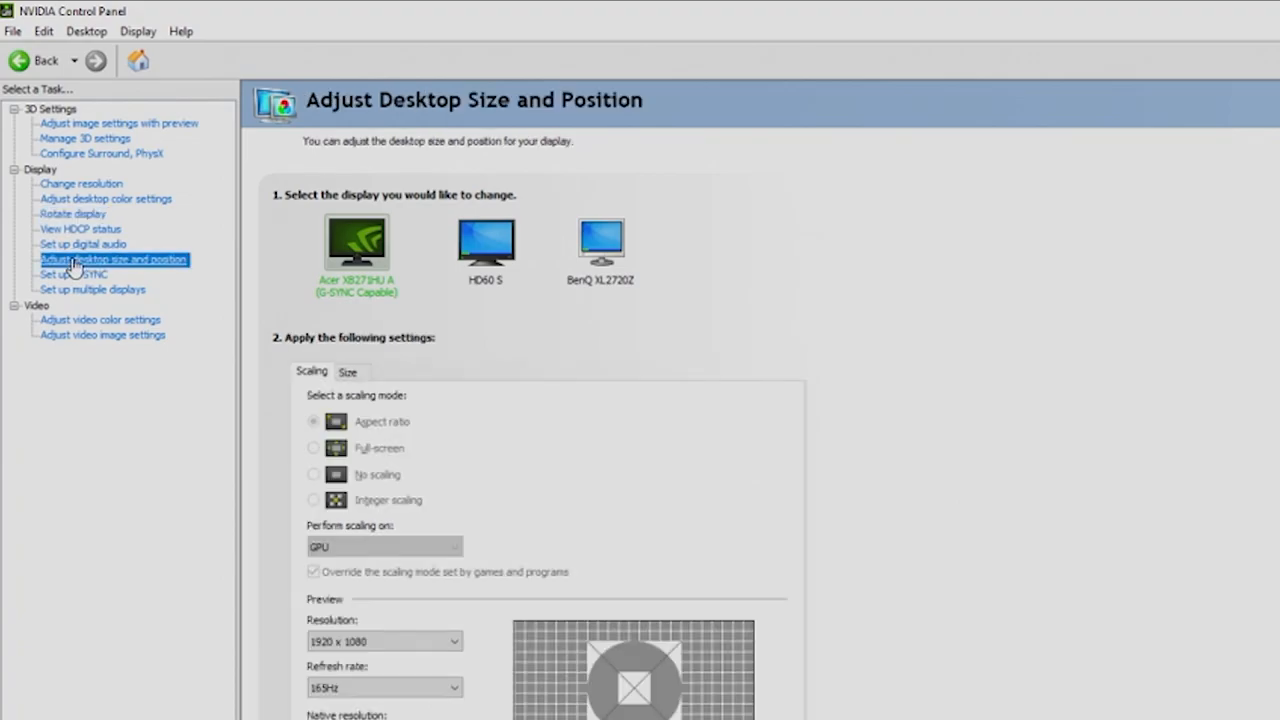
mouse_move(470, 277)
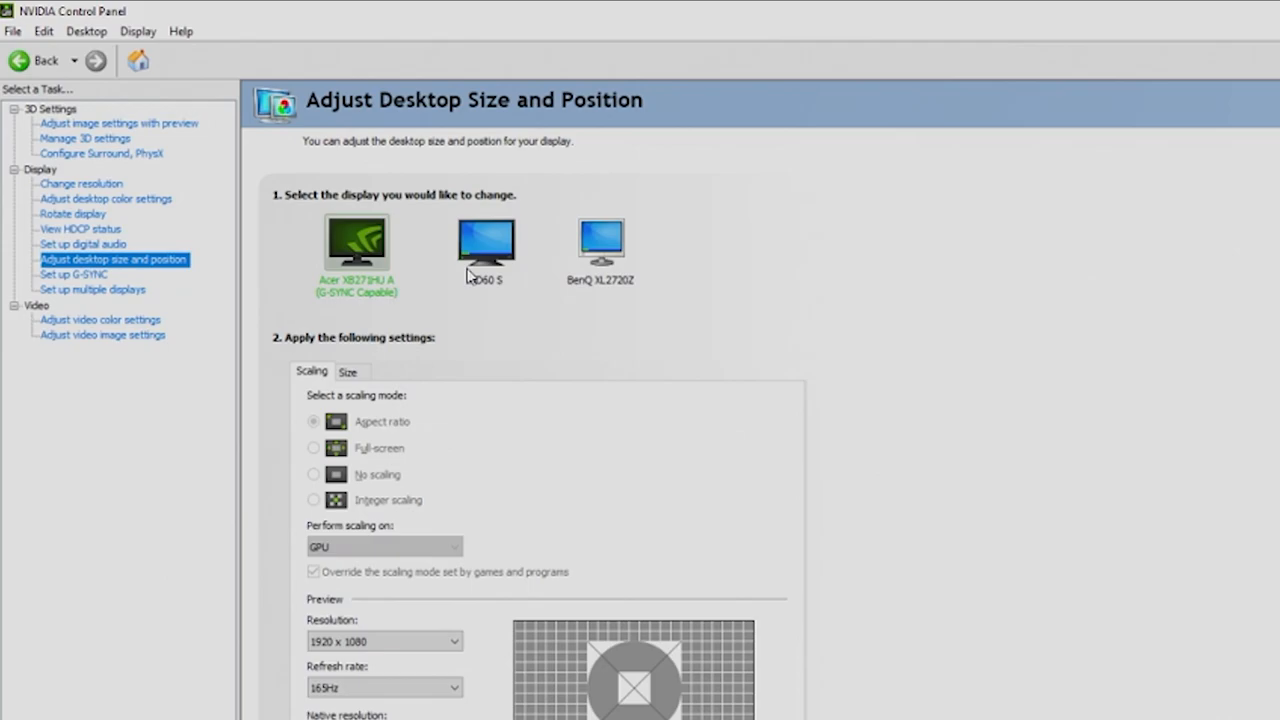
mouse_move(525, 260)
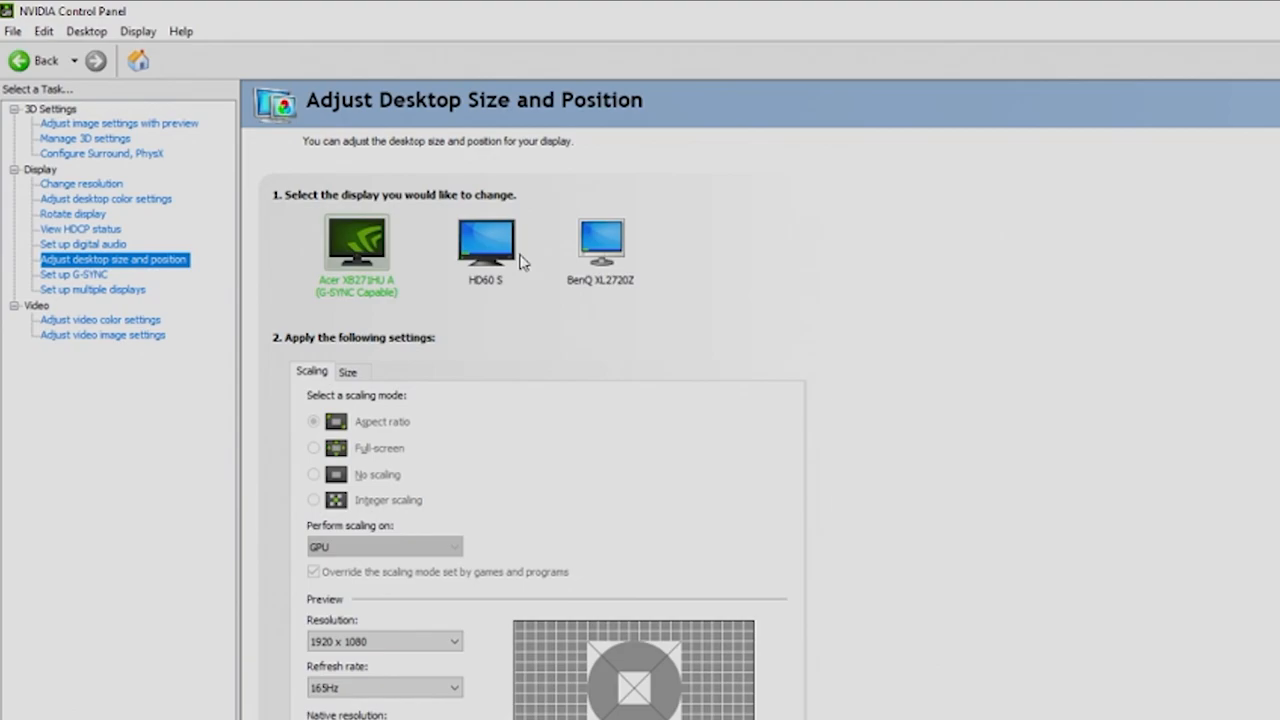
mouse_move(428, 387)
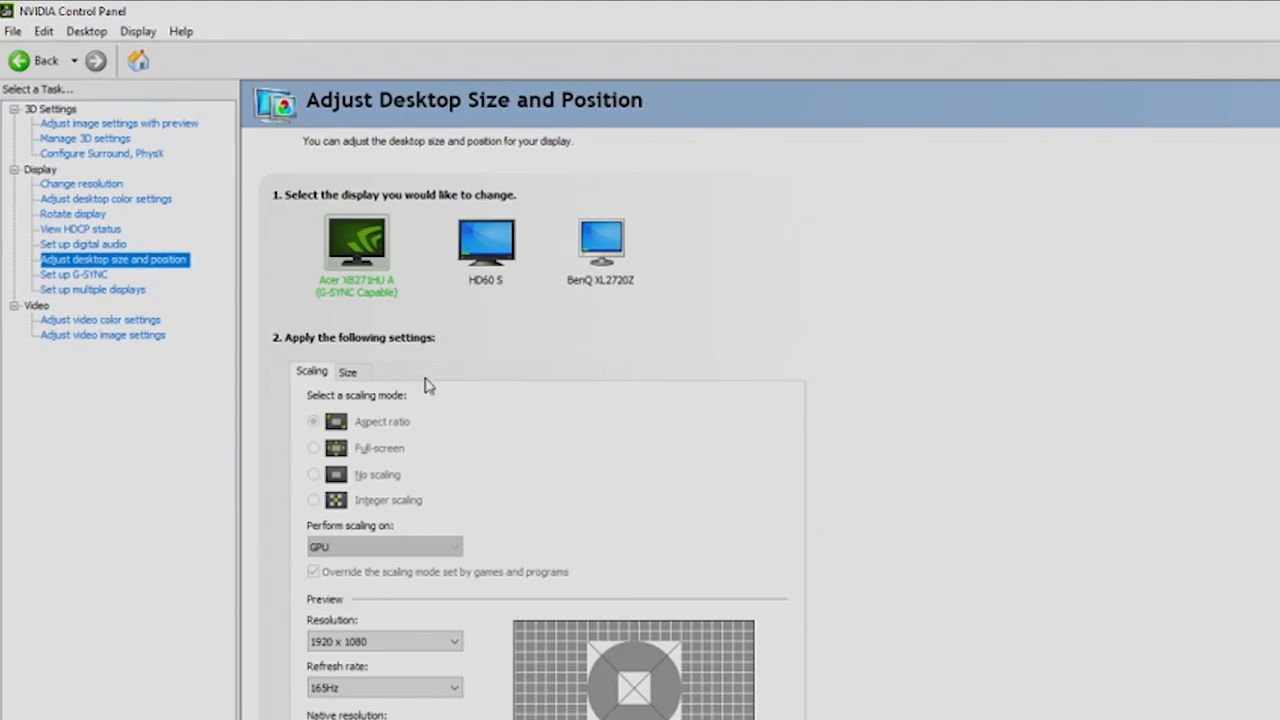
mouse_move(380, 424)
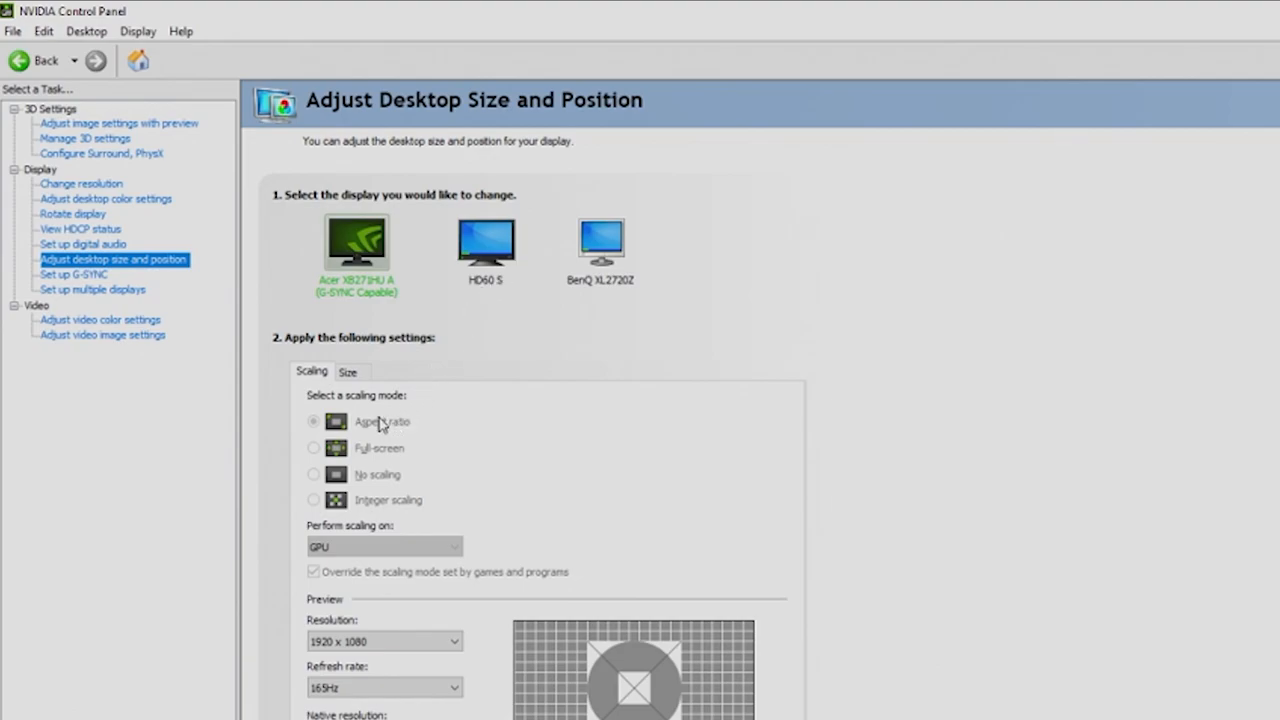
mouse_move(362, 477)
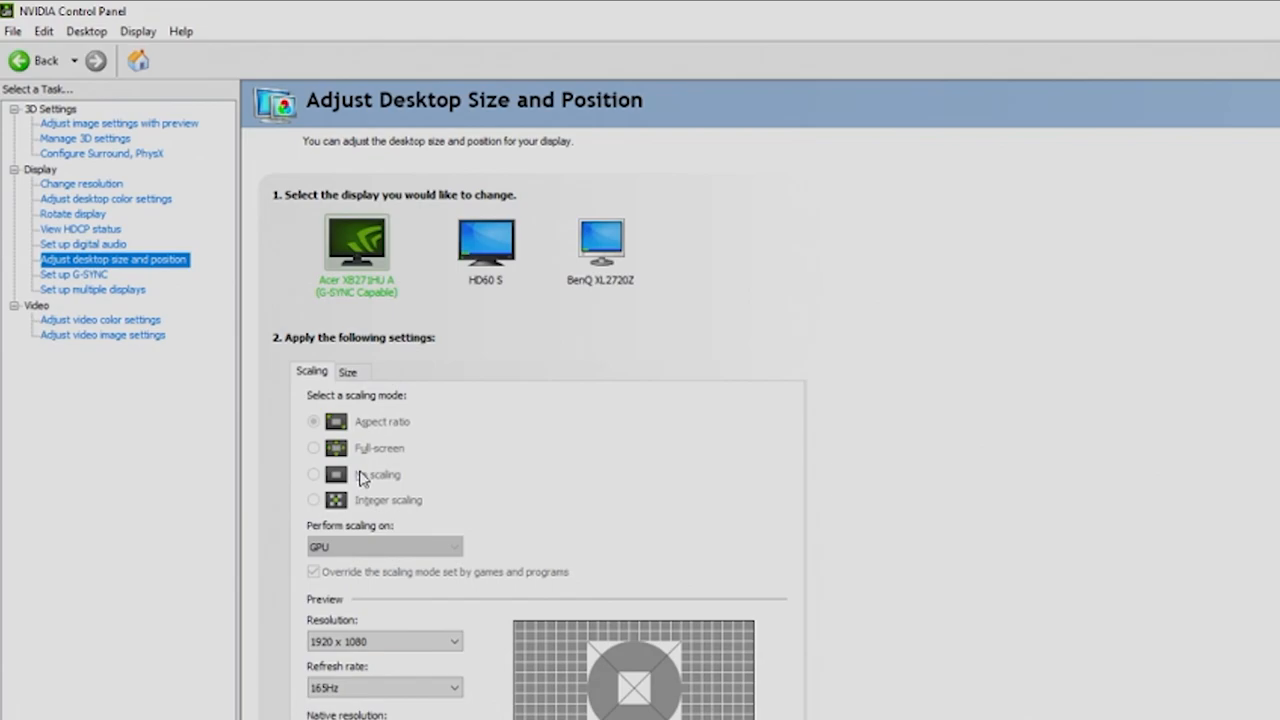
mouse_move(381, 450)
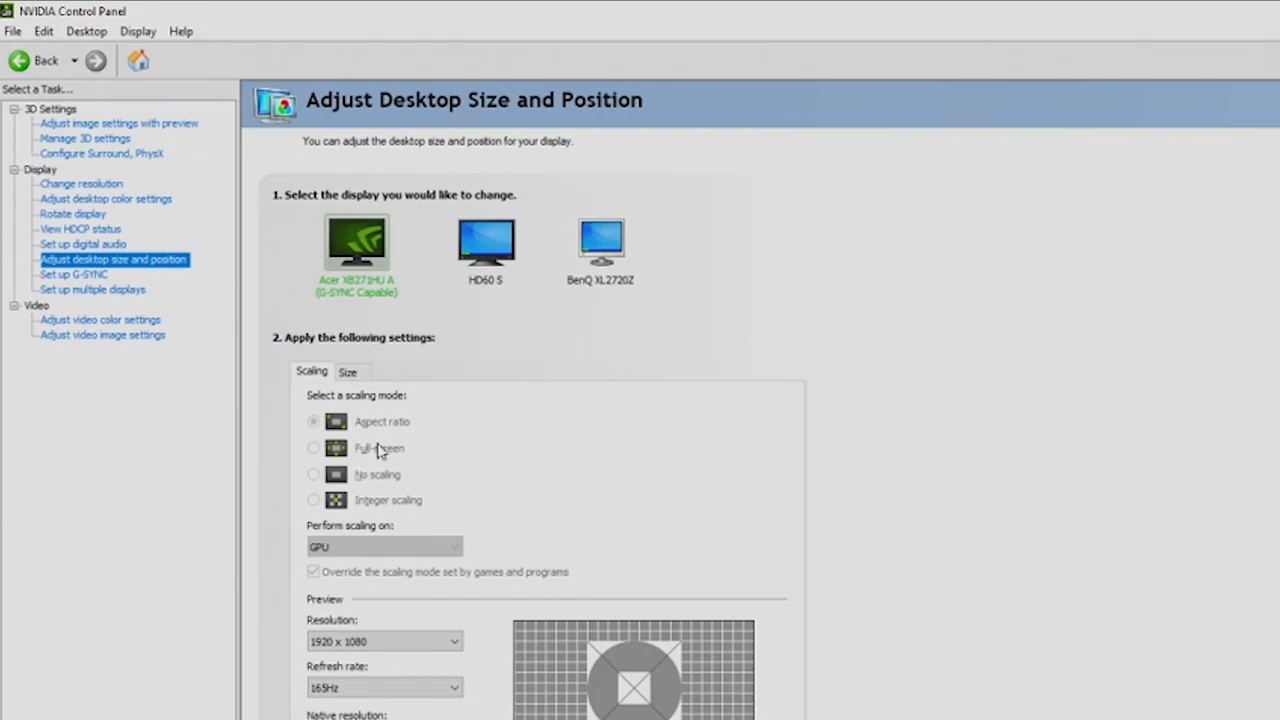
mouse_move(388, 430)
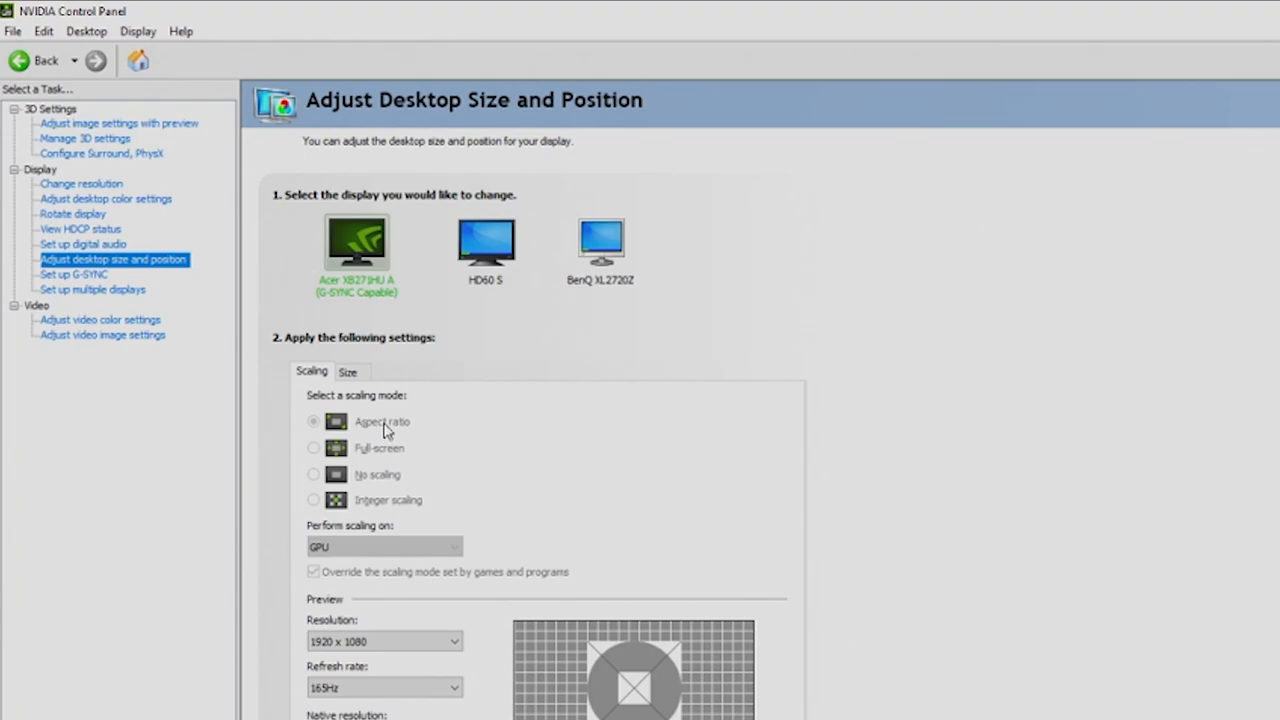
mouse_move(372, 503)
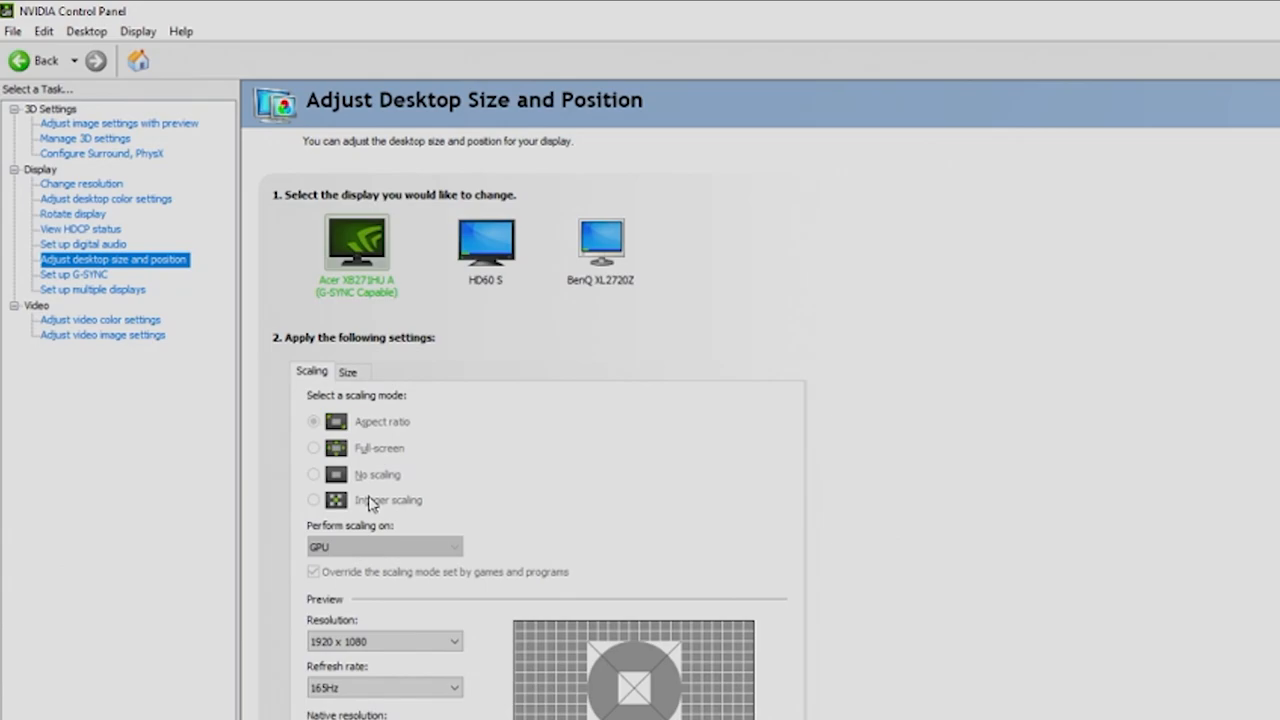
mouse_move(368, 487)
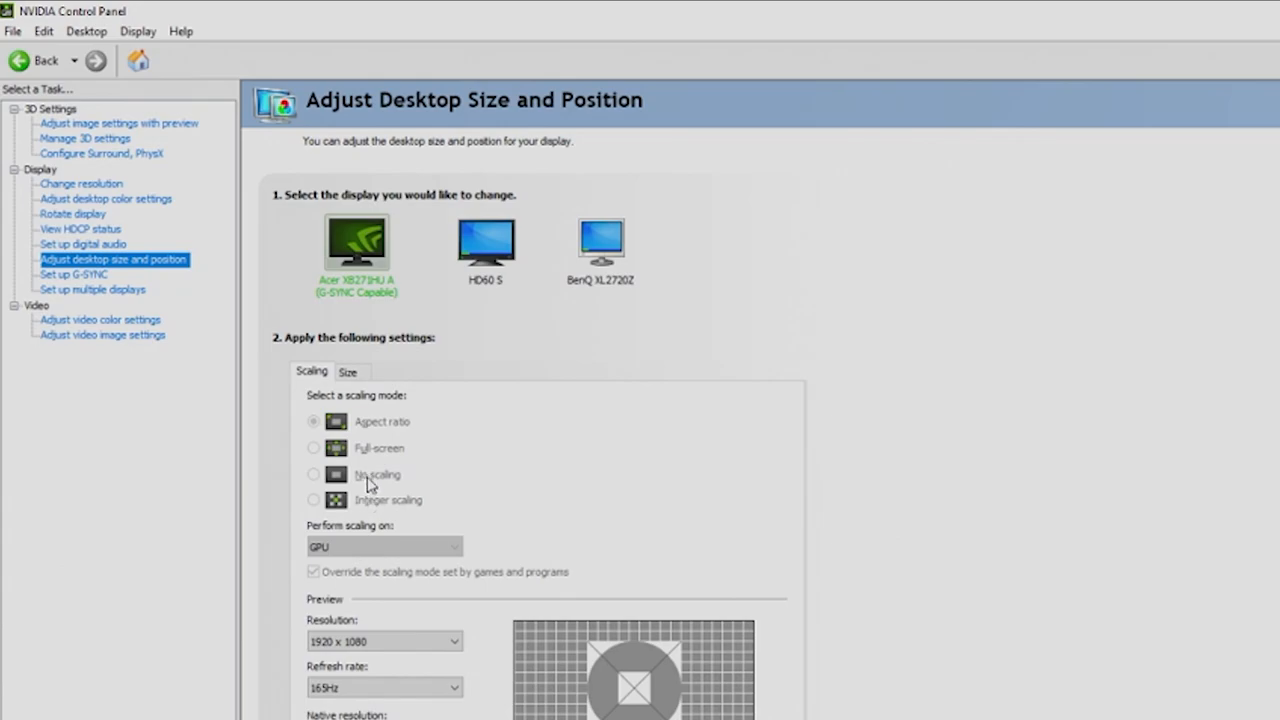
mouse_move(372, 552)
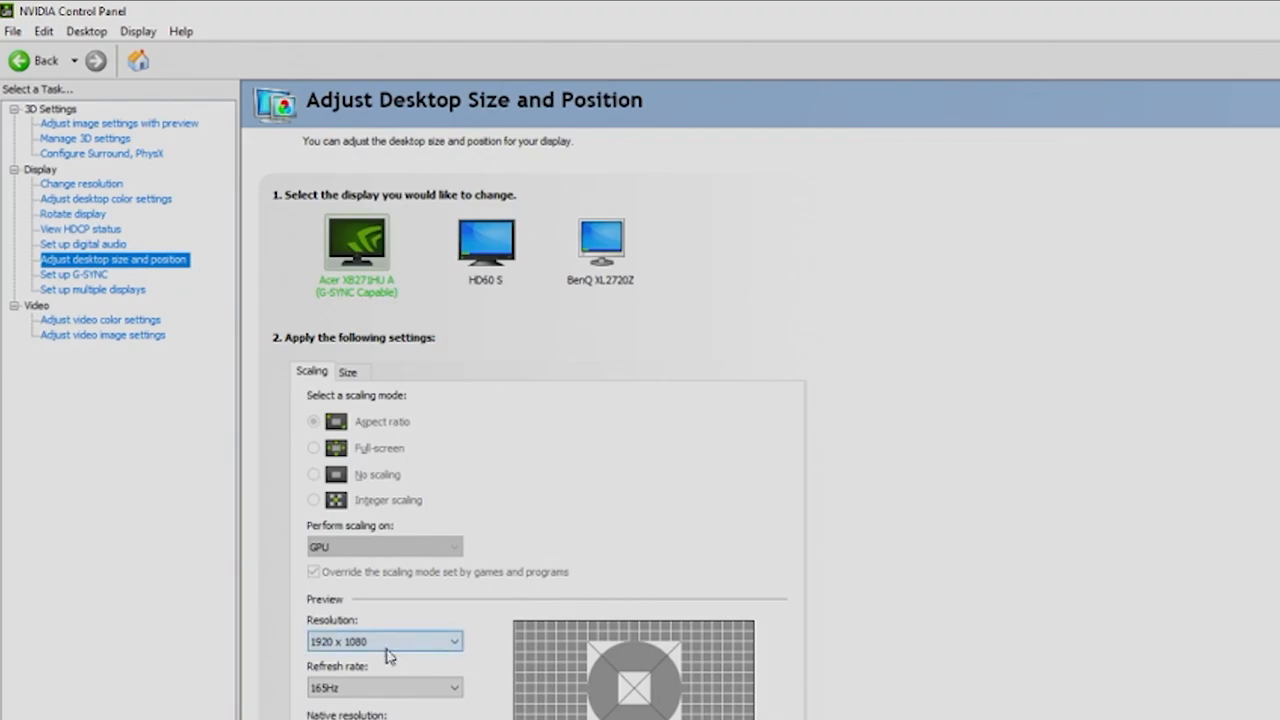
mouse_move(385, 698)
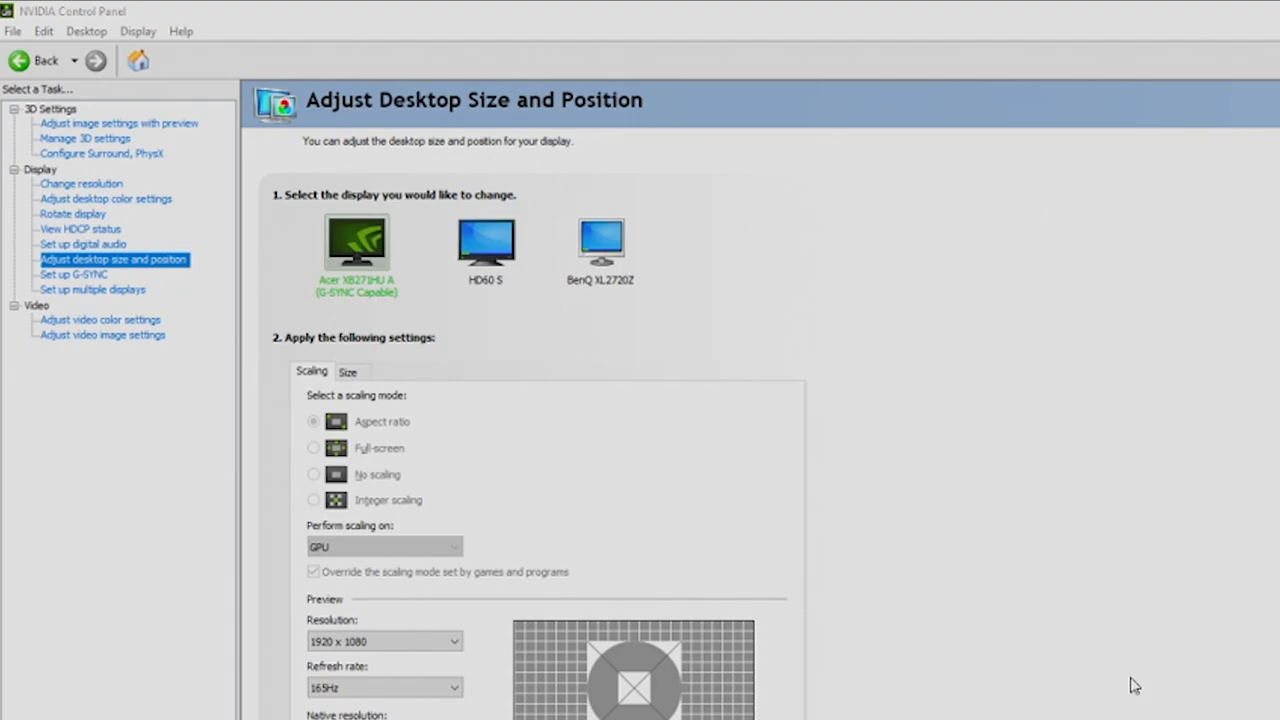
mouse_move(1068, 651)
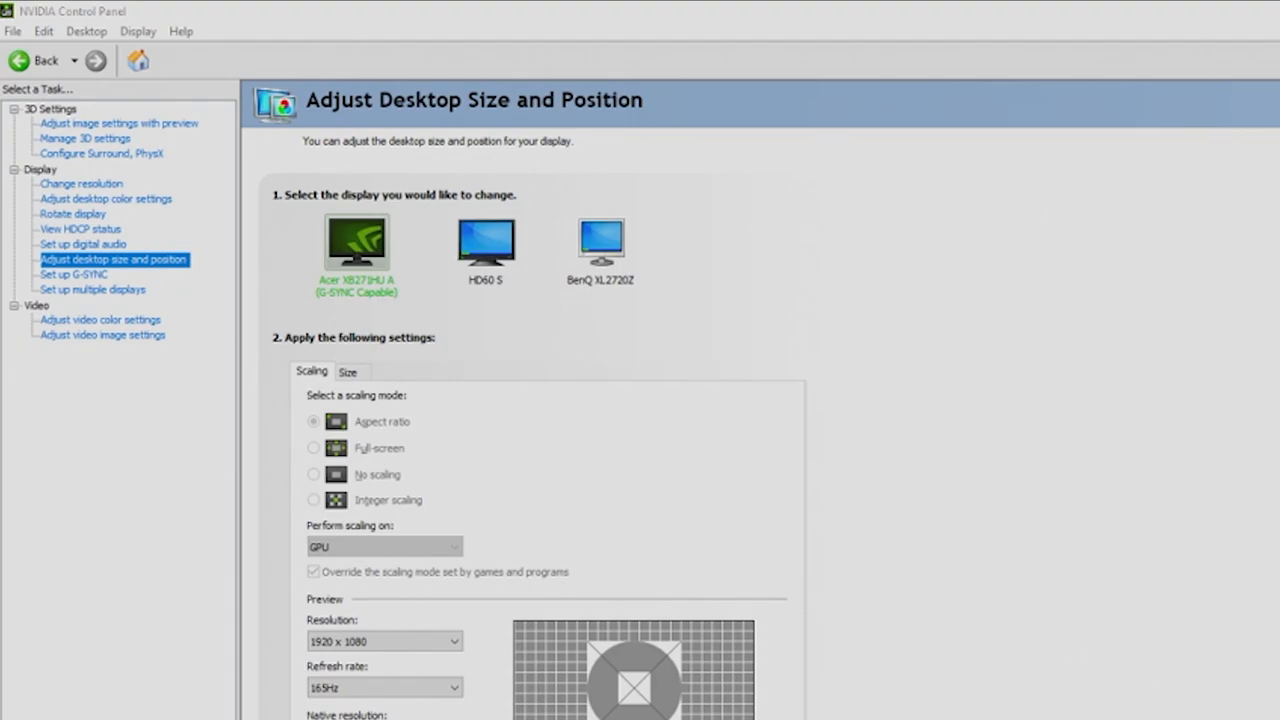
Step: Show the Set up G-SYNC page for the Acer display, with G-SYNC still unchecked
left_click(72, 274)
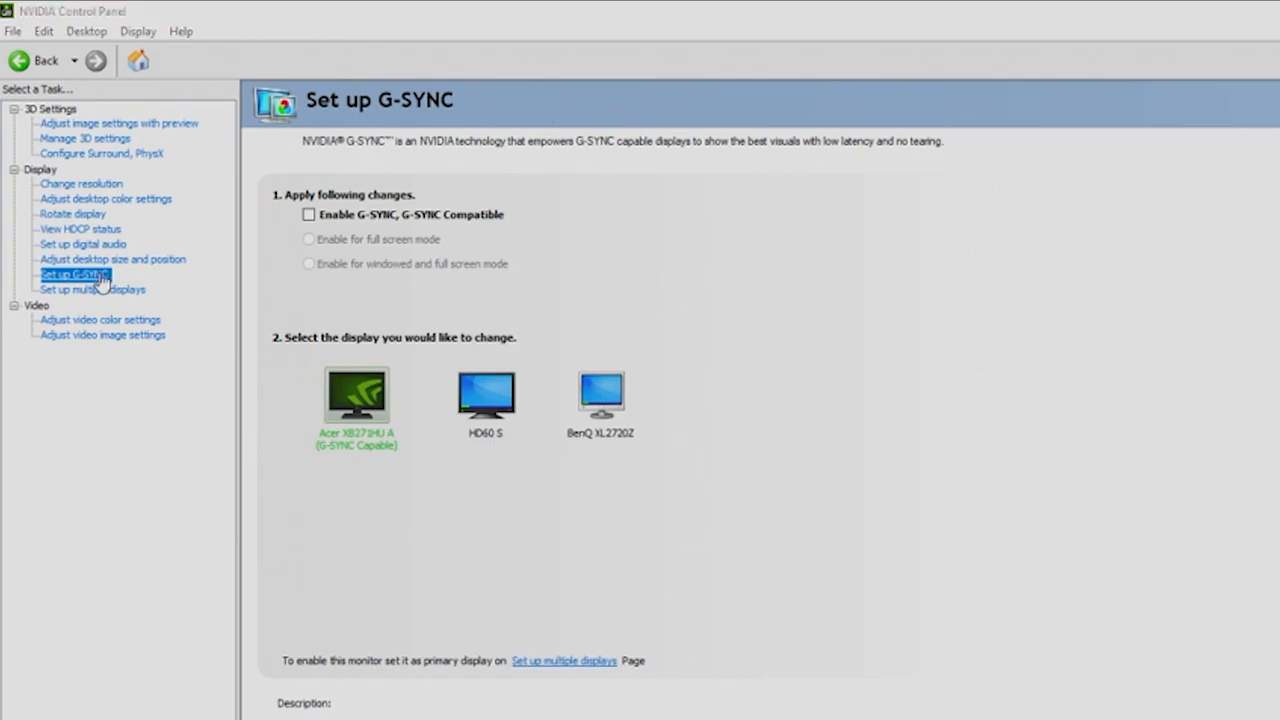
Step: Drag the BenQ display 3 icon beside displays 1 and 2 and view its layout options
left_click(92, 289)
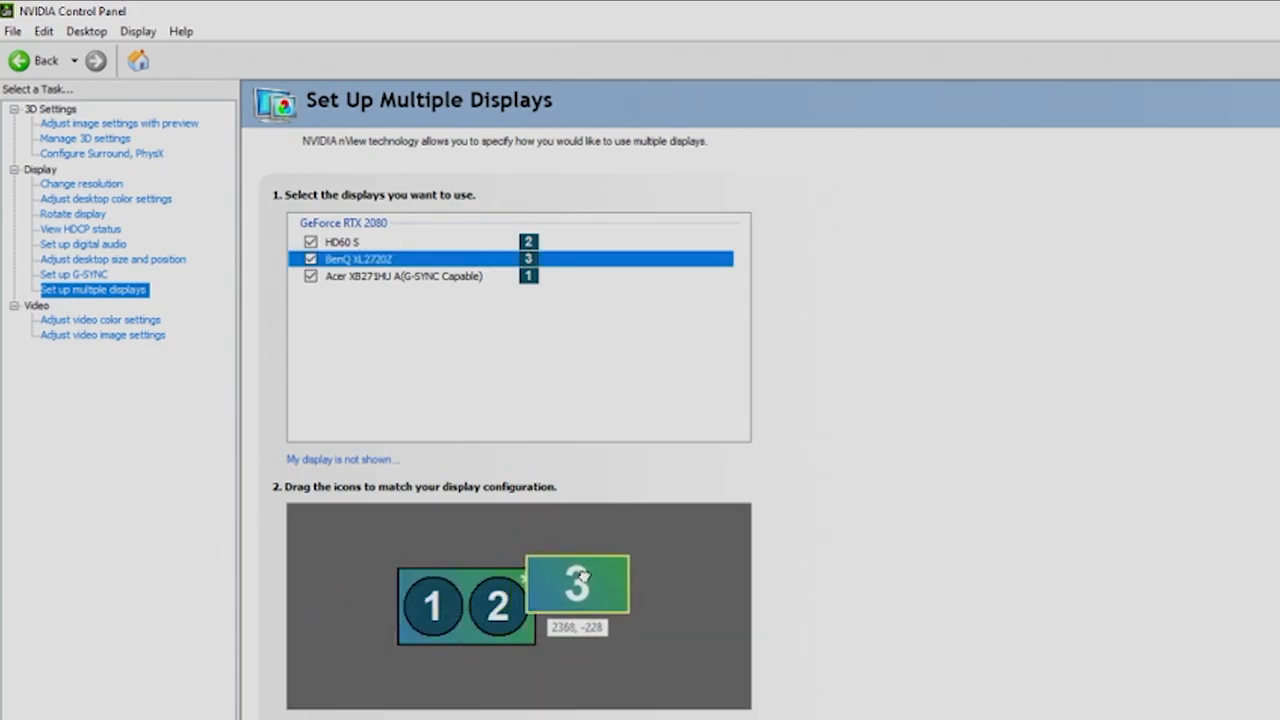
left_click_drag(577, 585, 588, 600)
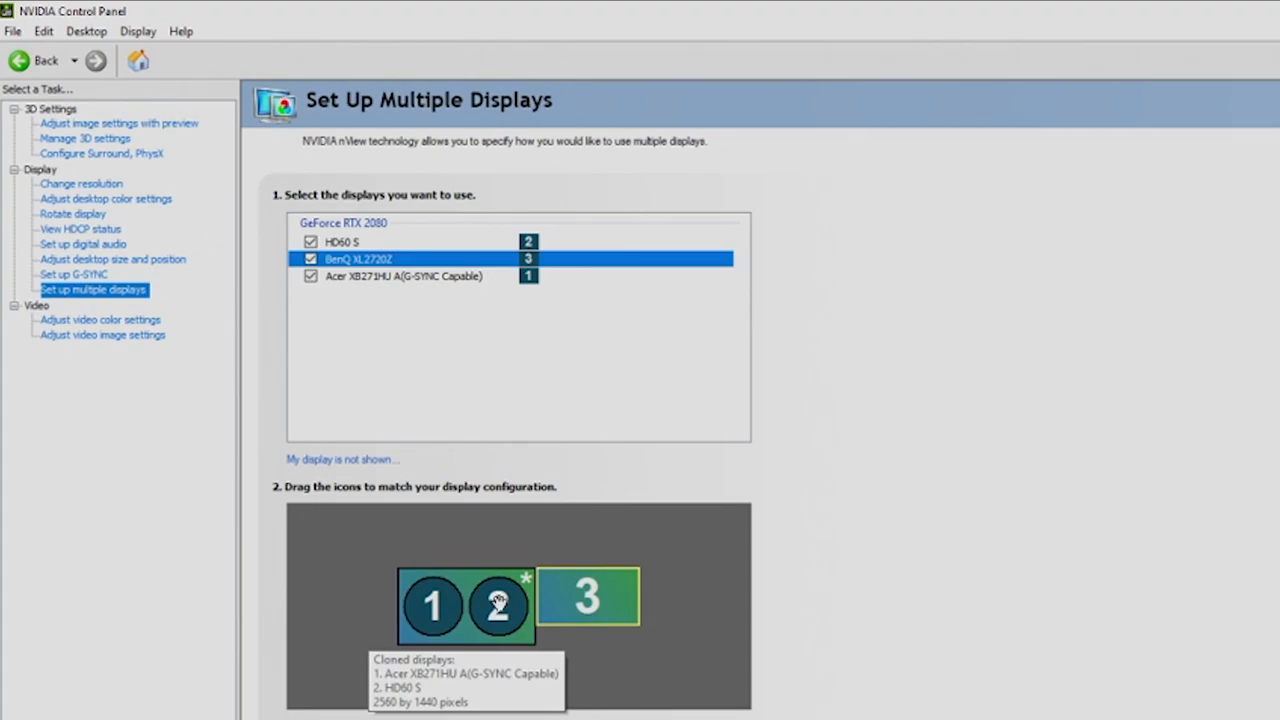
mouse_move(598, 590)
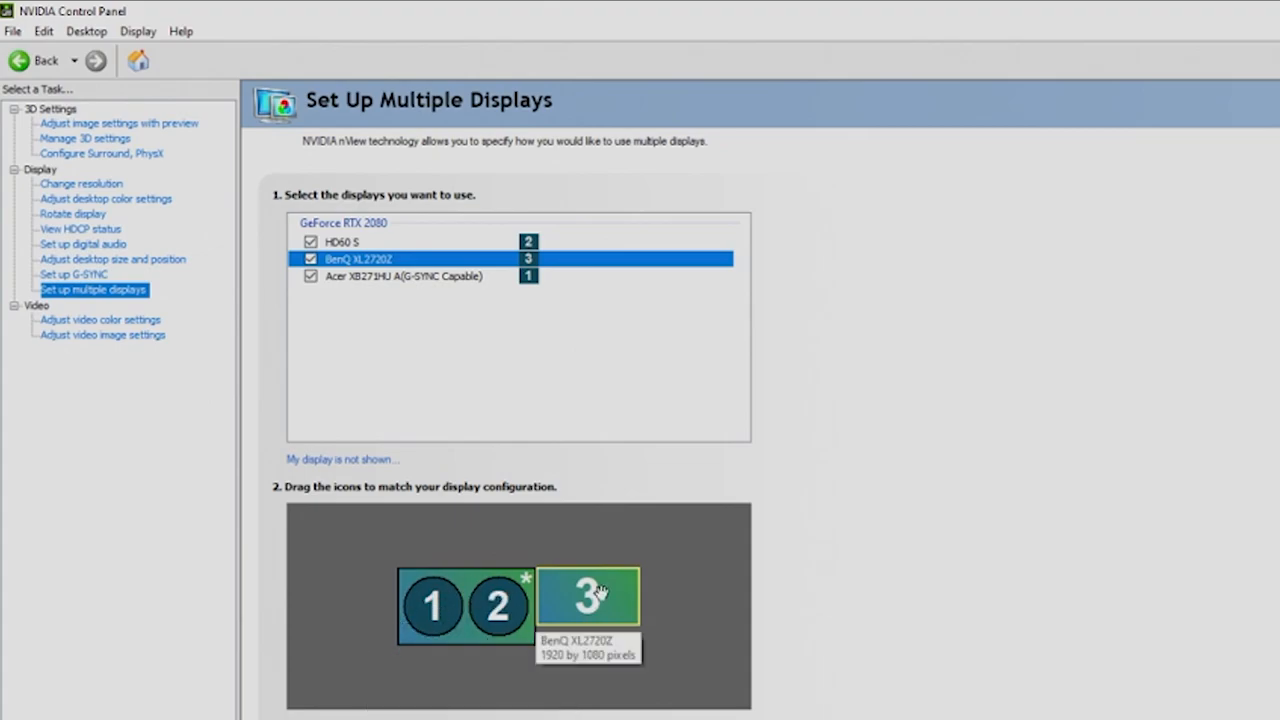
left_click_drag(588, 600, 448, 600)
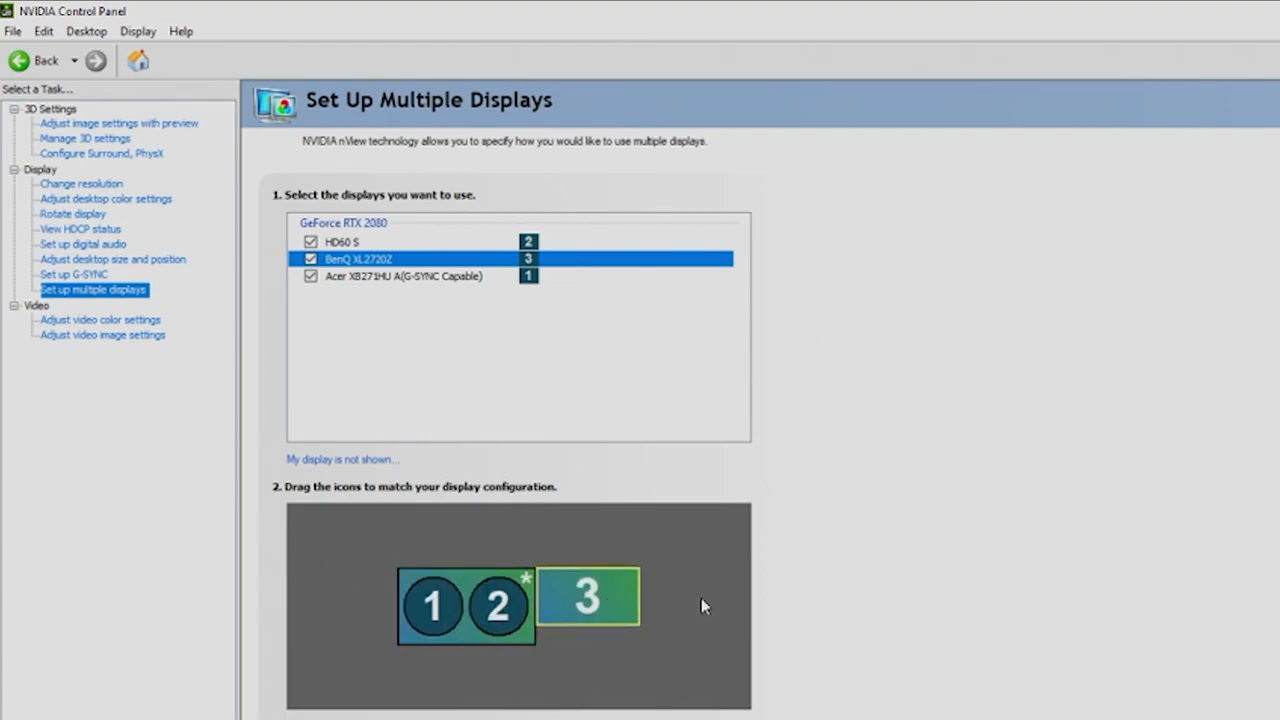
mouse_move(453, 264)
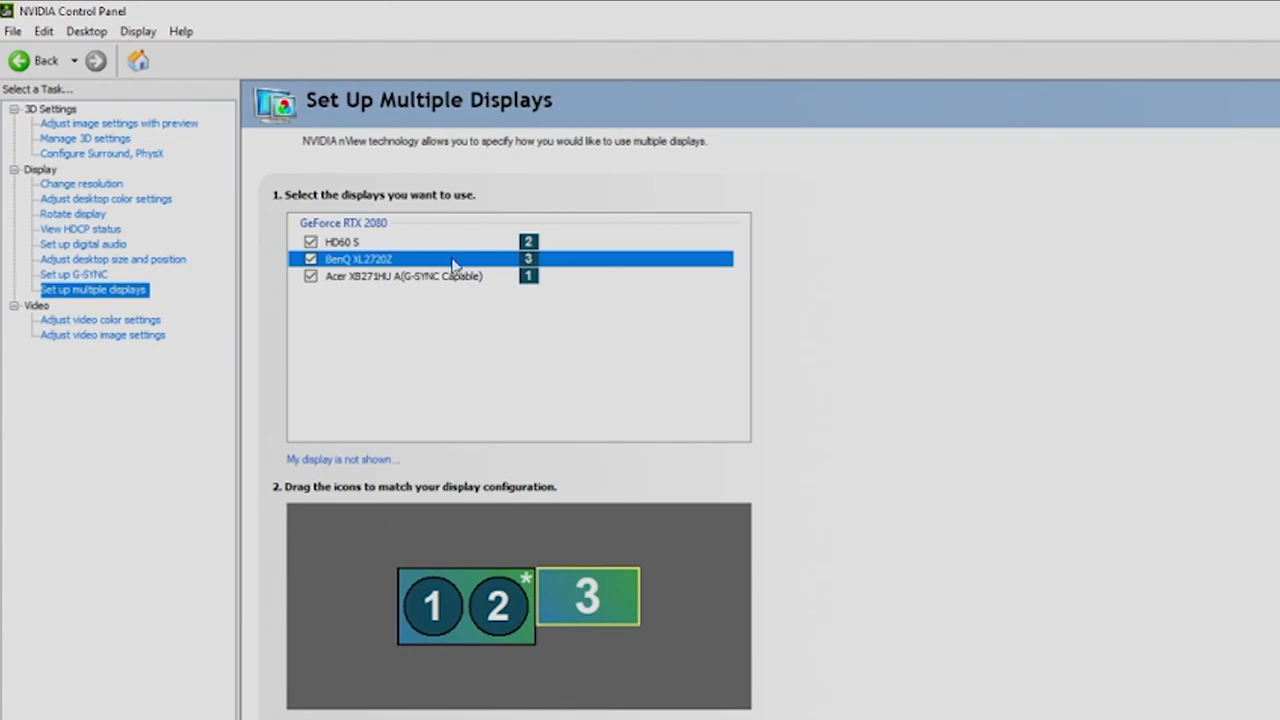
mouse_move(518, 500)
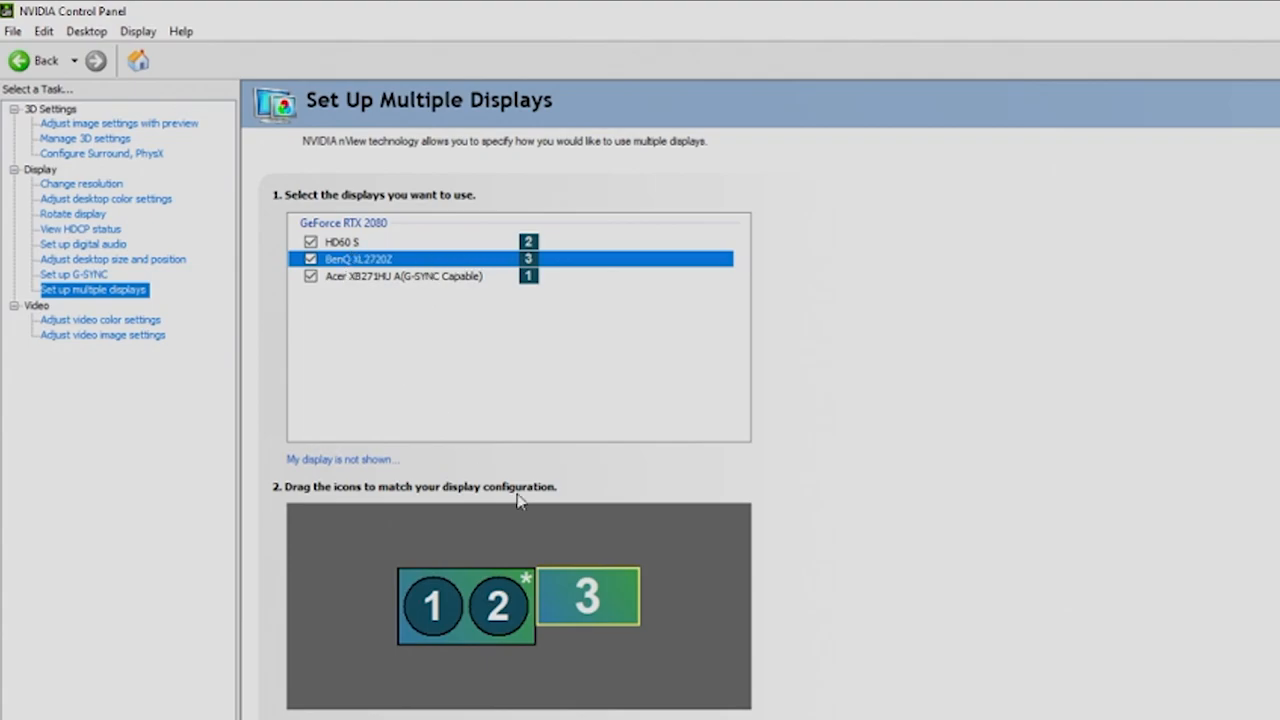
right_click(587, 597)
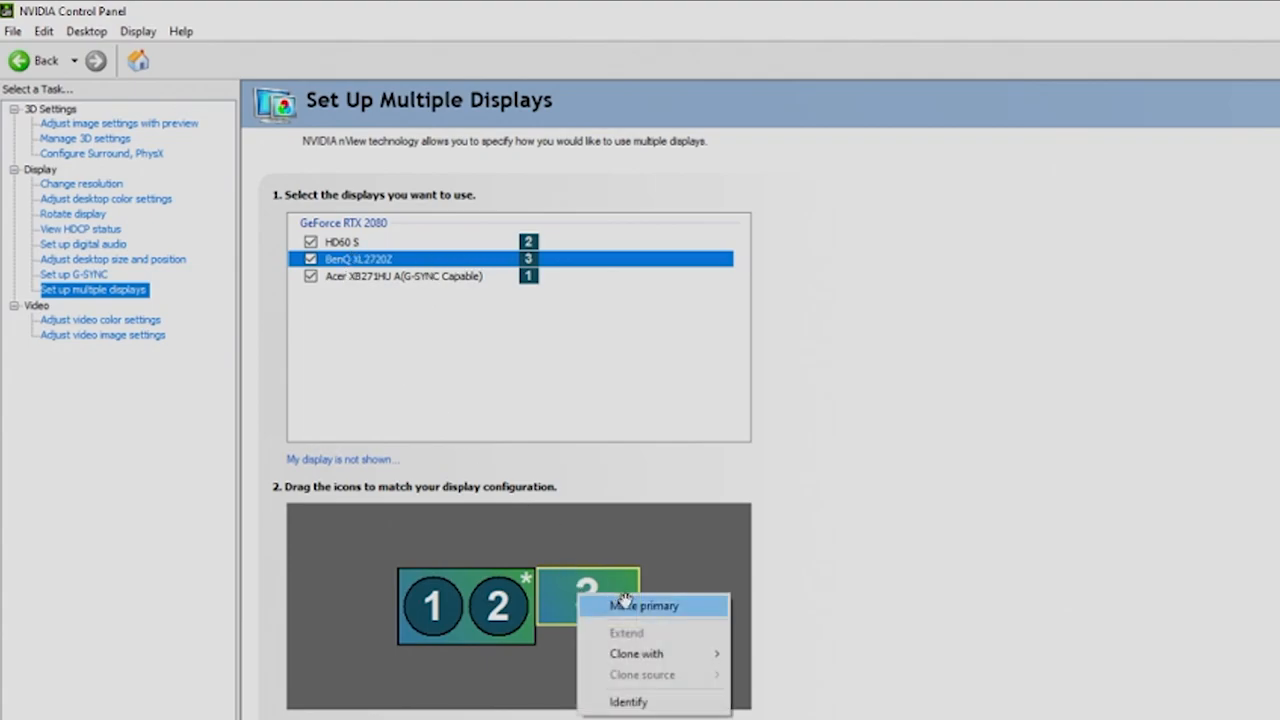
mouse_move(888, 578)
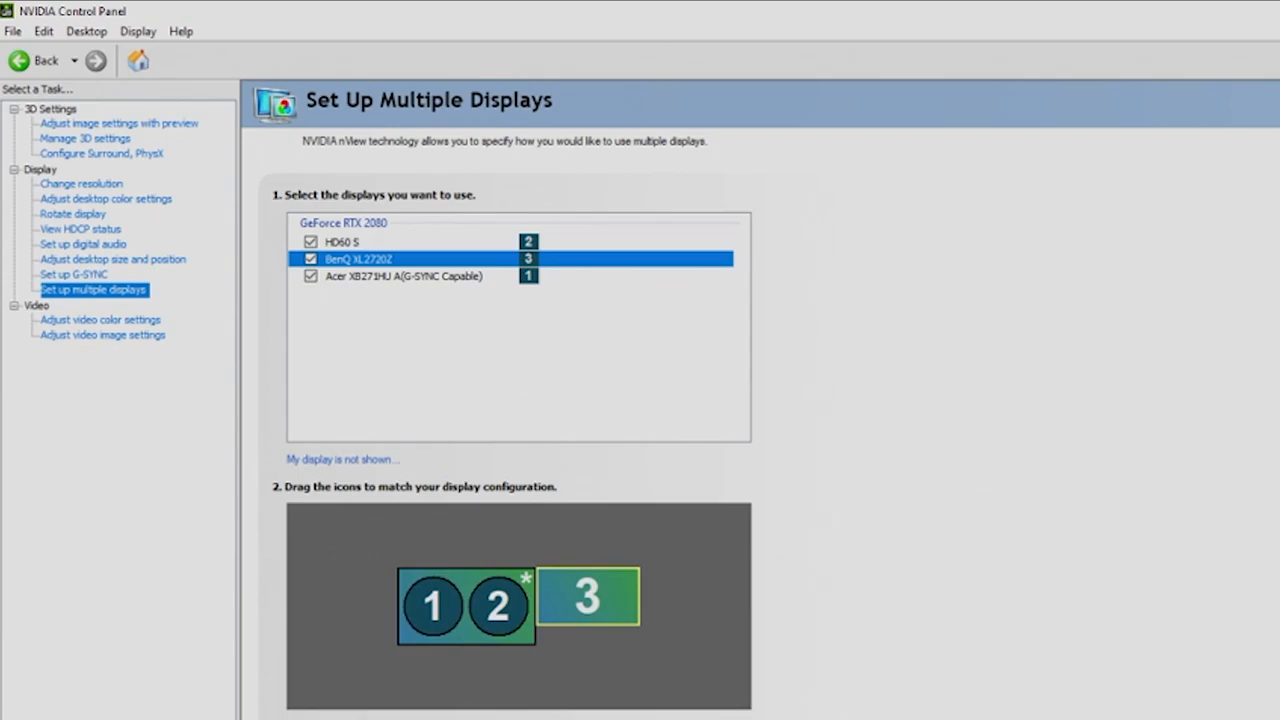
Step: Switch Acer video color to NVIDIA settings with Full (0-255) dynamic range
left_click(101, 319)
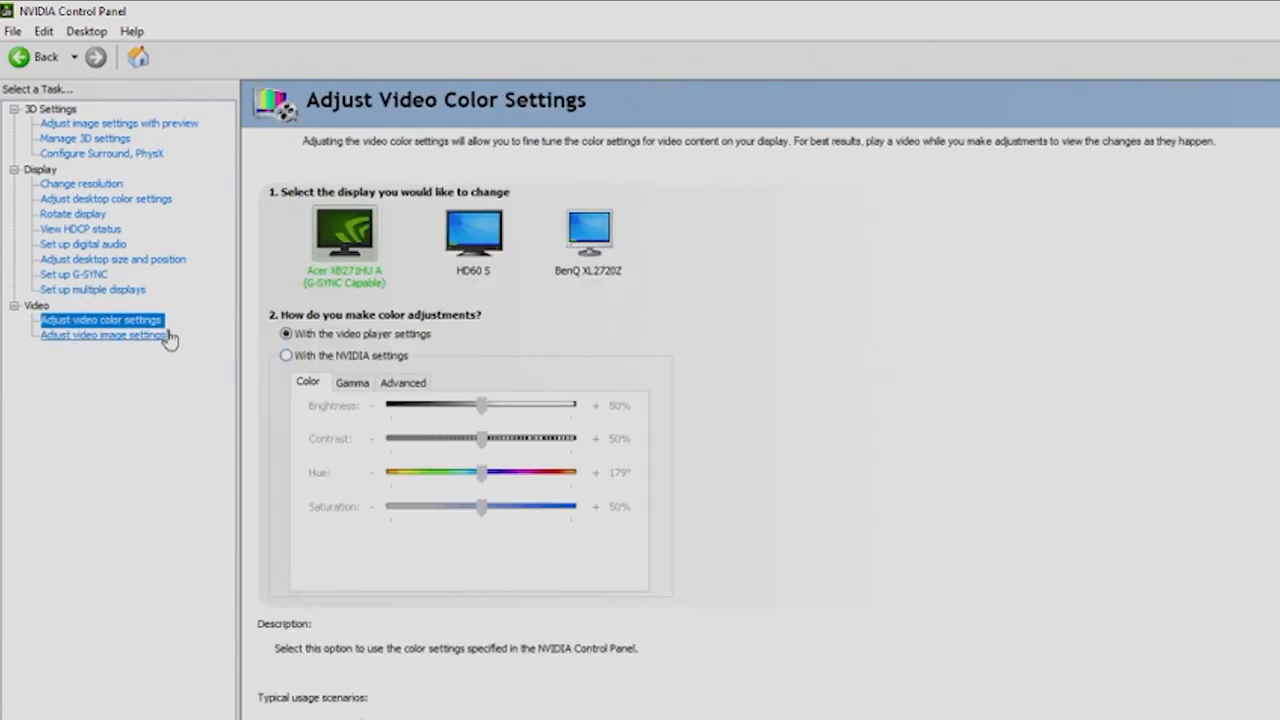
mouse_move(287, 360)
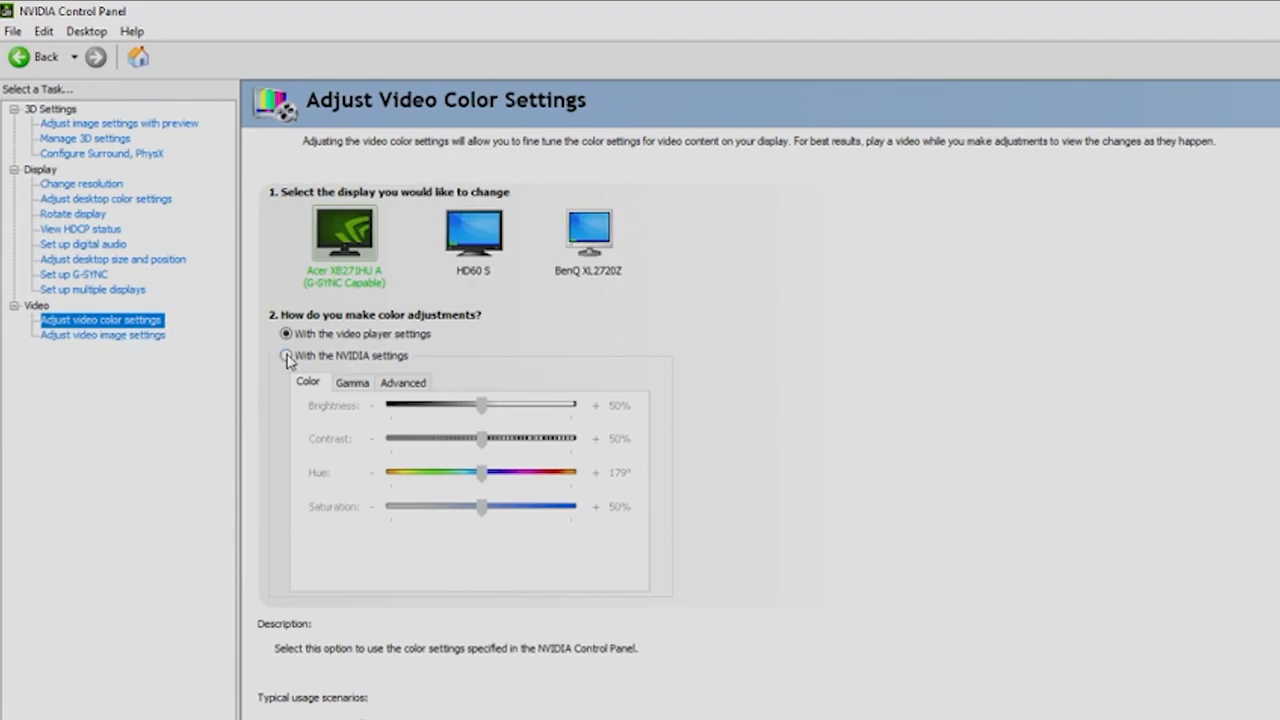
left_click(287, 355)
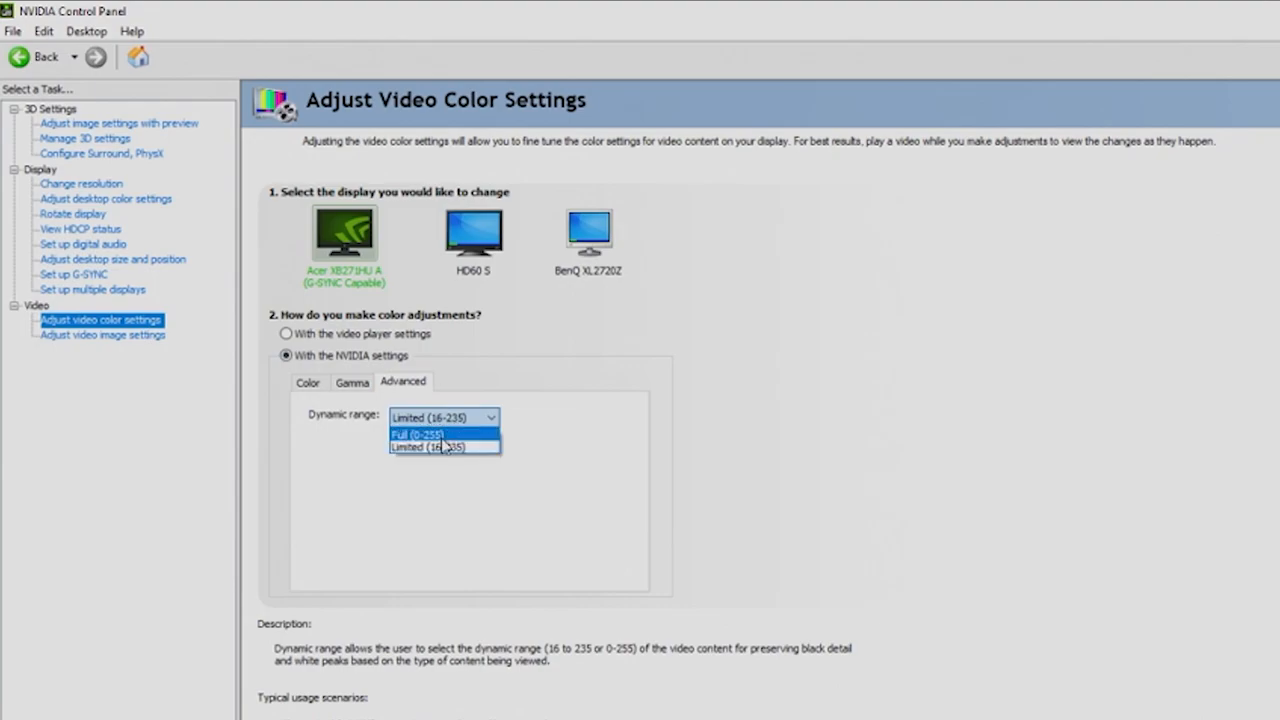
left_click(418, 433)
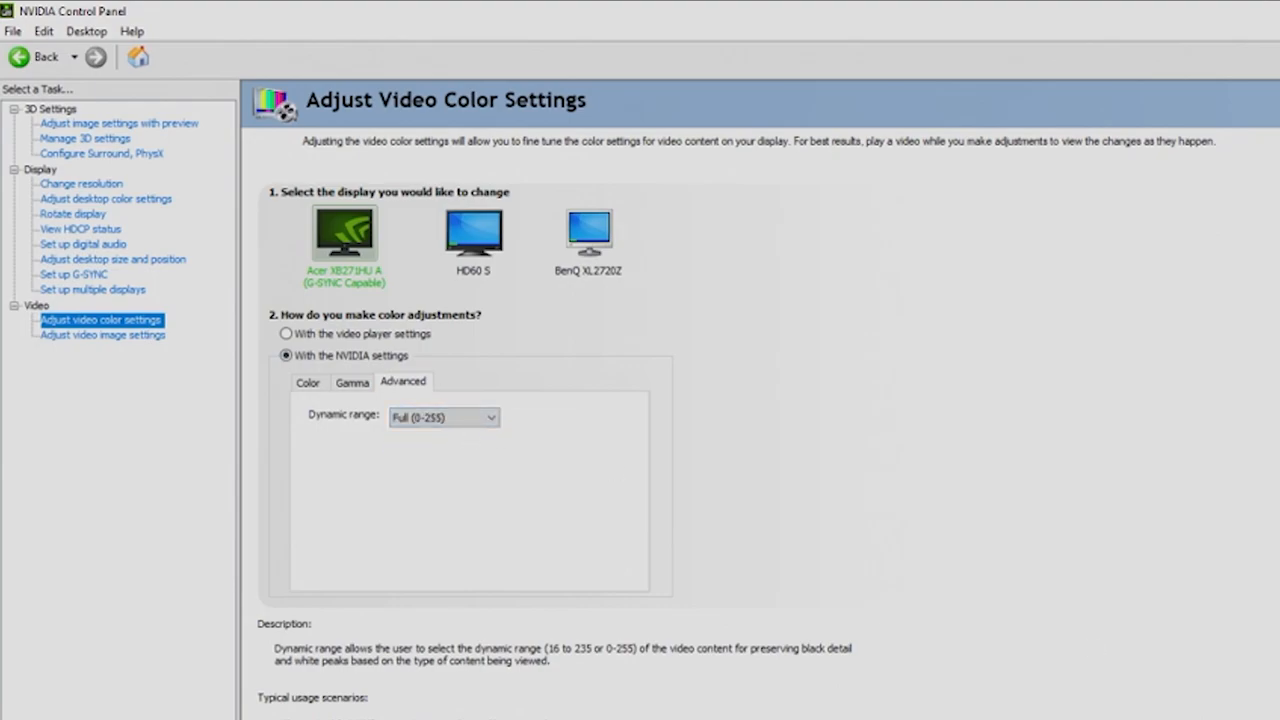